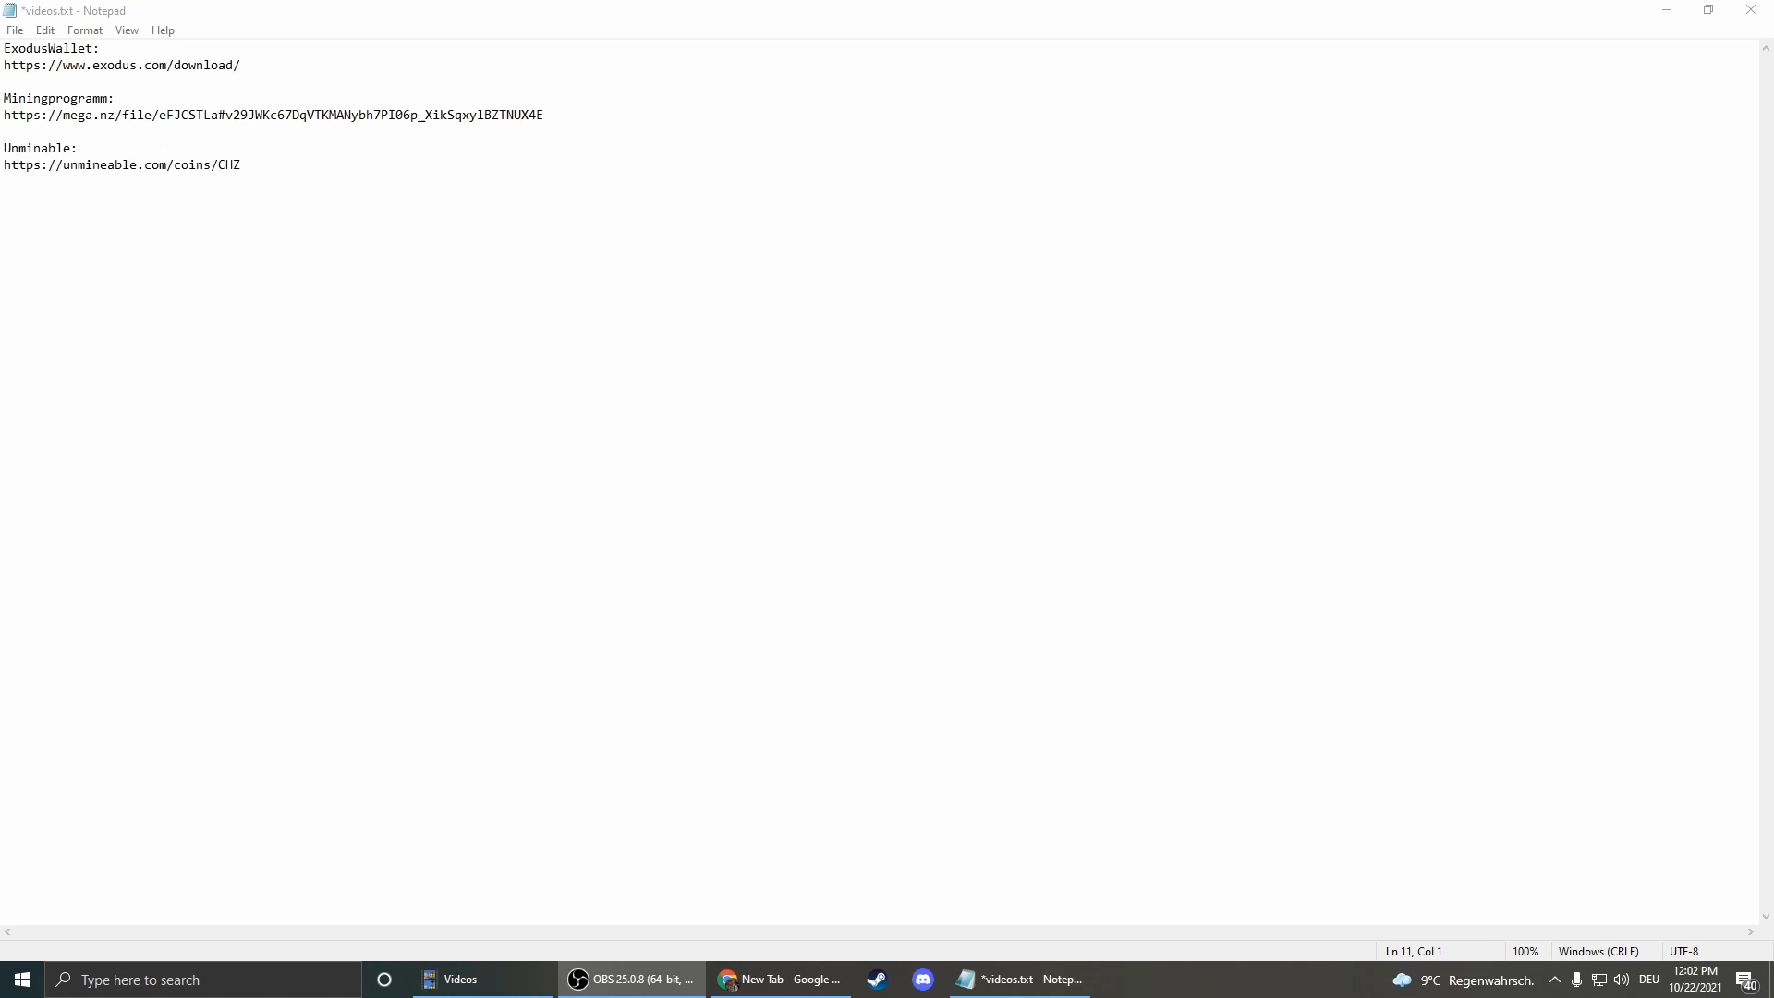
- Copy the Exodus download link from the Notepad notes and open it in Chrome
click(4, 49)
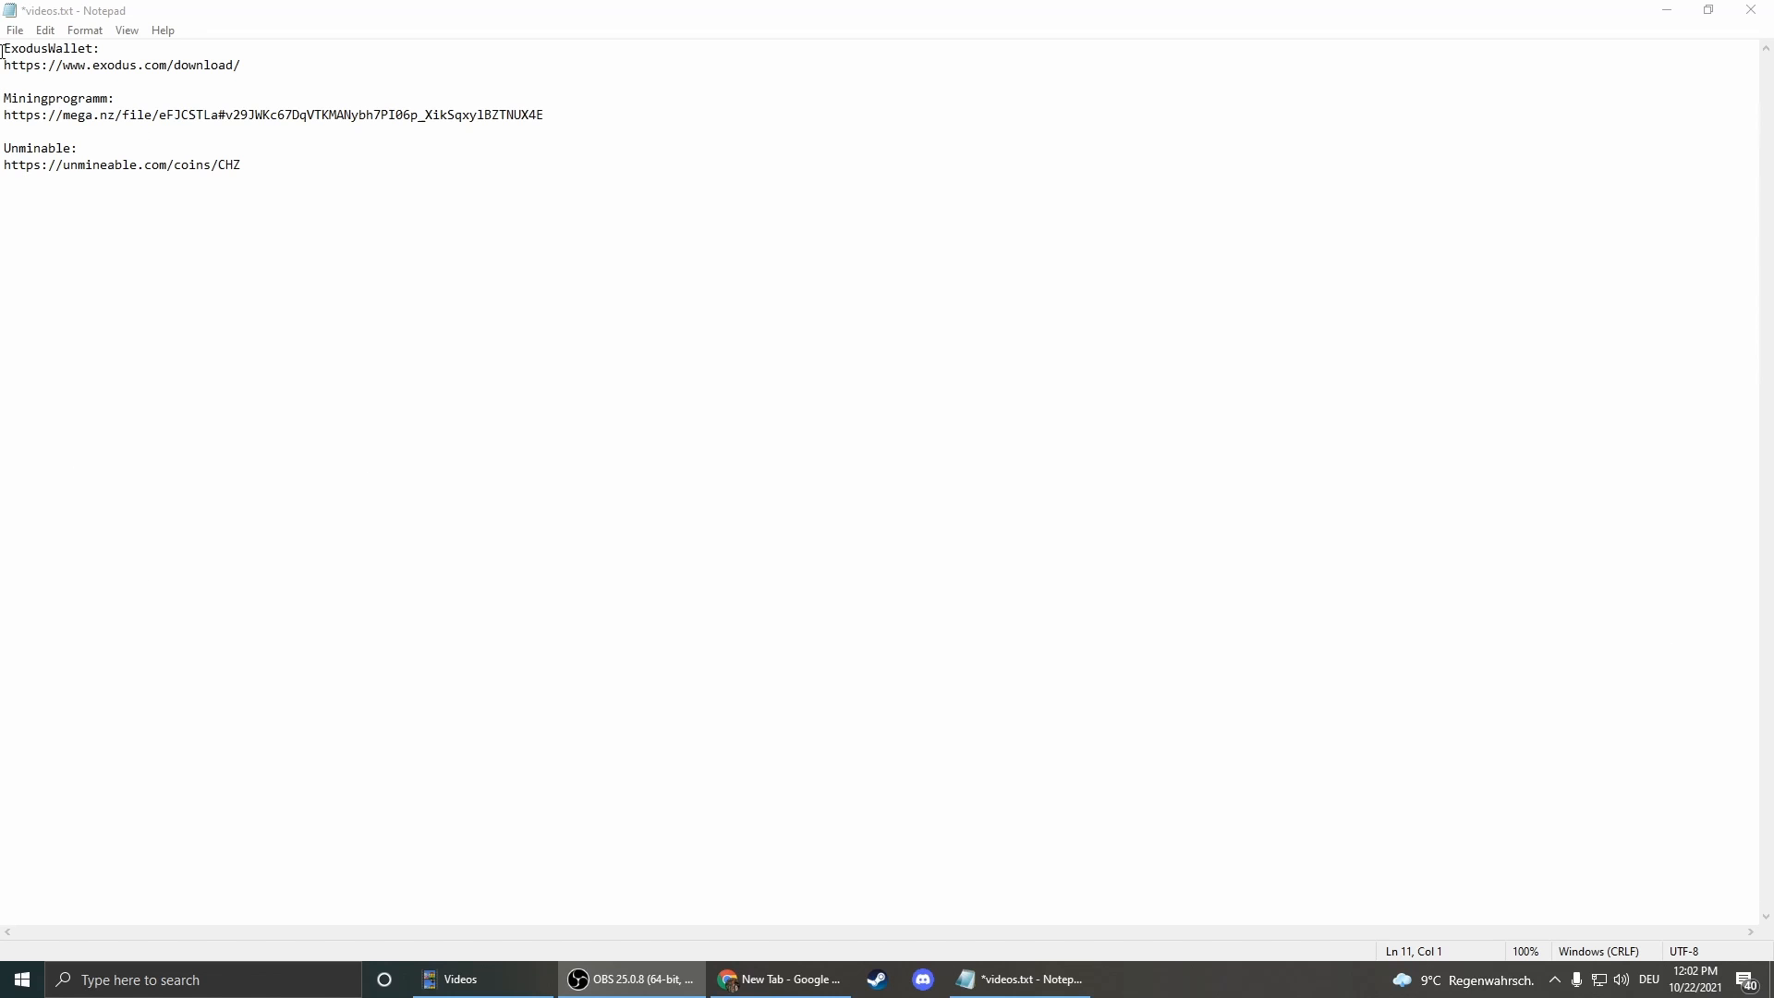
triple_click(119, 65)
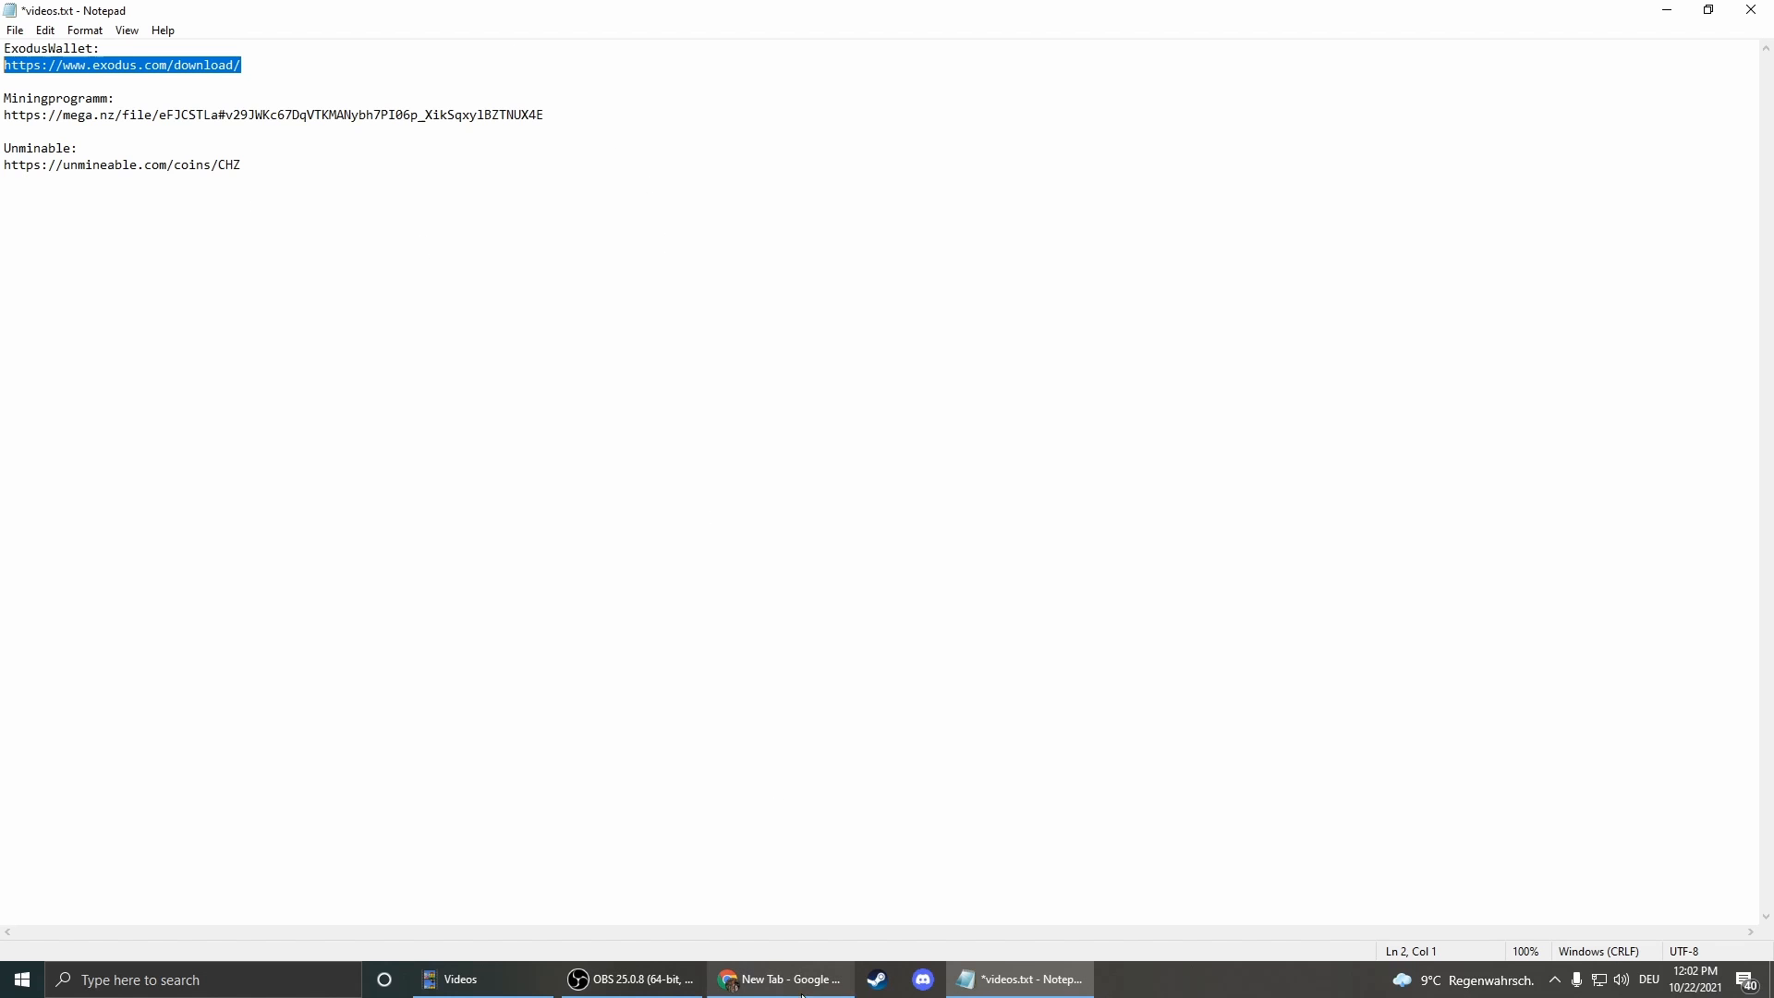
click(778, 979)
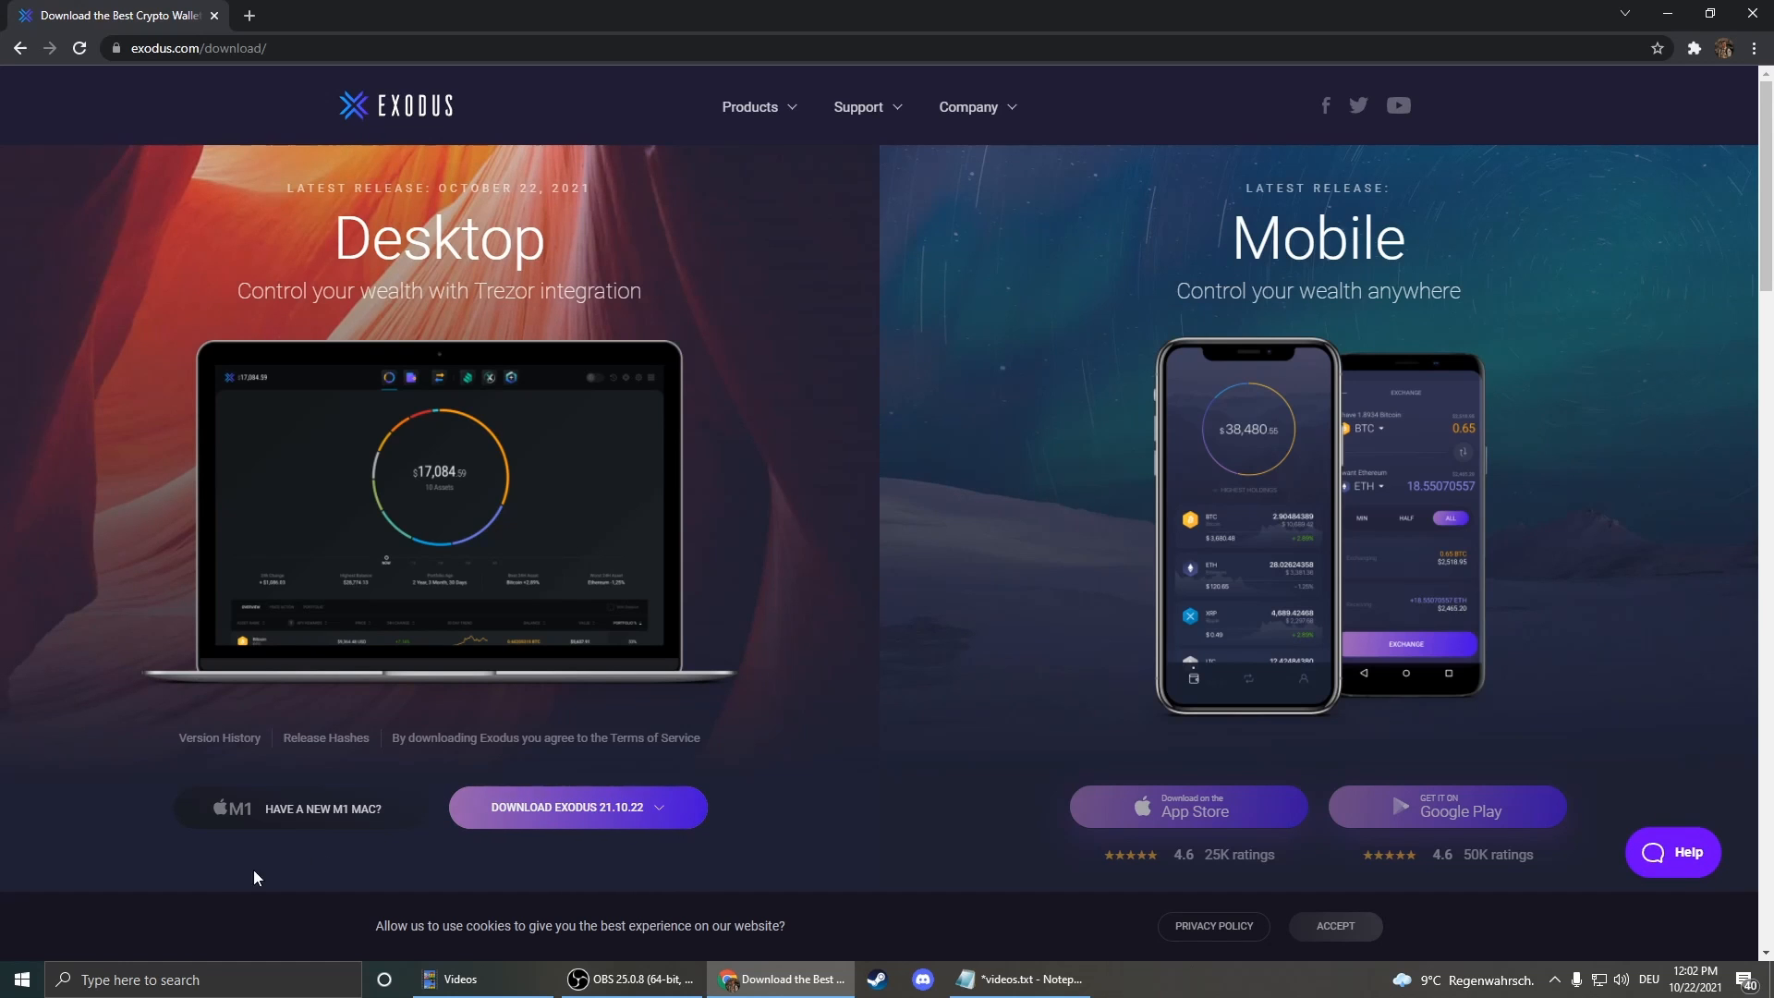
- Launch the Exodus desktop wallet and unlock it with the password
click(21, 980)
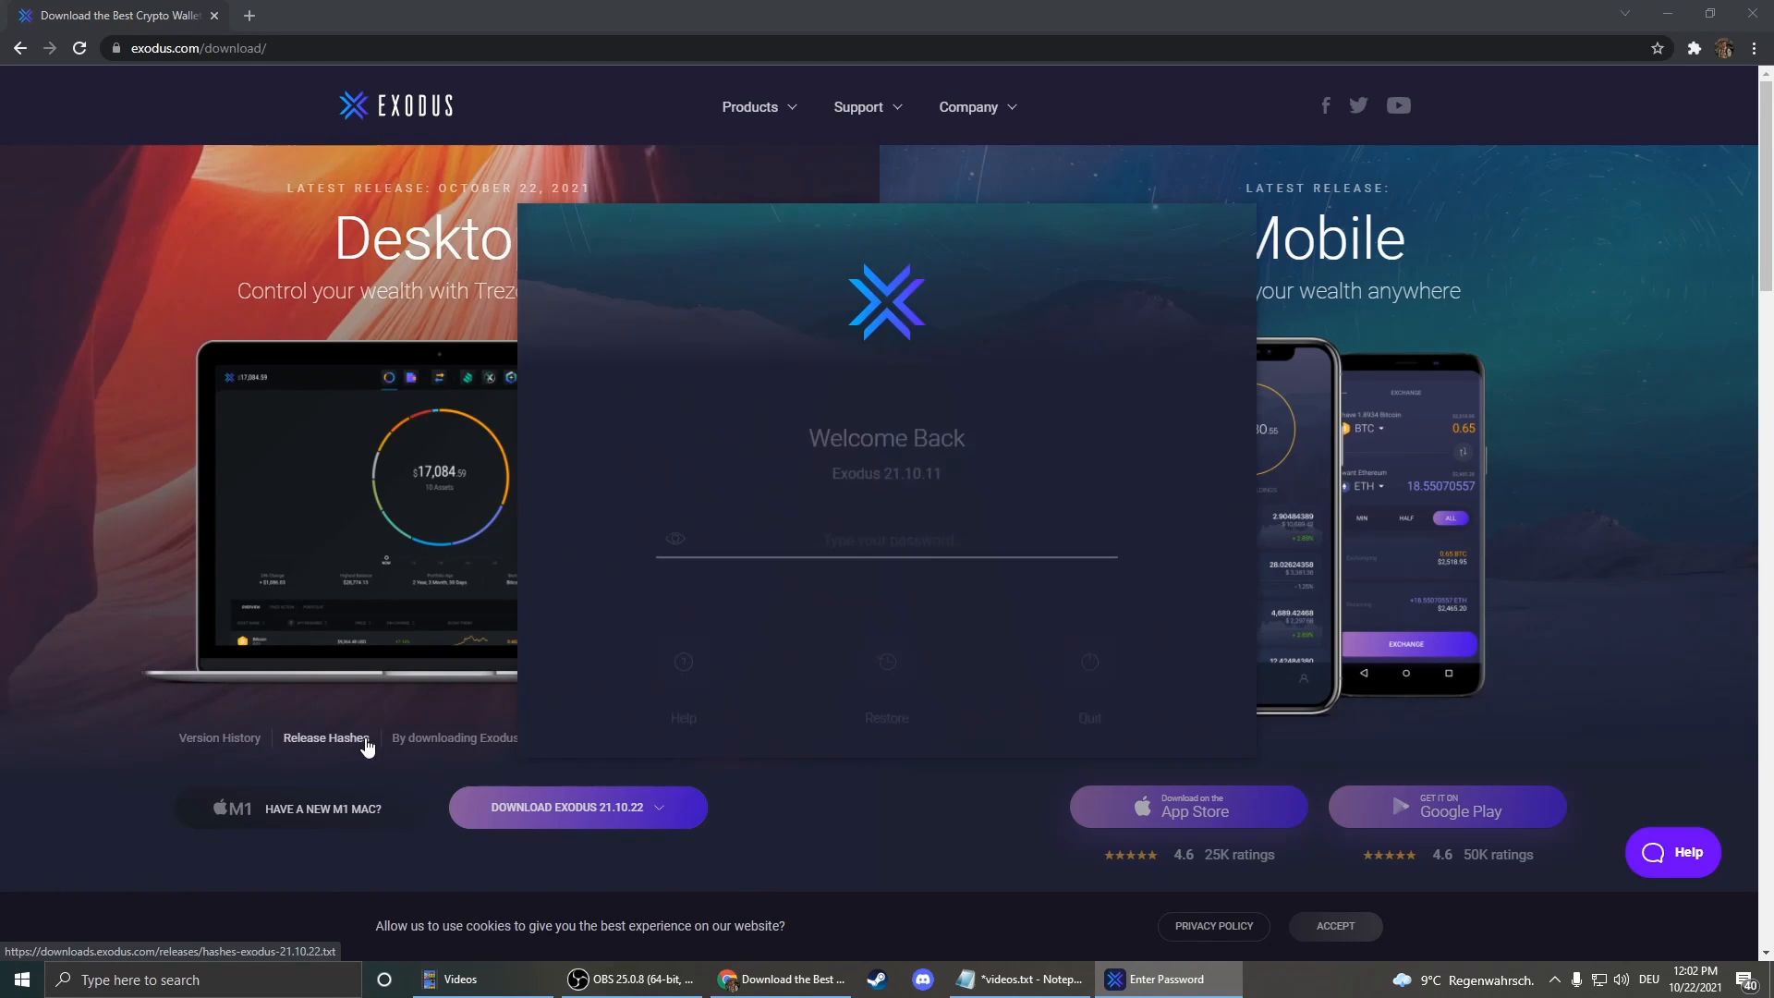
text(•)
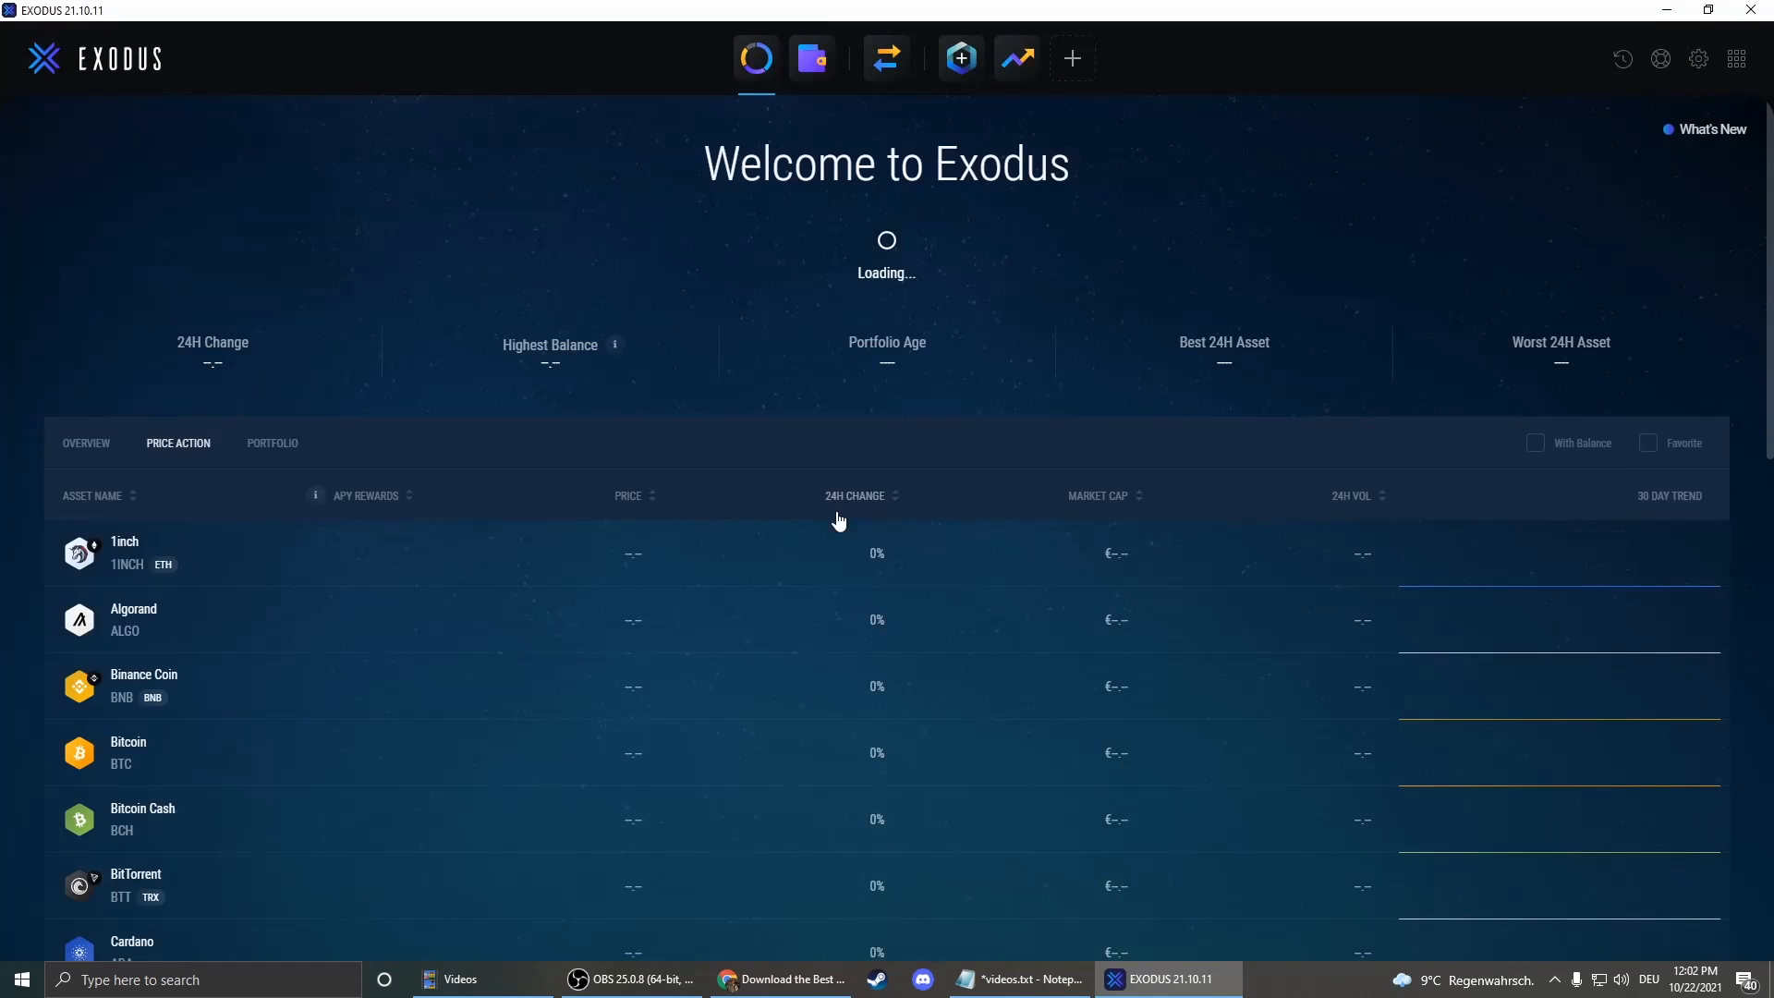
- Search the Exodus wallet for 'chil' and open the Chiliz asset
click(85, 443)
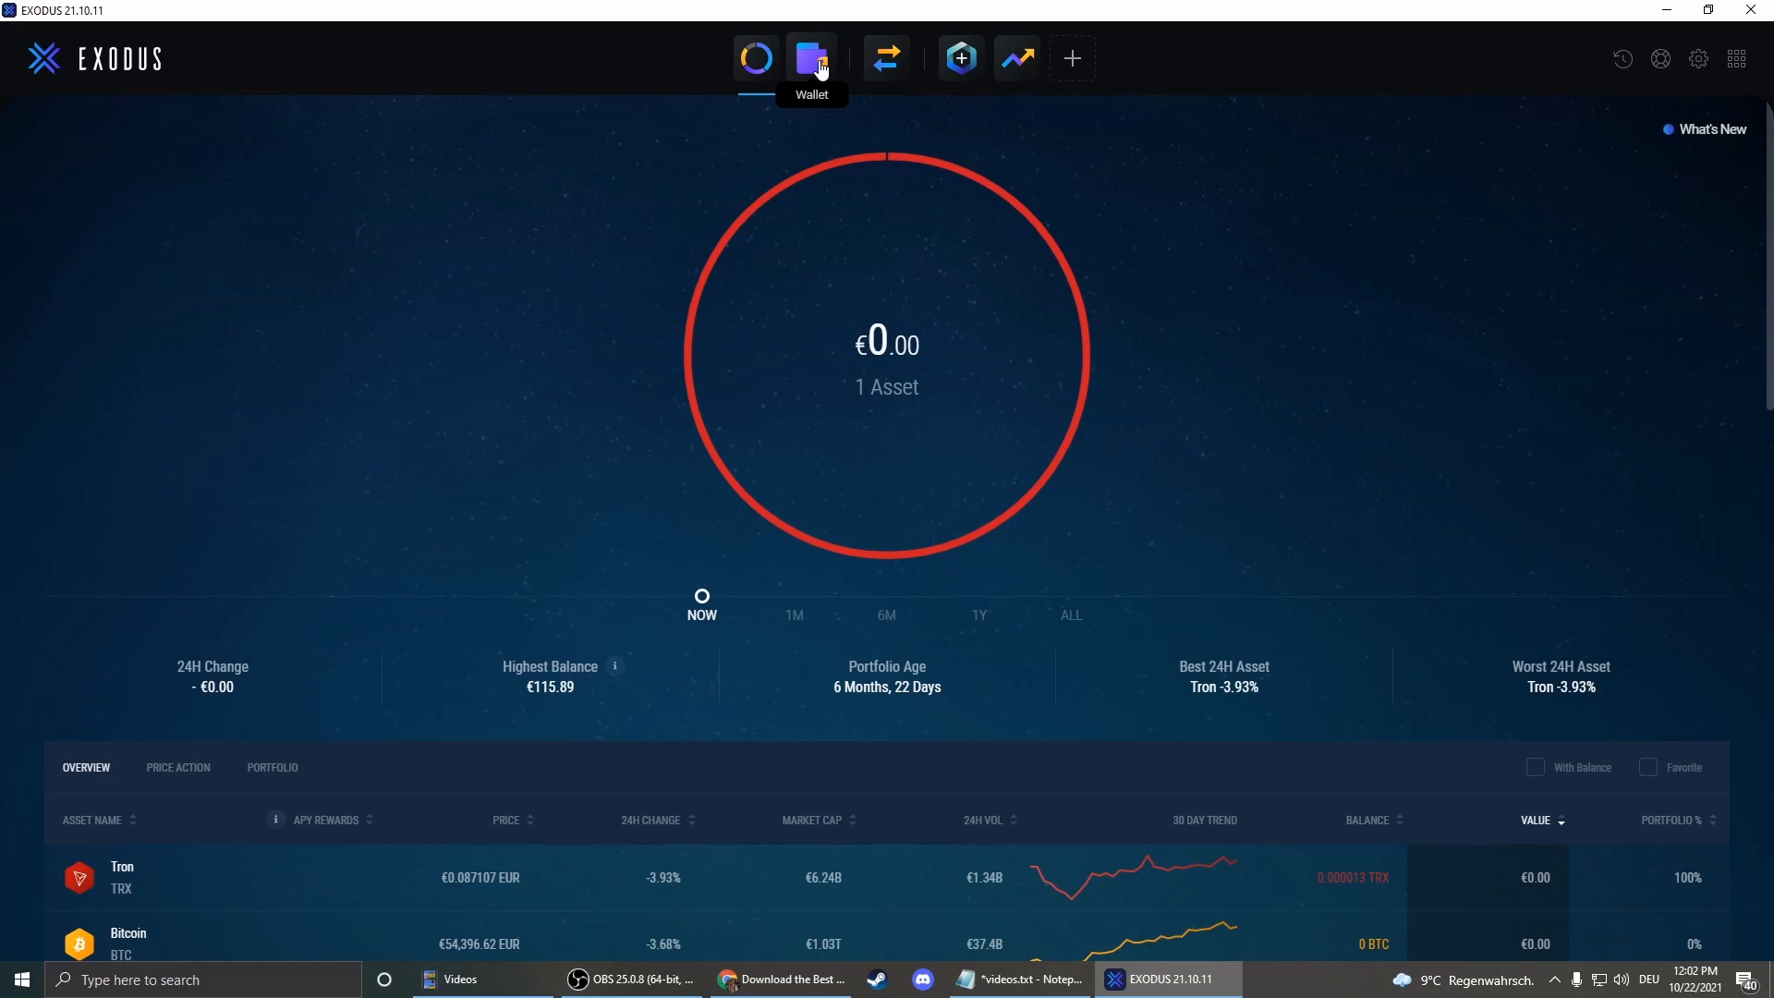
click(811, 58)
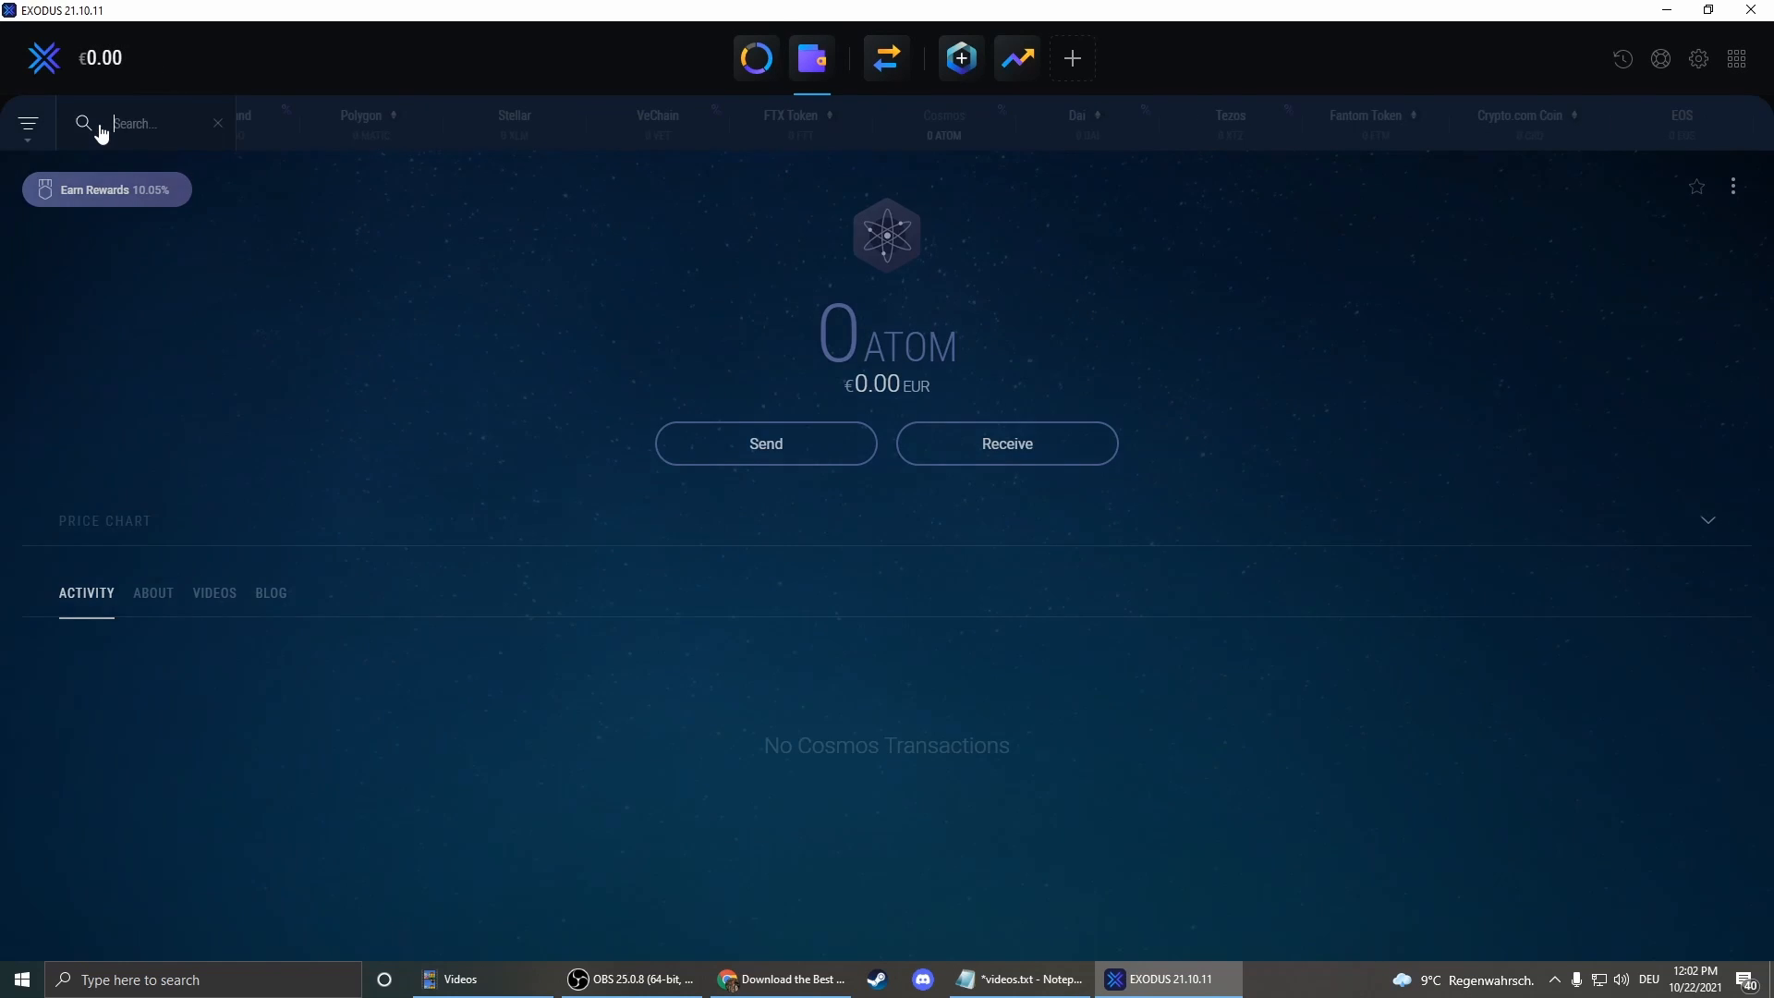
text(chili)
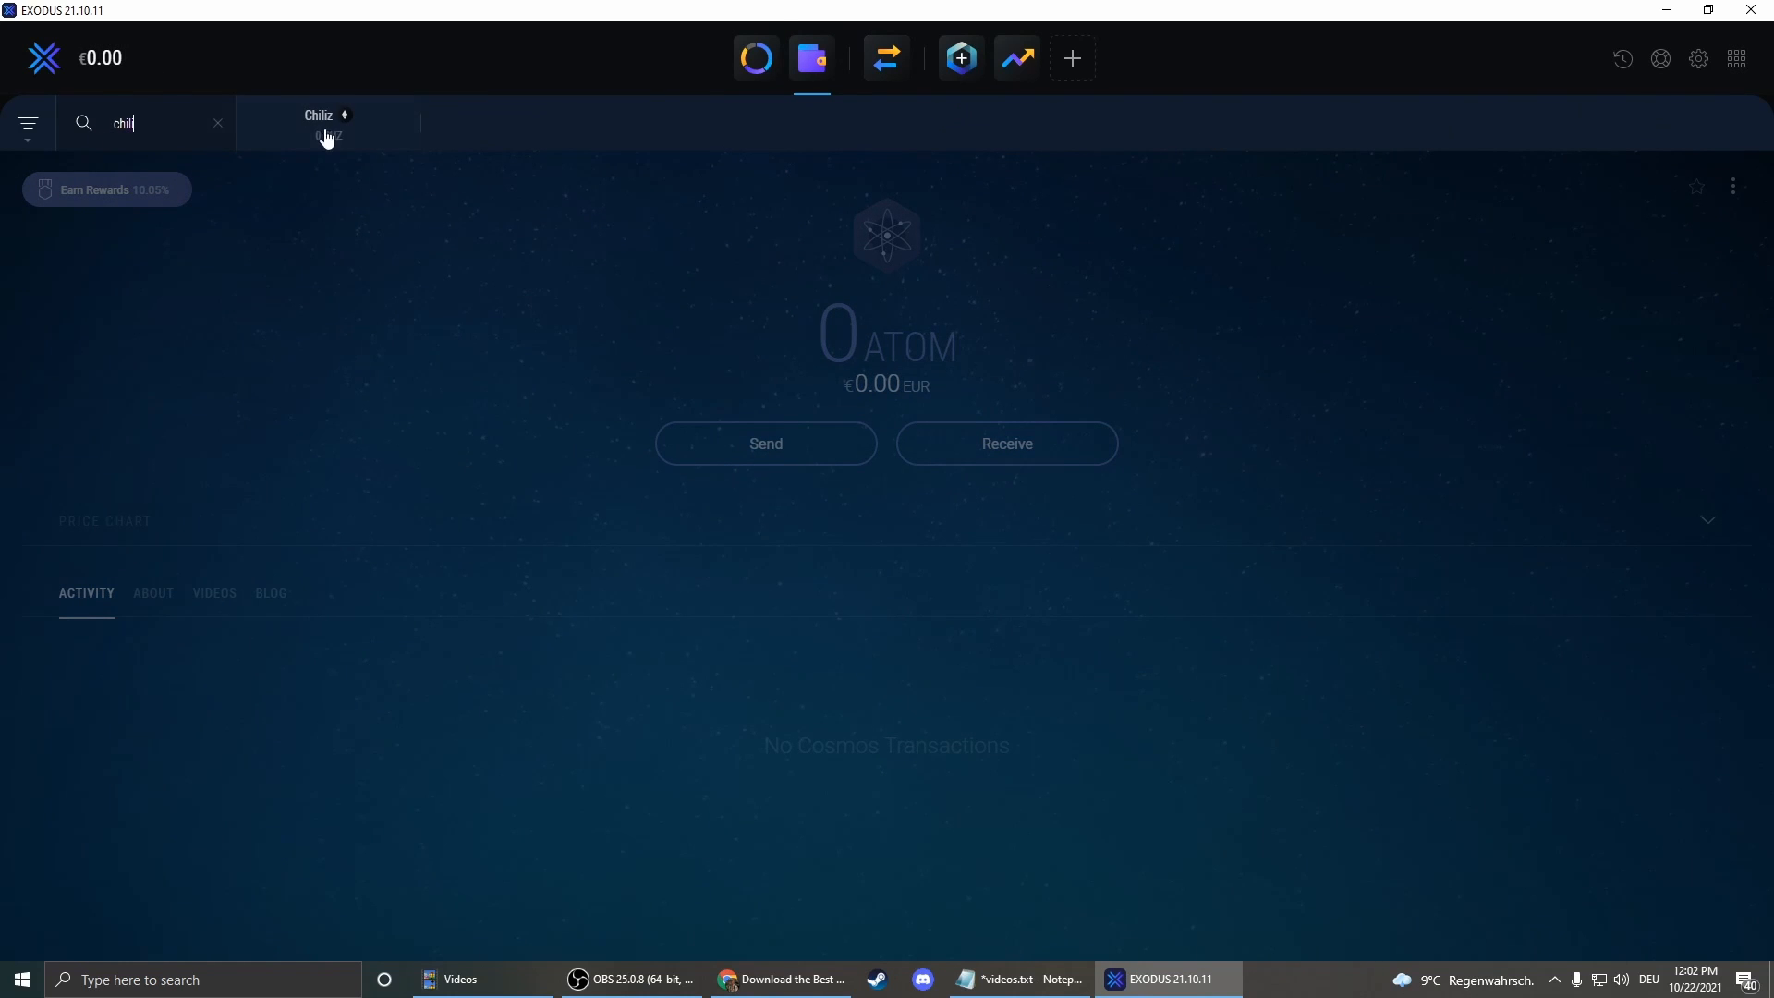
click(327, 125)
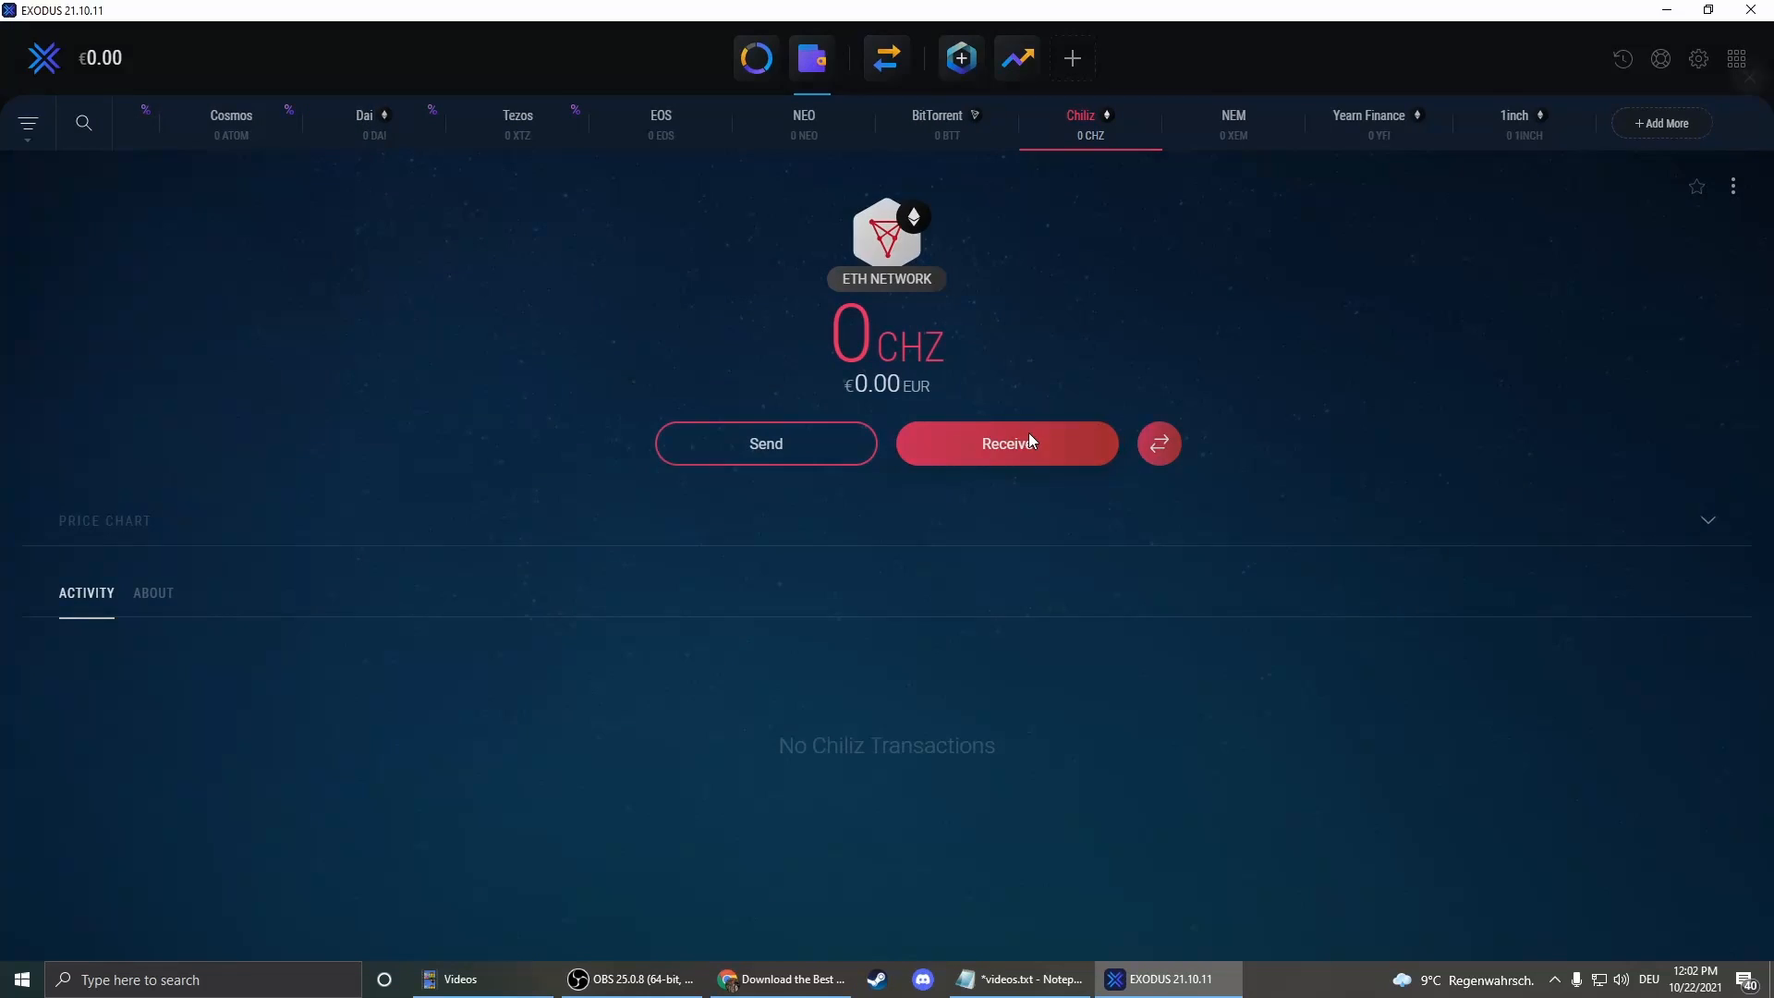
- Reveal the Chiliz receive address on ETH Network and copy it
click(1003, 442)
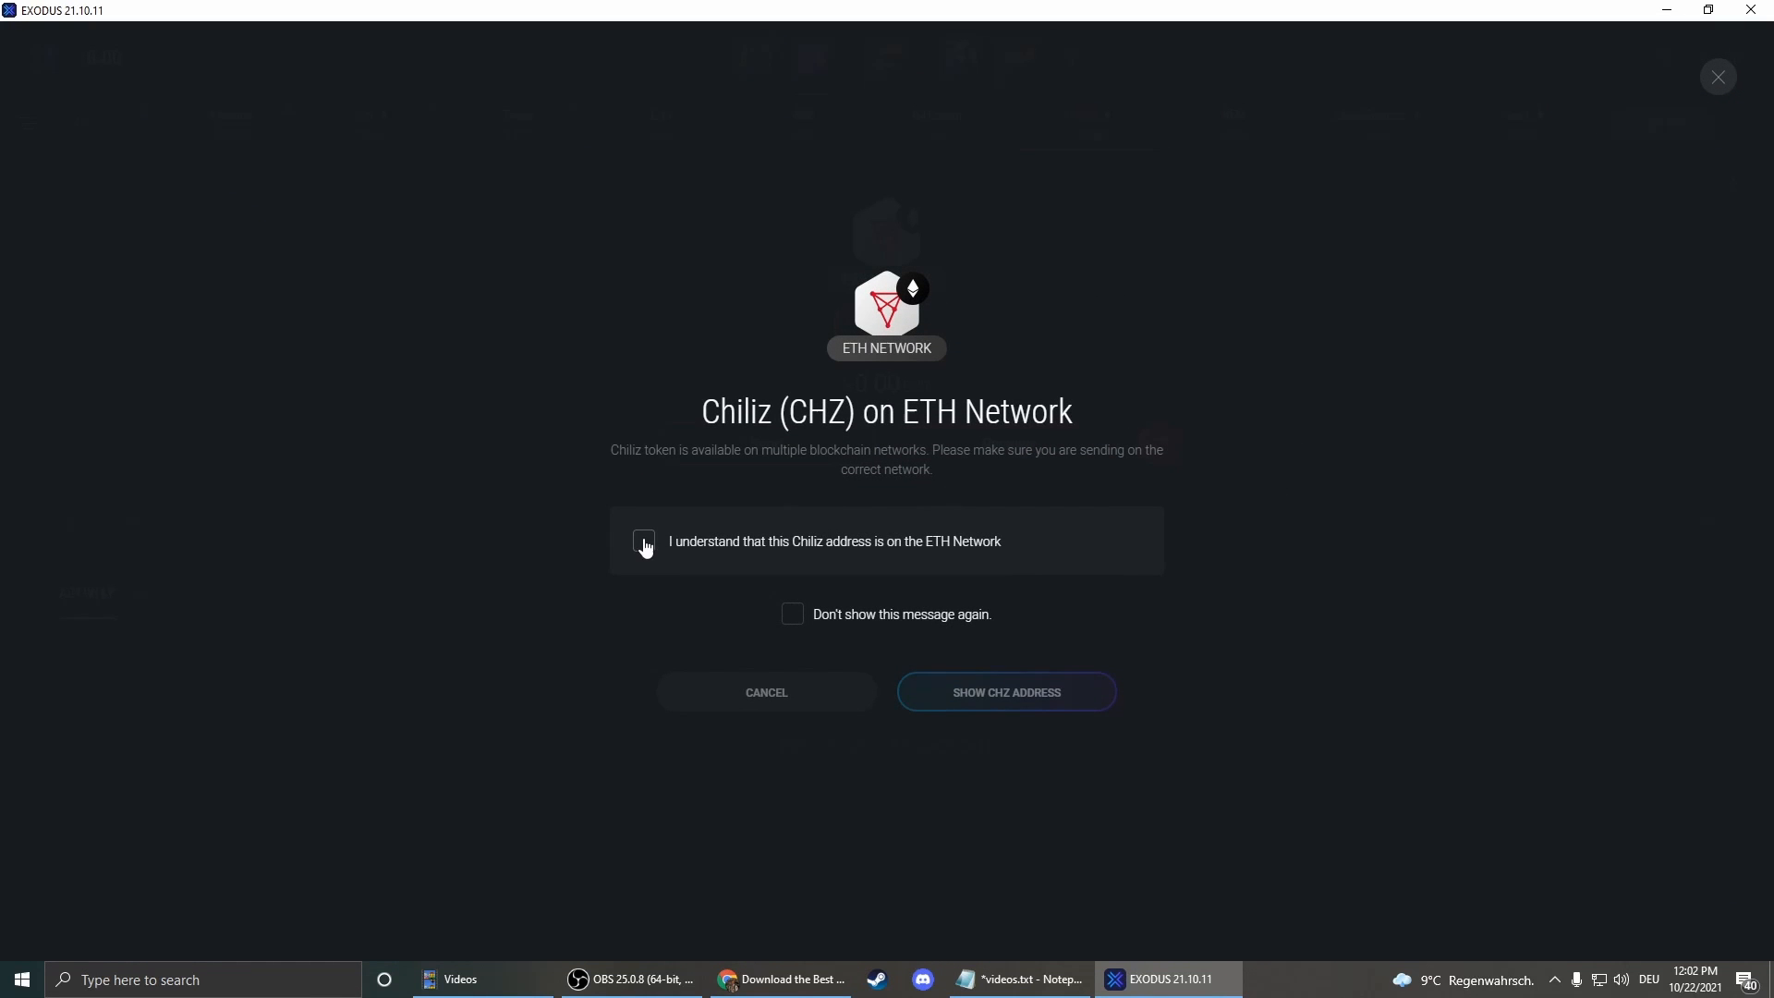
click(644, 541)
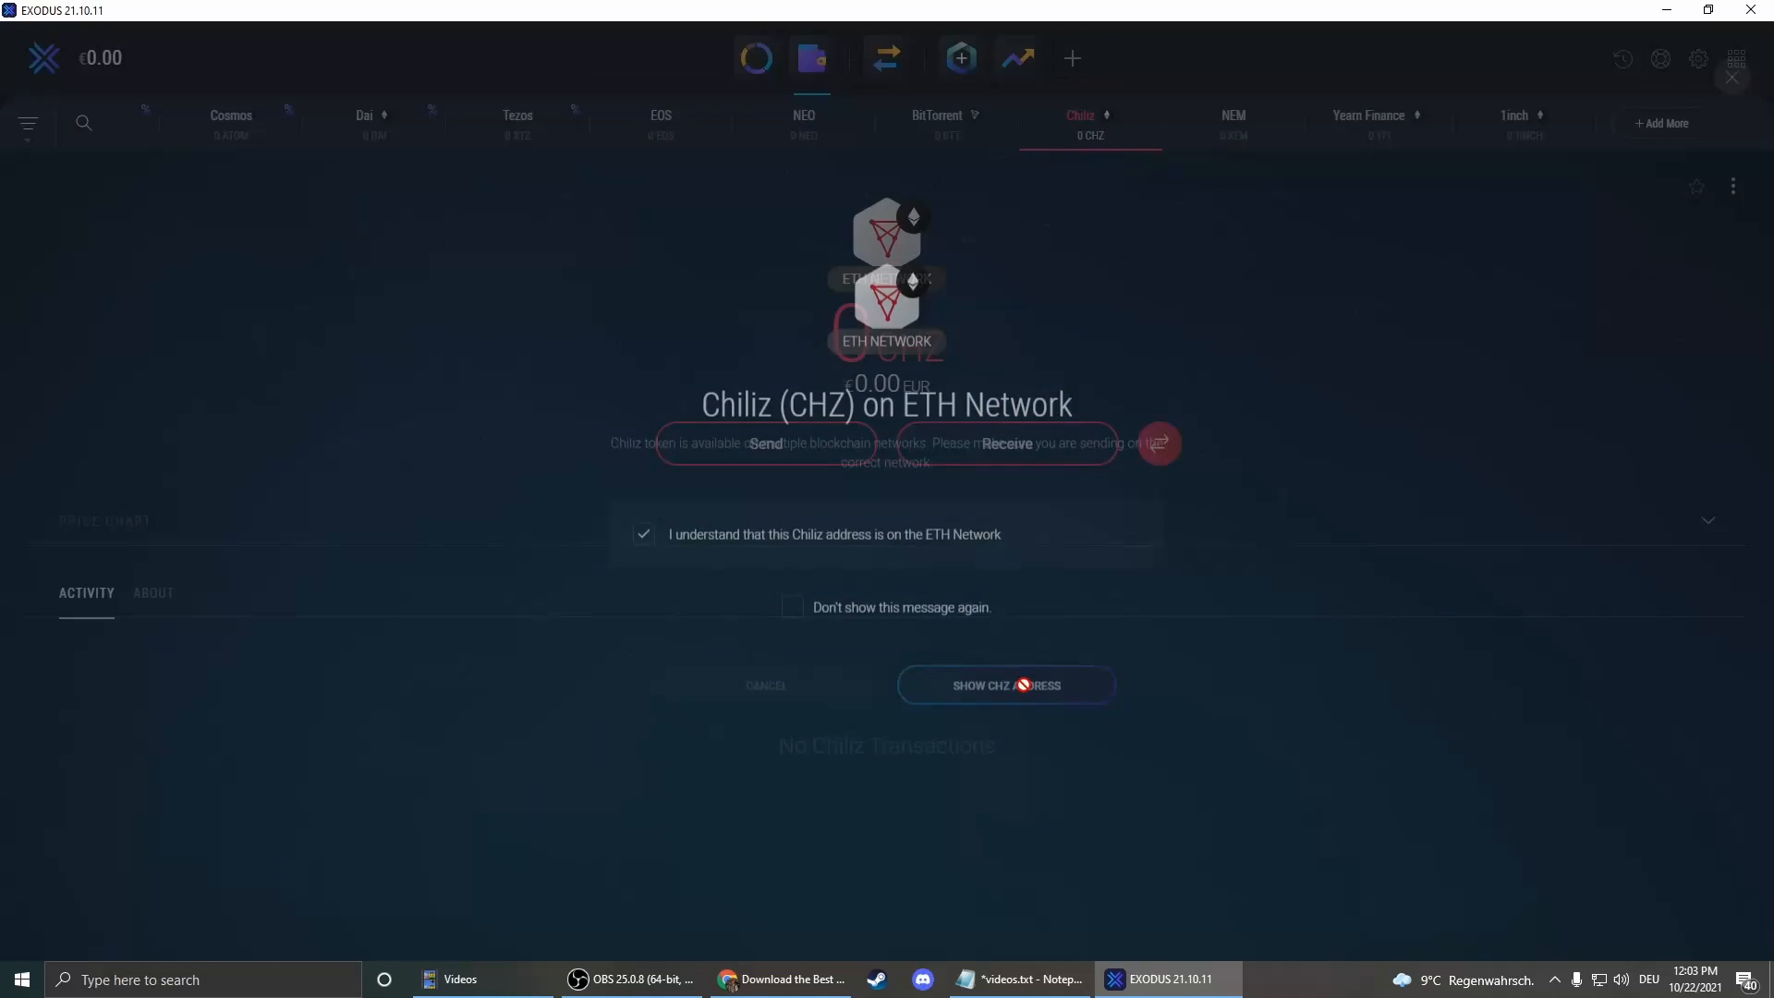
click(1003, 685)
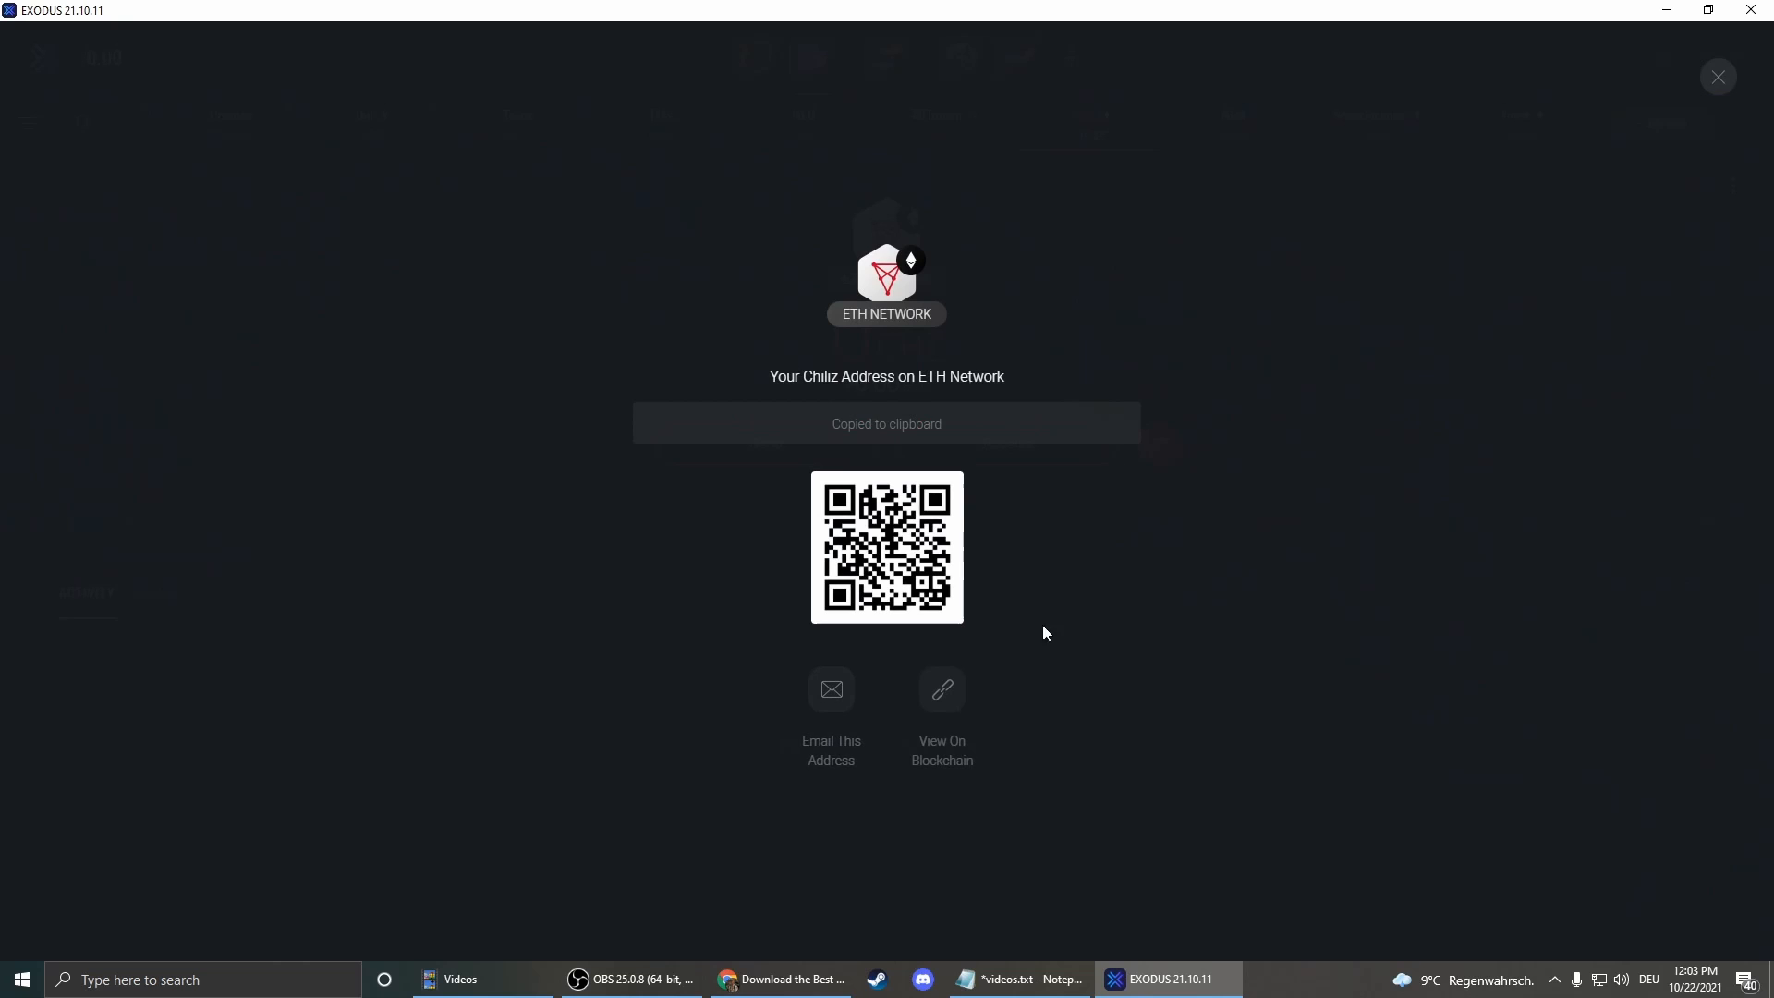
click(1017, 979)
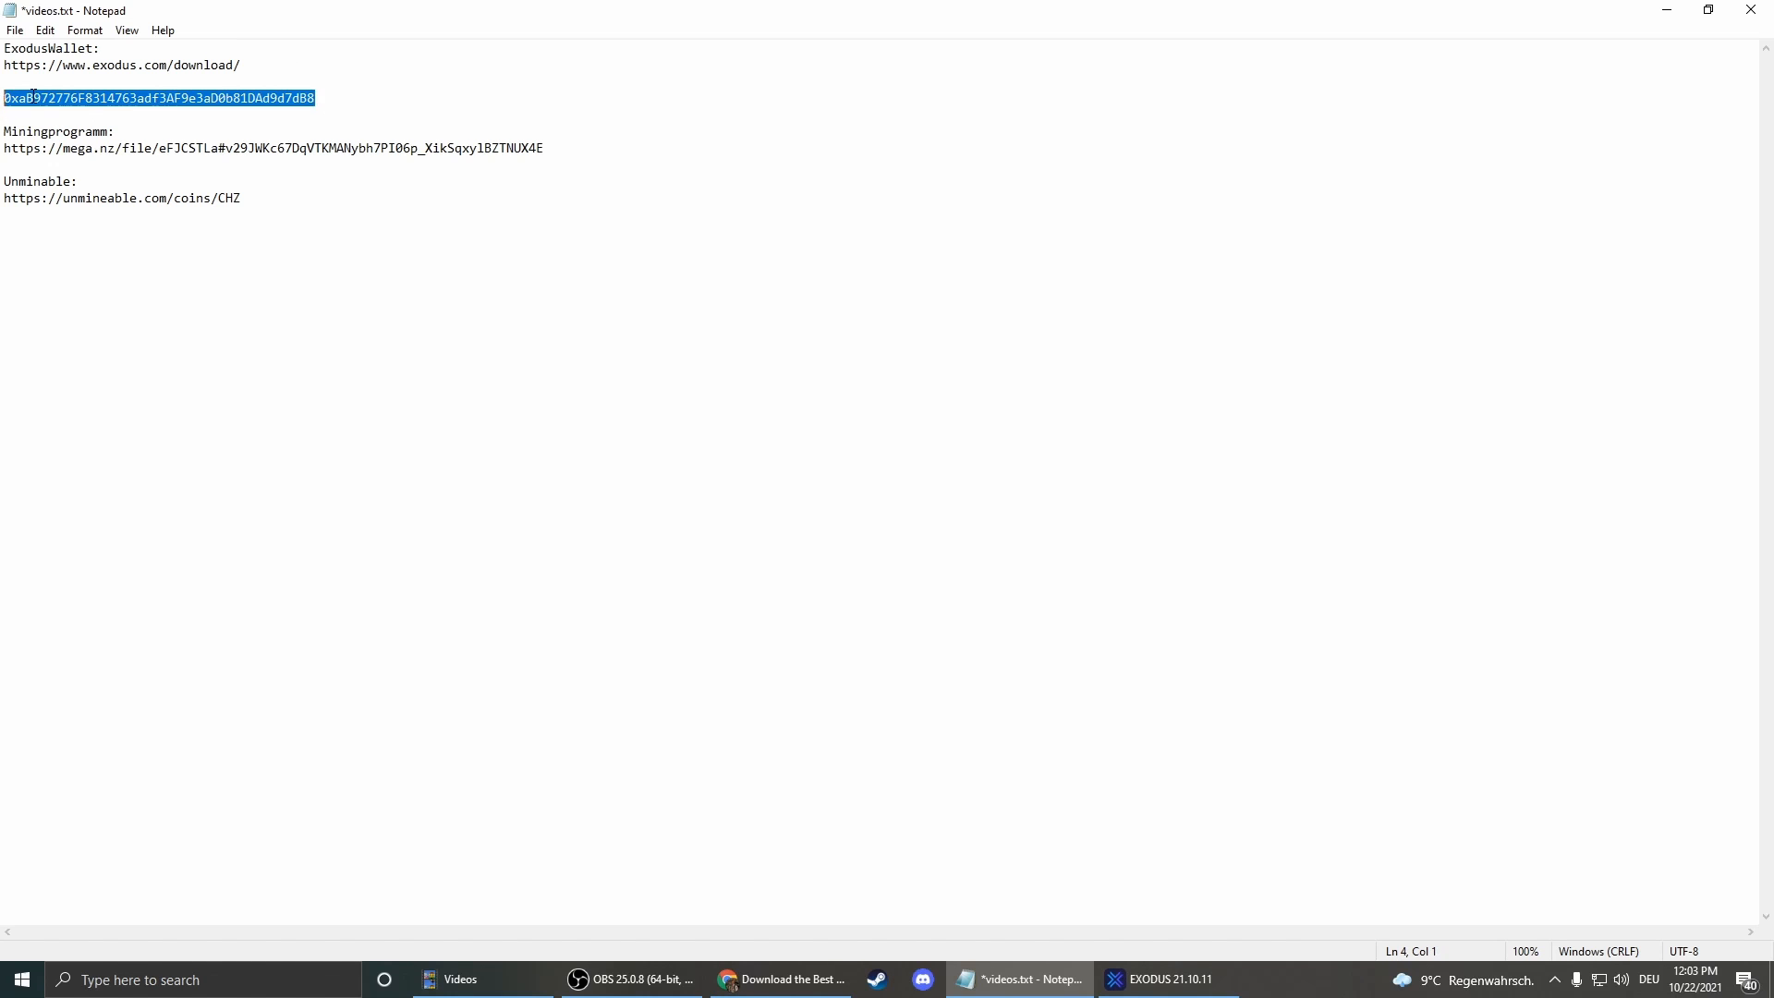
- Keep the pasted CHZ address below the Exodus link and copy the MEGA mining link
click(629, 160)
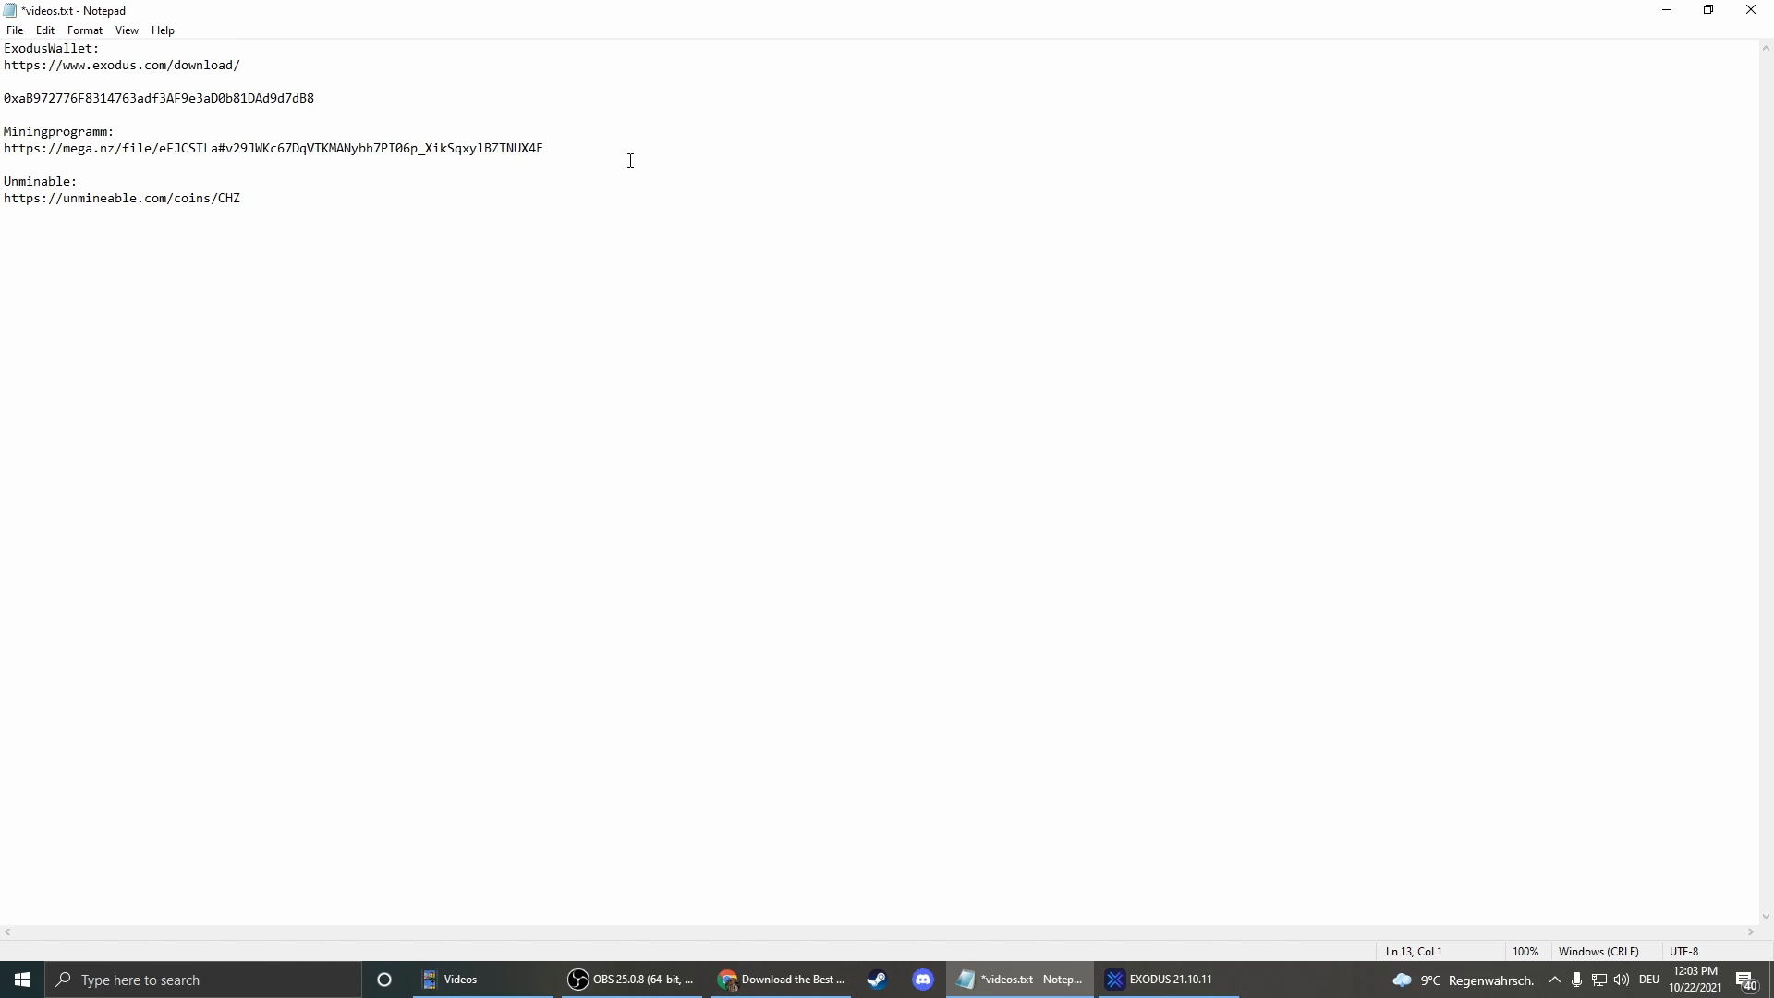
triple_click(272, 148)
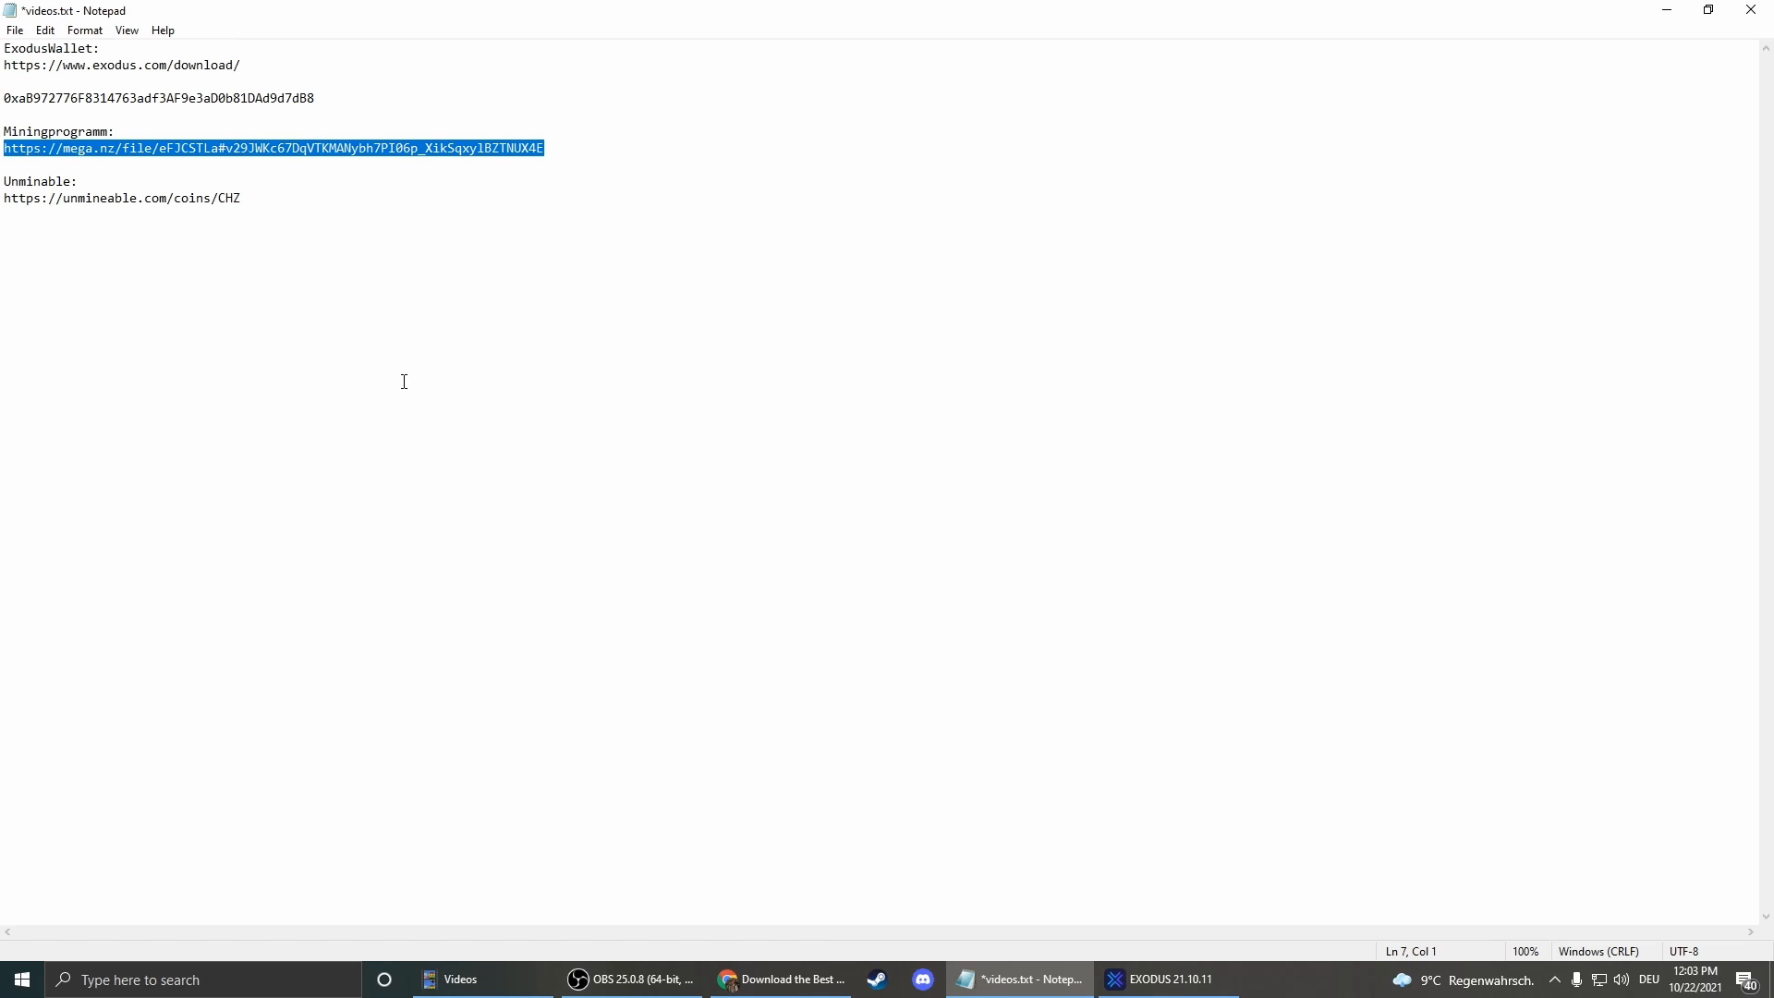
click(778, 979)
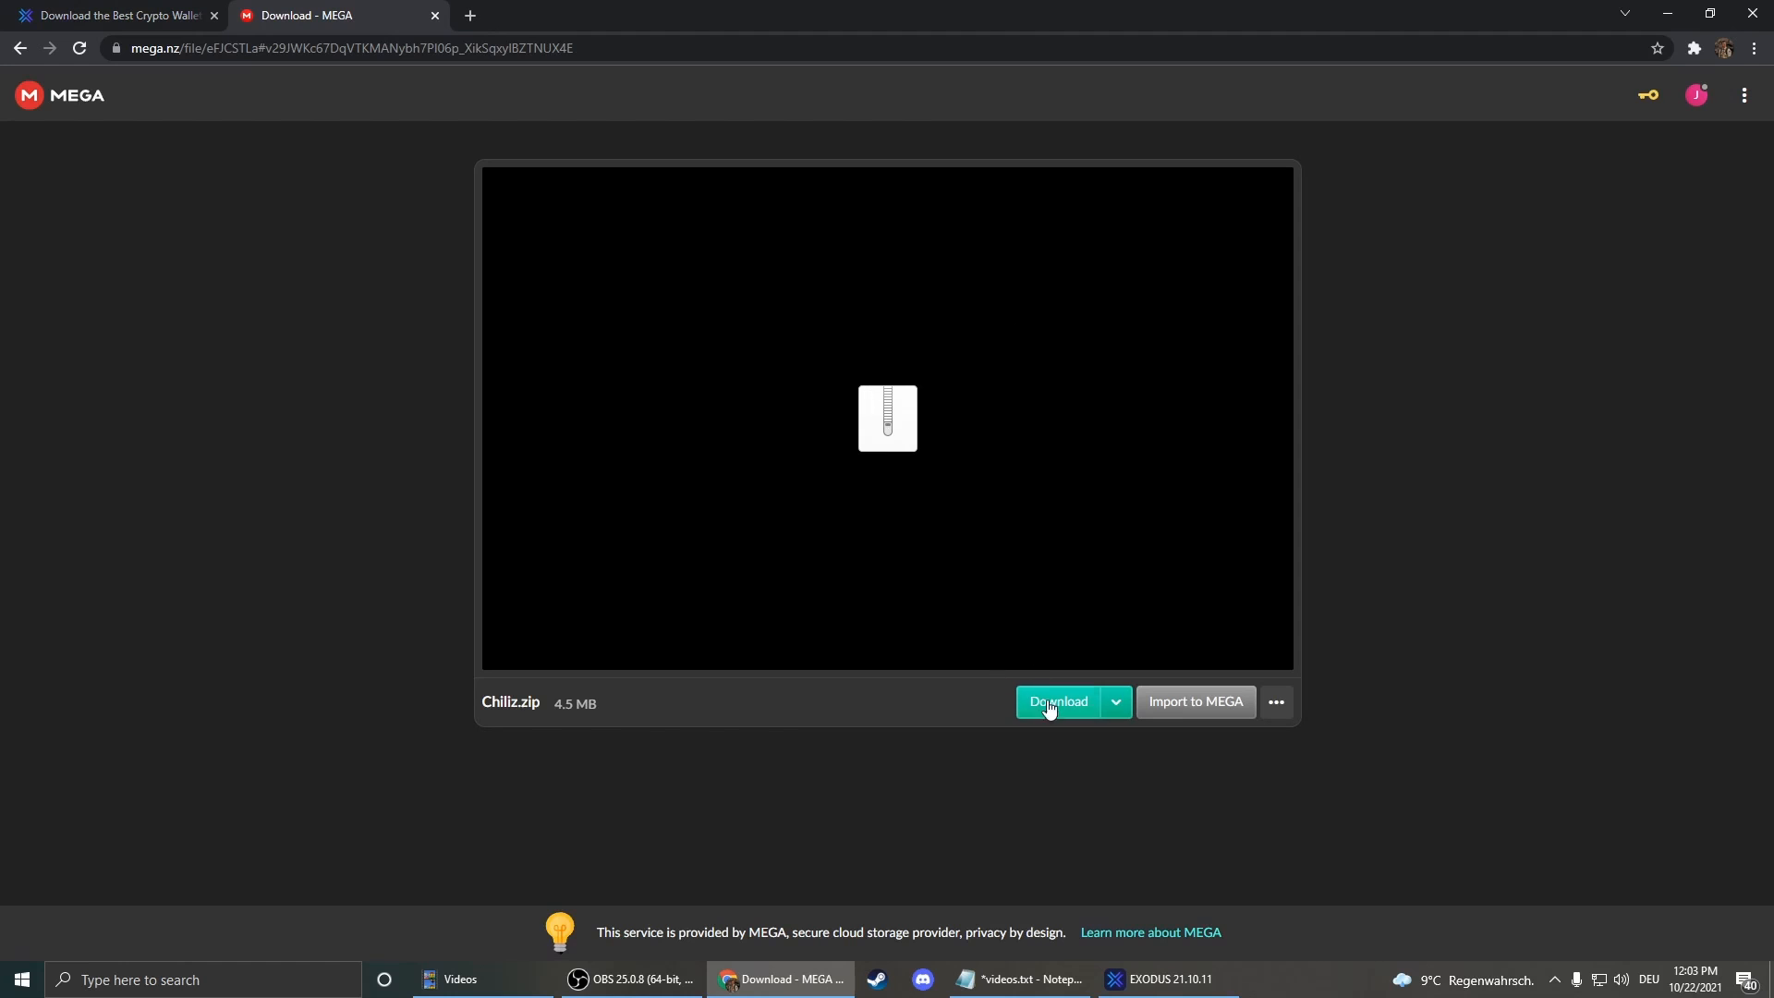
- Download Chiliz.zip from MEGA and open the downloaded Chiliz (1).zip archive
click(1057, 702)
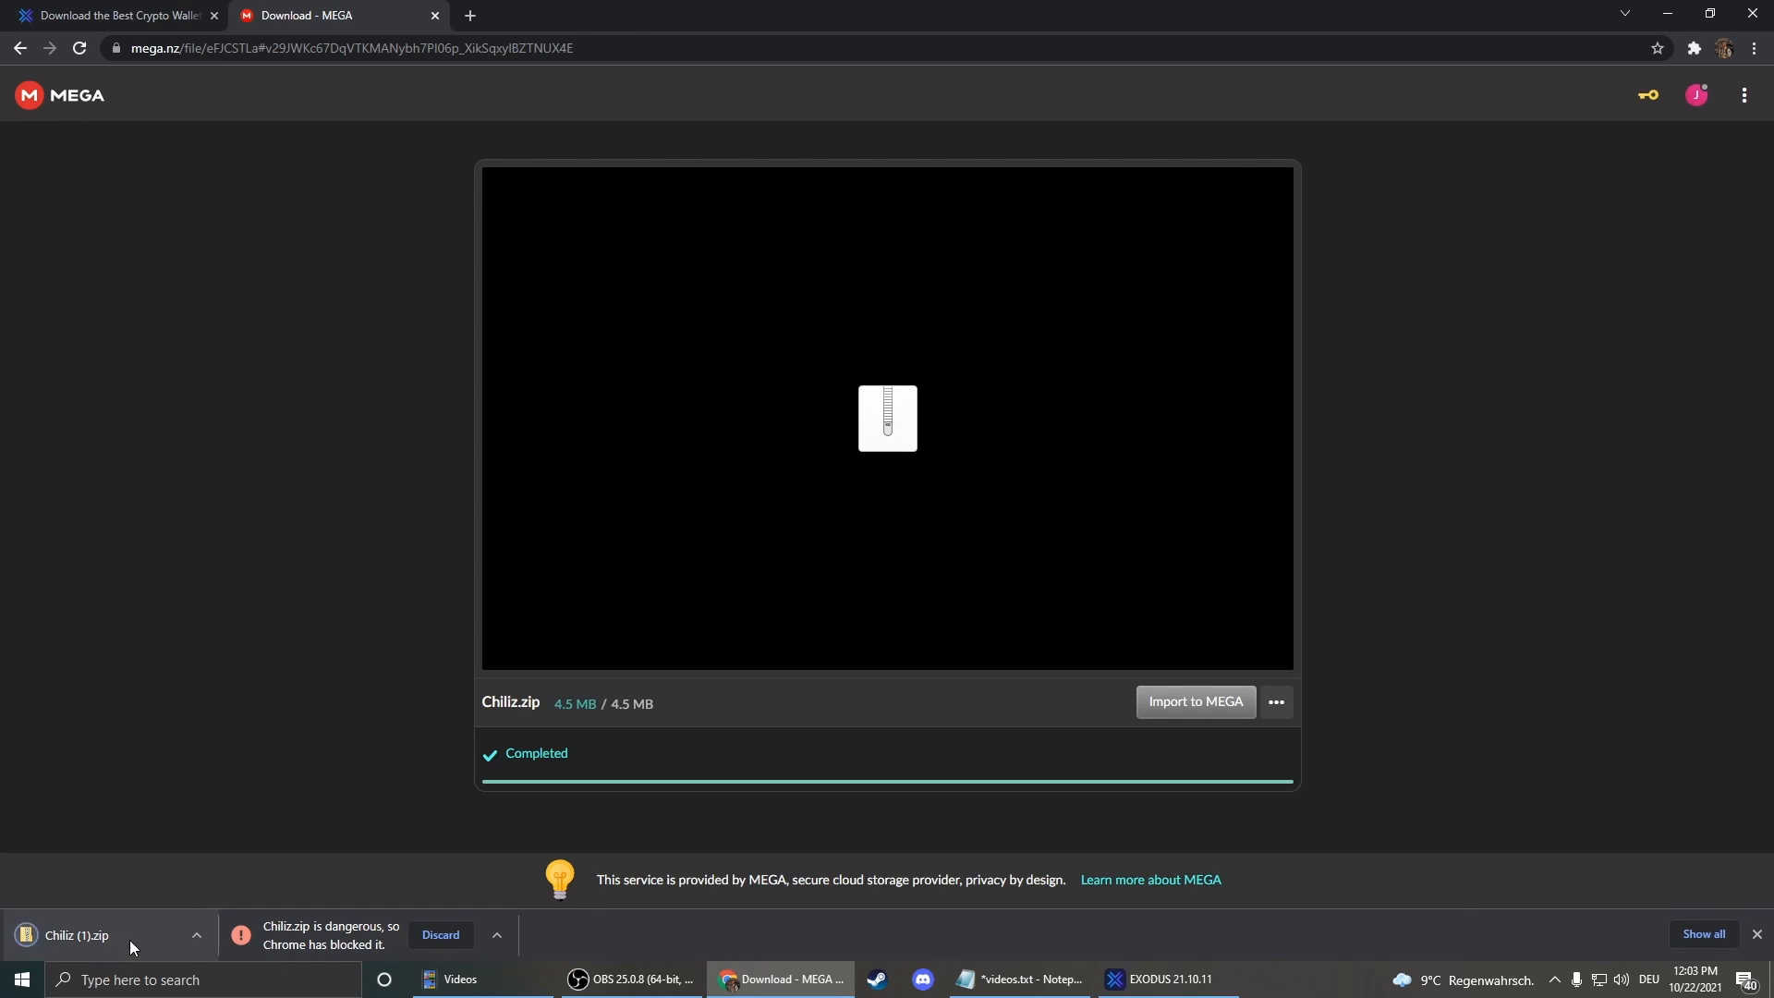
click(76, 934)
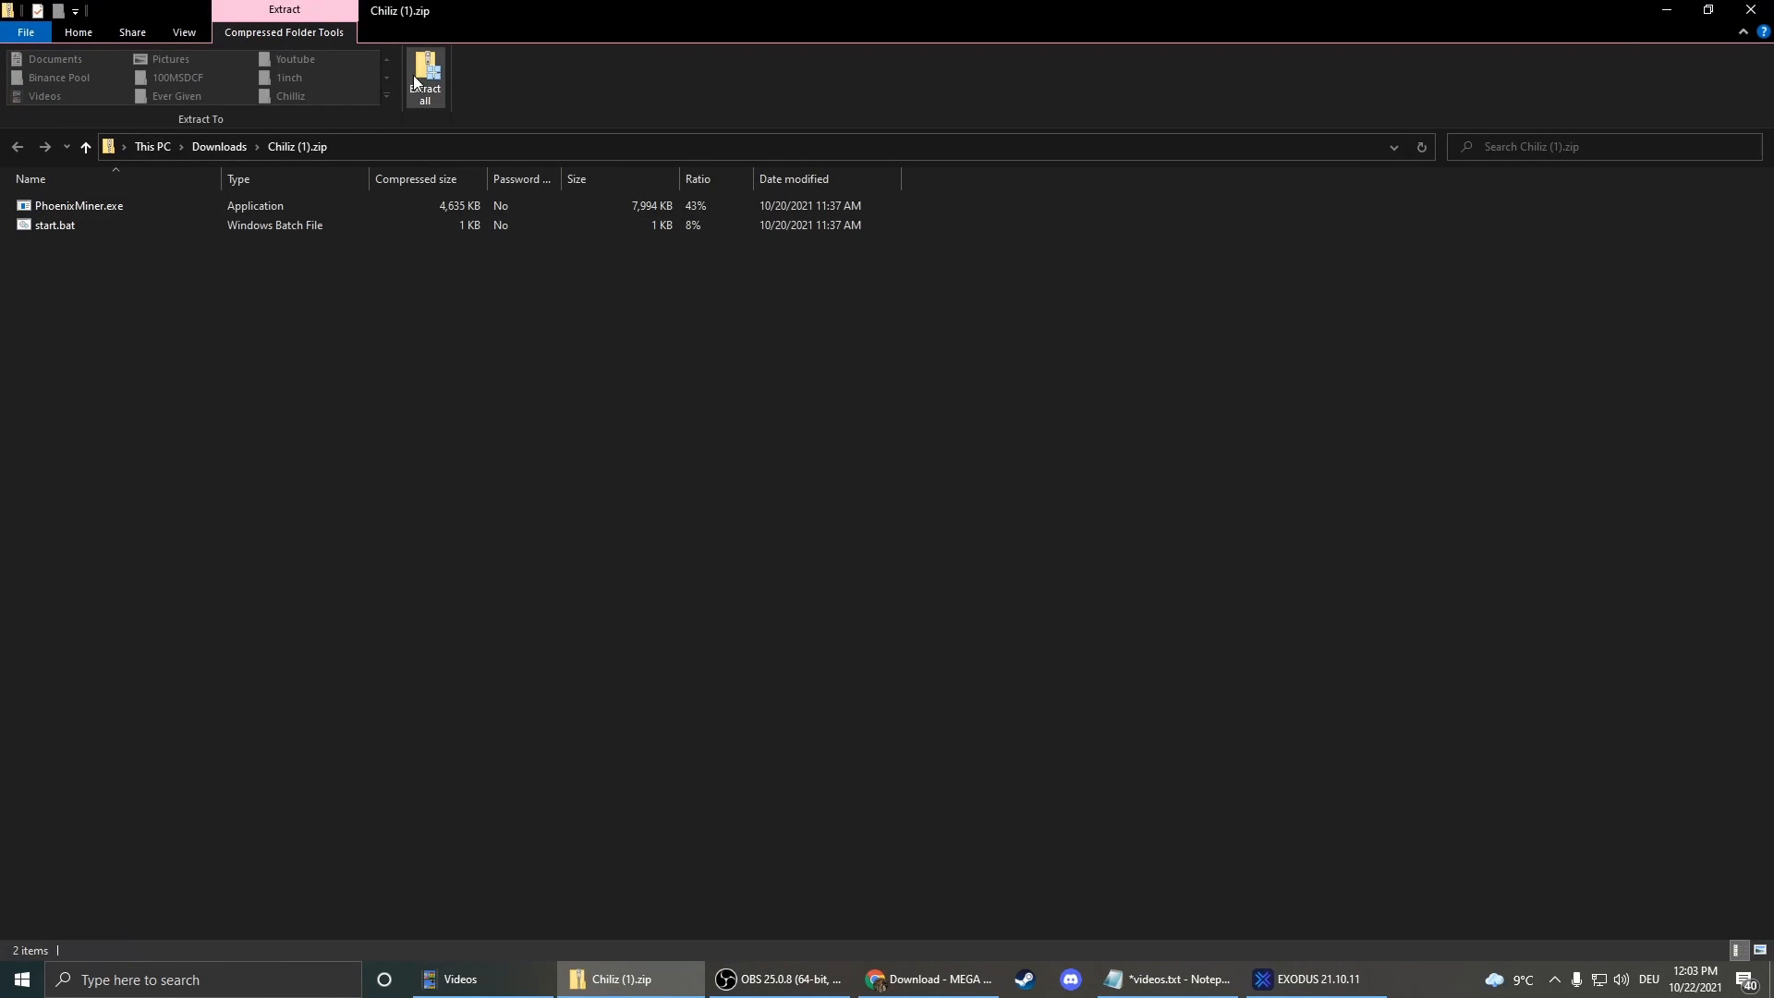
- Extract the archive into a Chiliz (1) folder and run start.bat past the SmartScreen warning
click(425, 75)
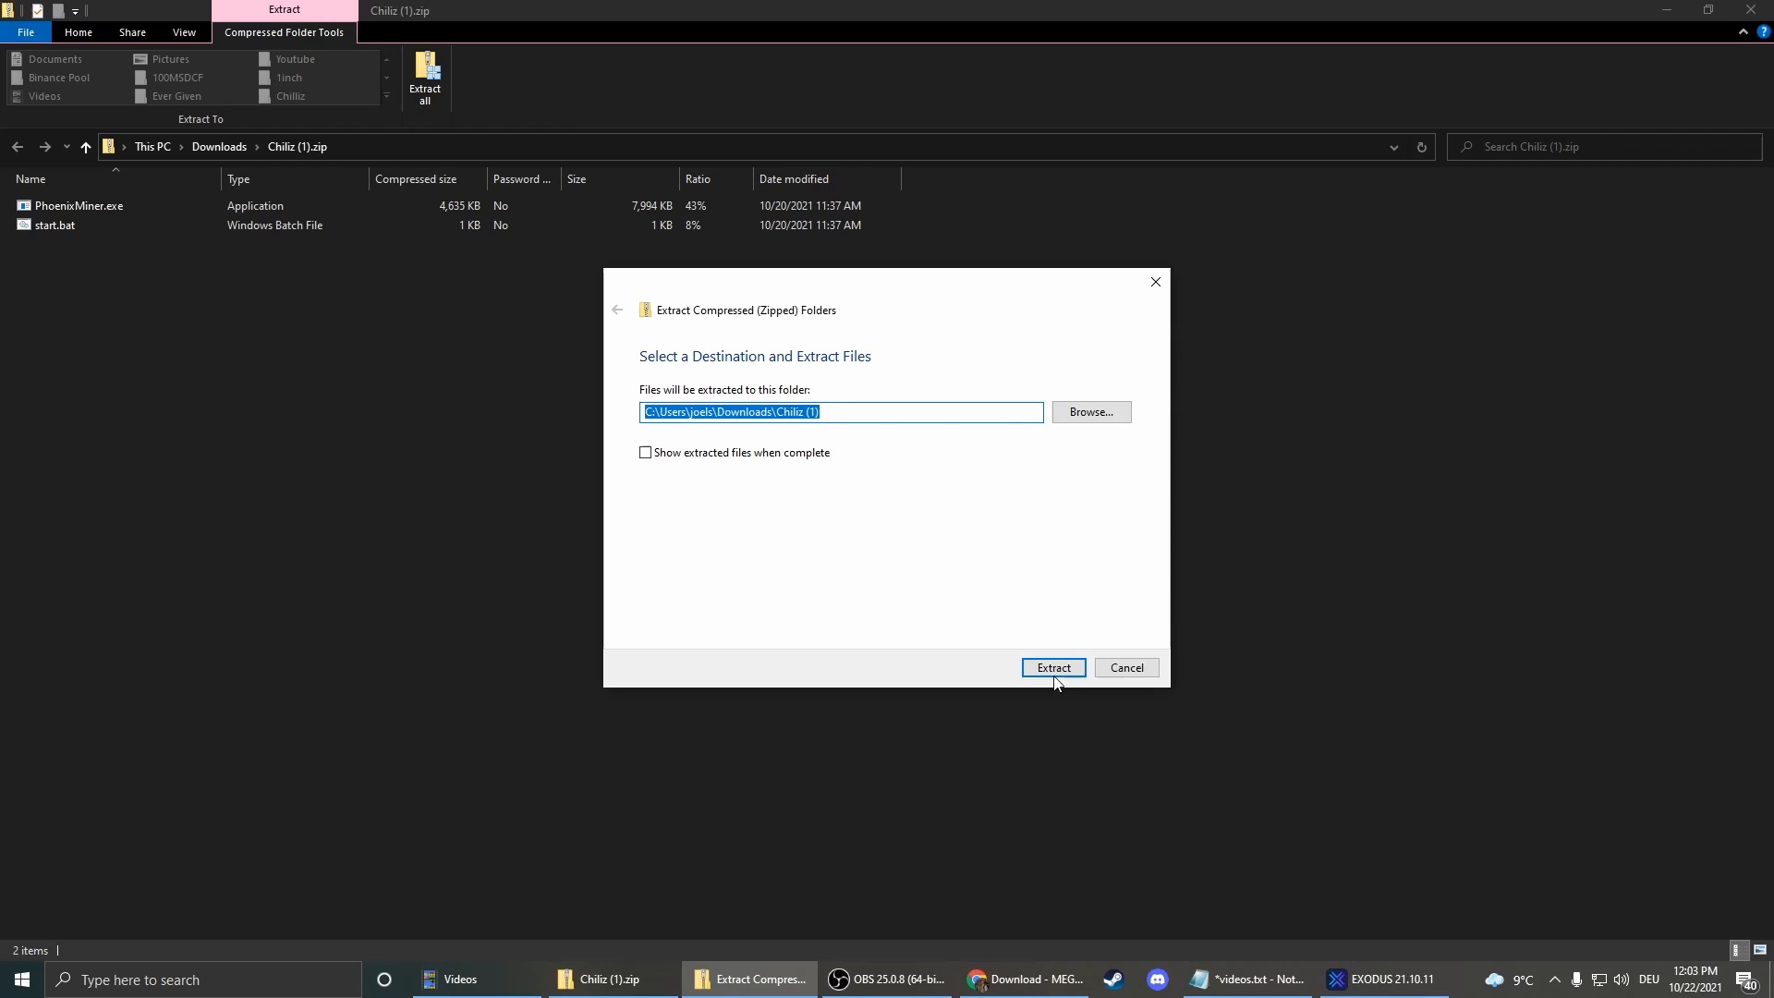
click(1052, 668)
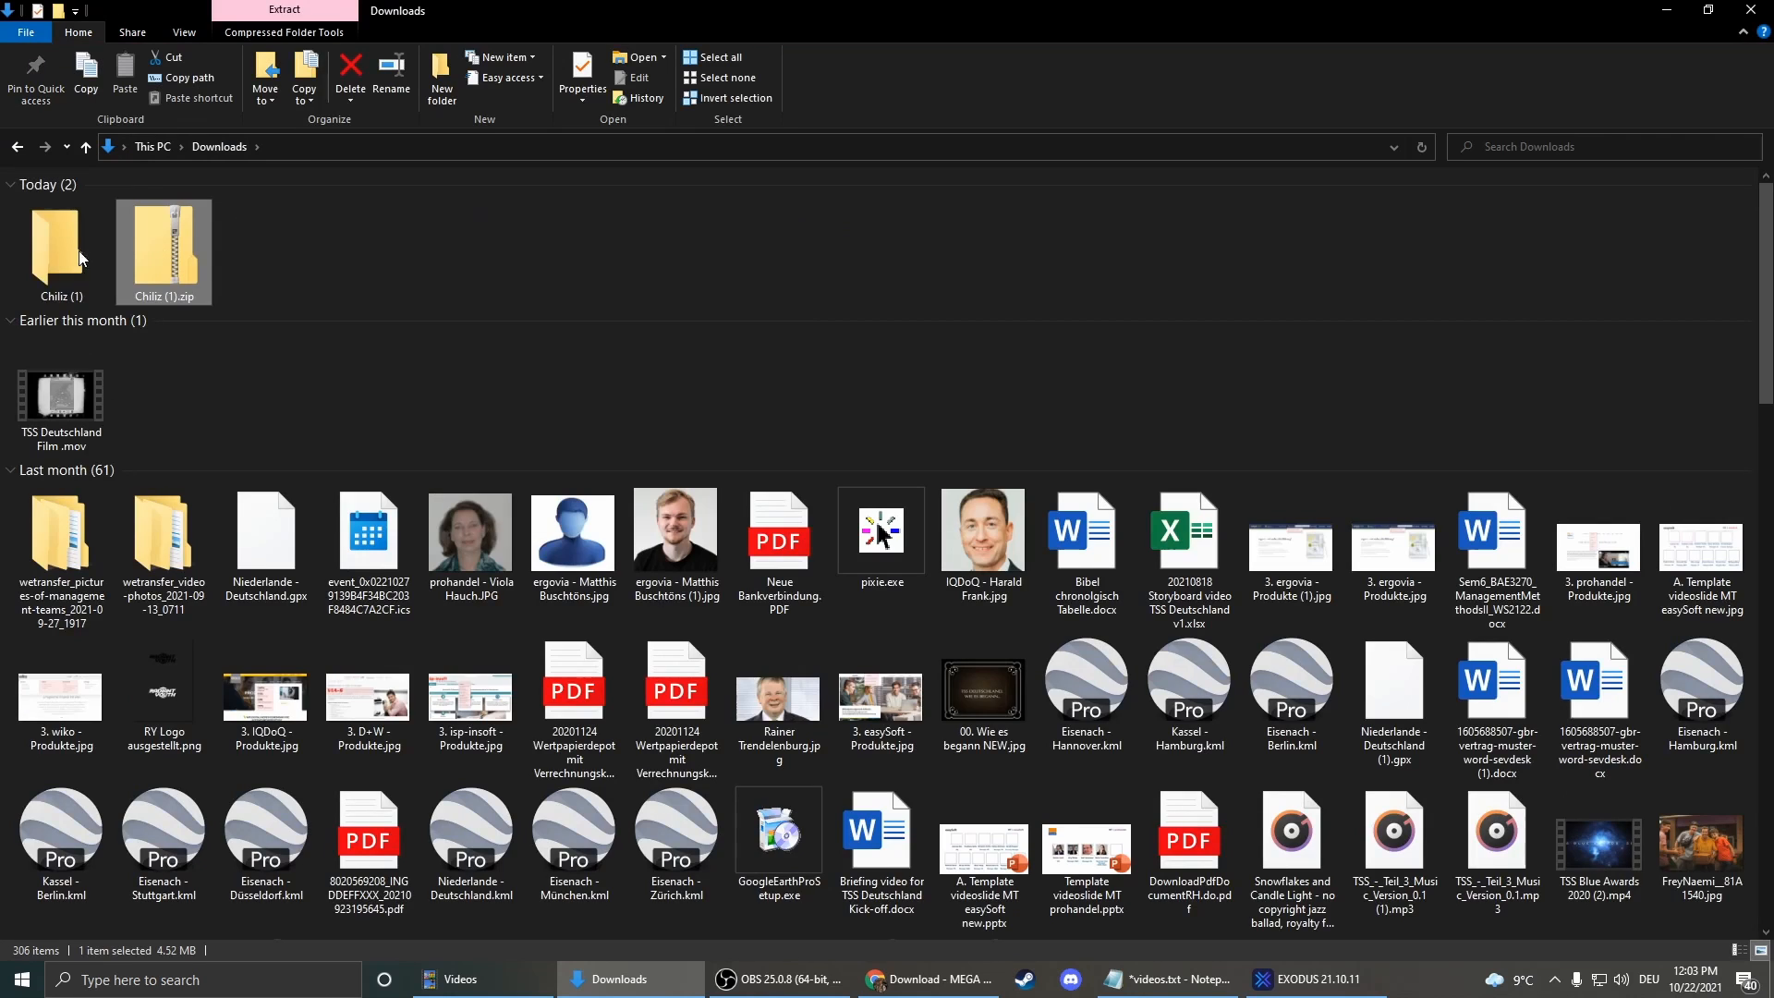
mouse_move(59, 248)
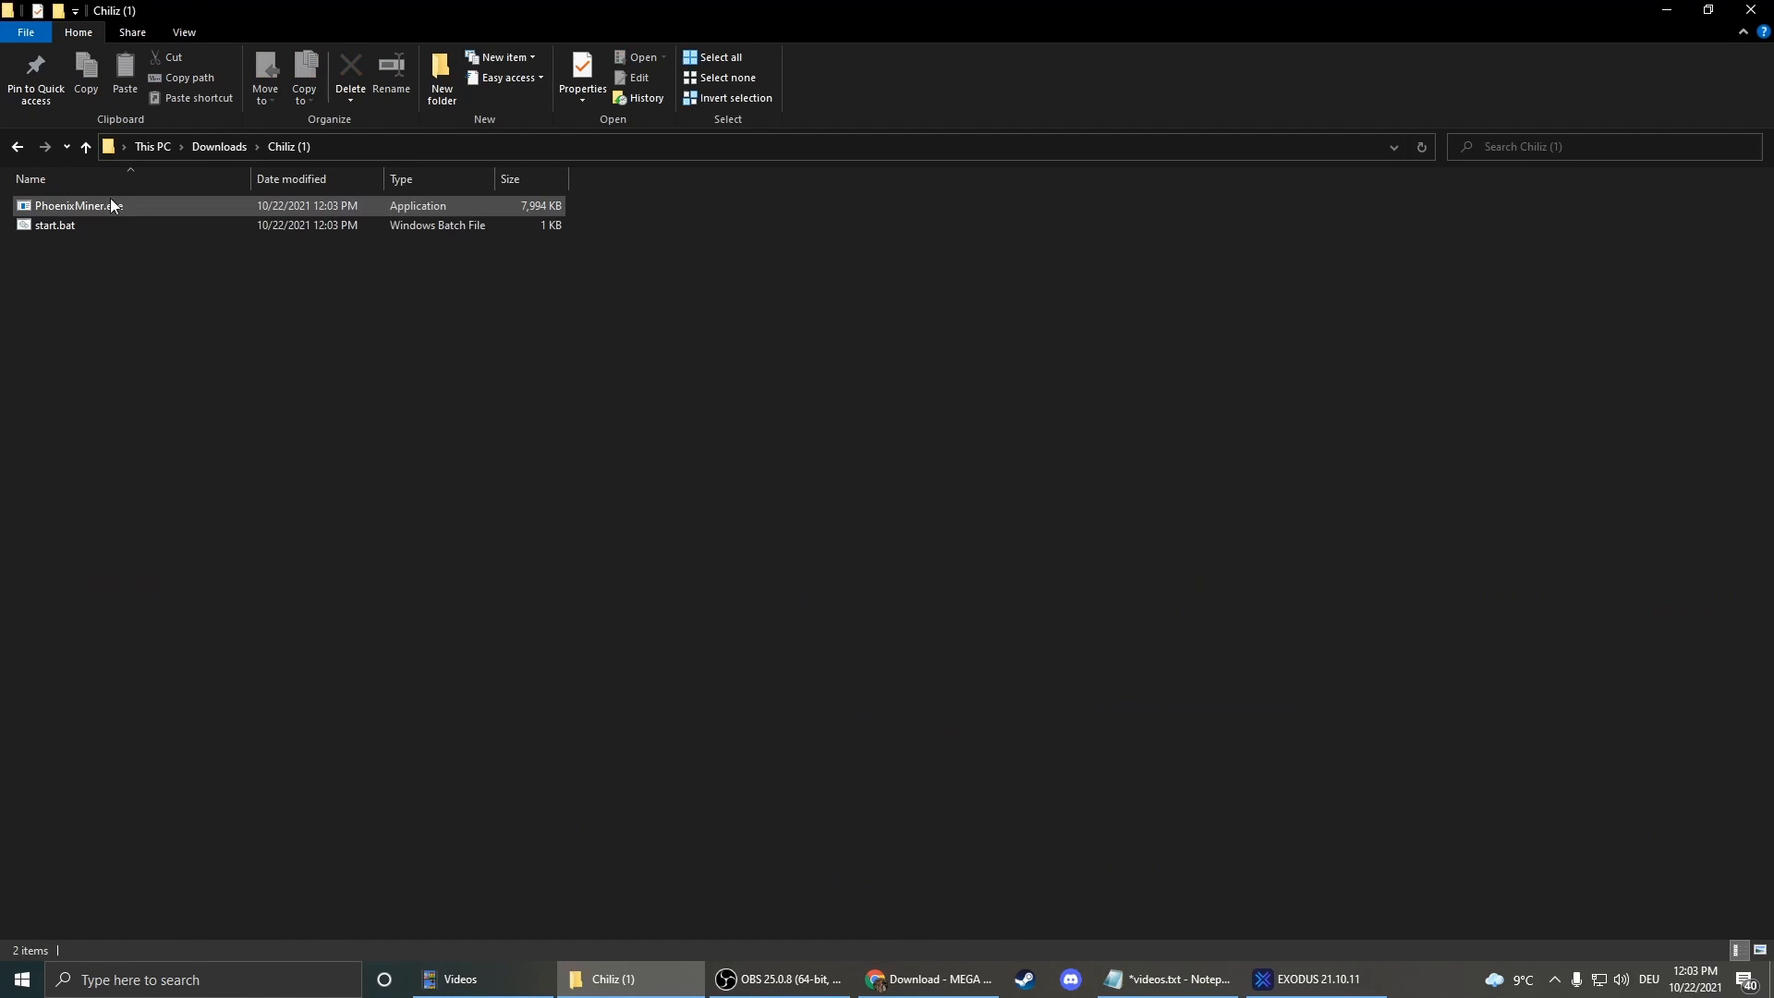
mouse_move(79, 206)
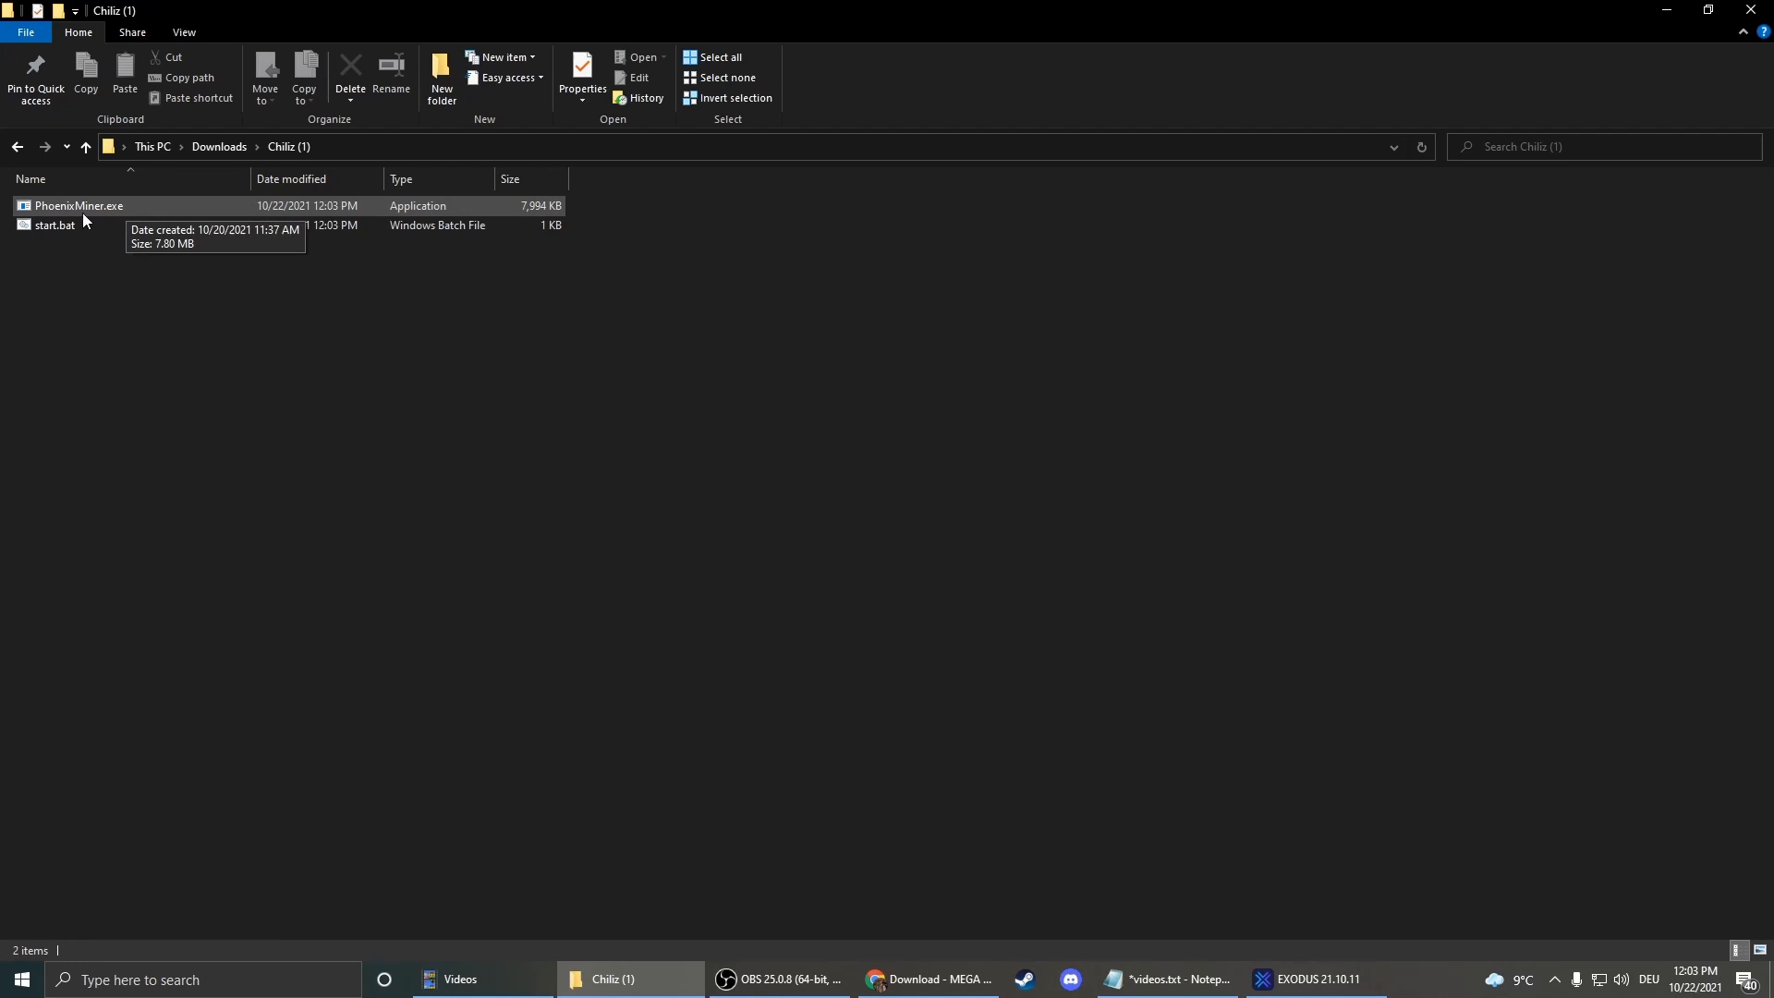
mouse_move(169, 220)
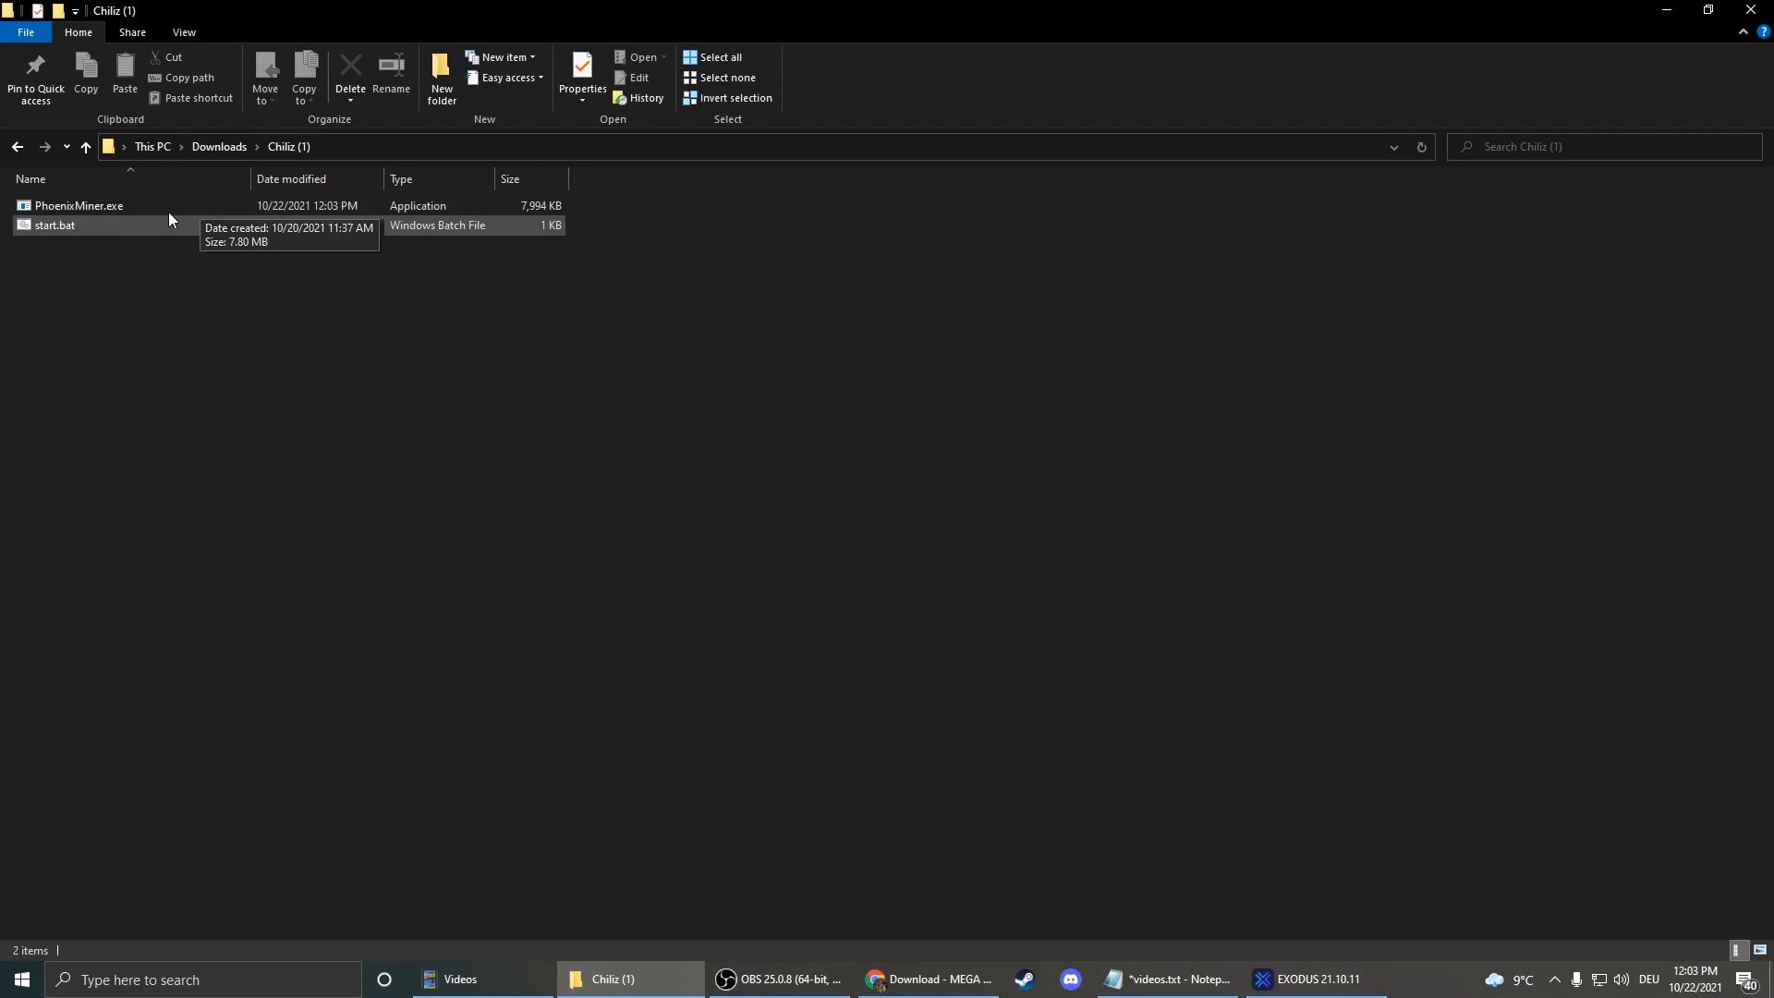
mouse_move(185, 212)
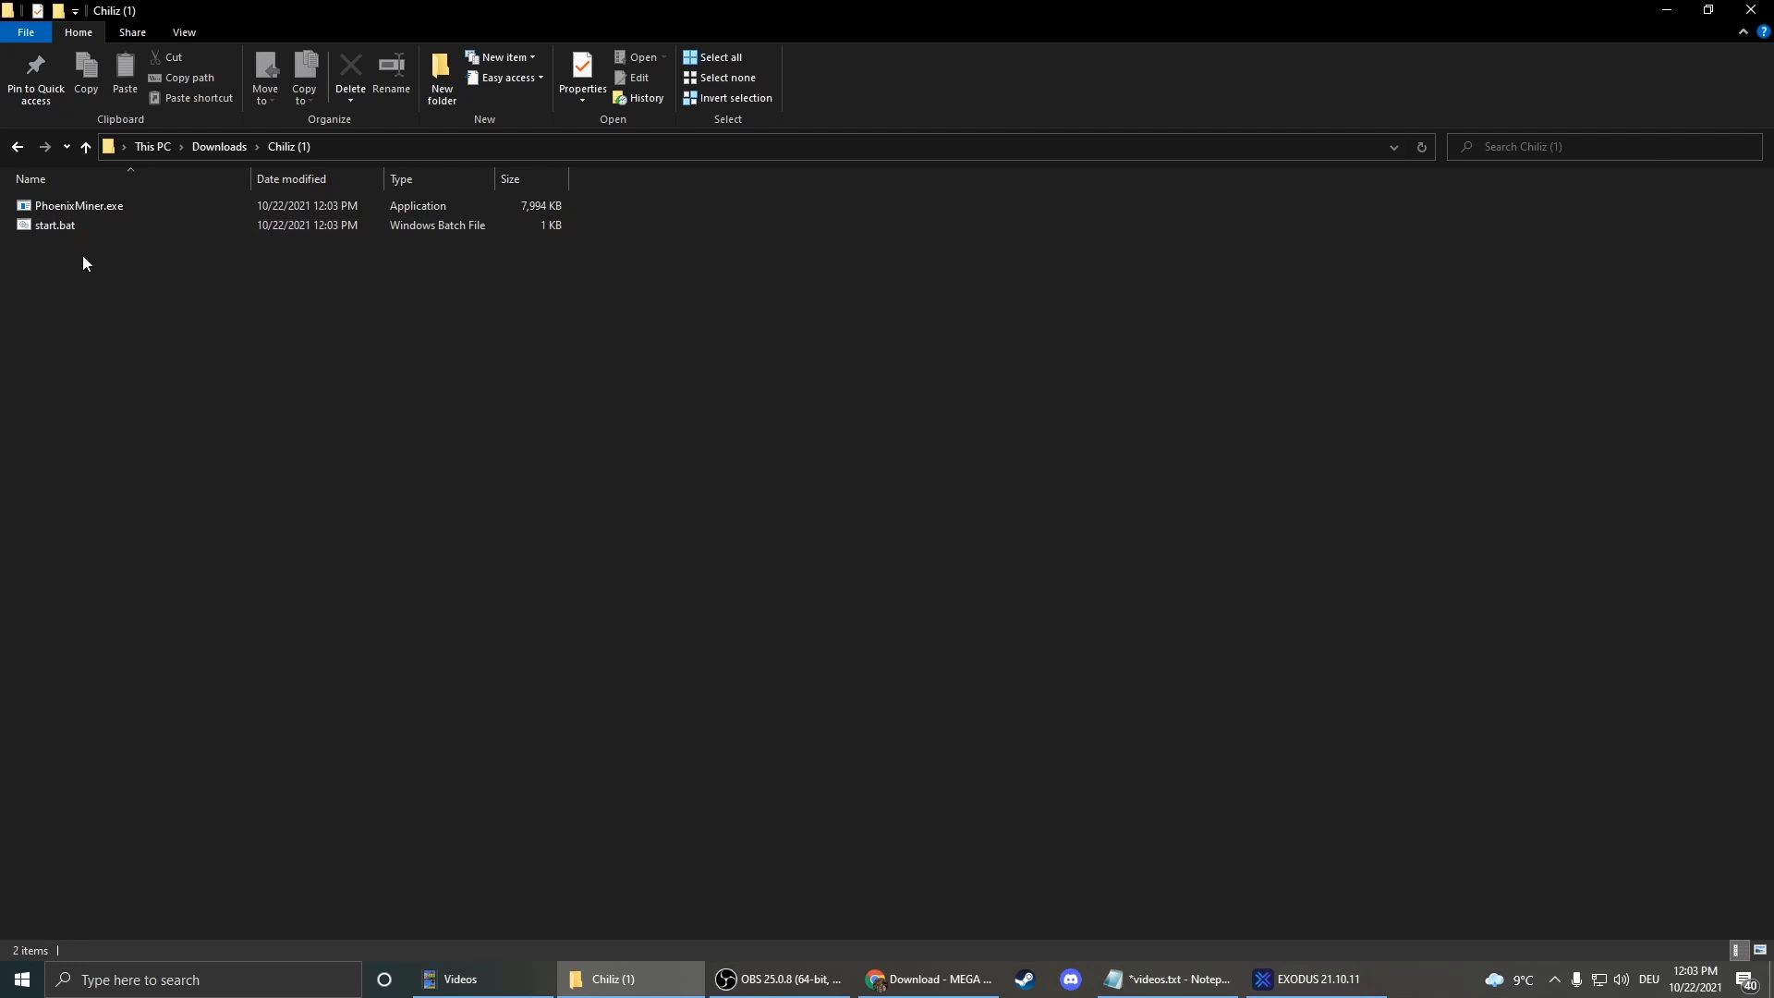
click(54, 225)
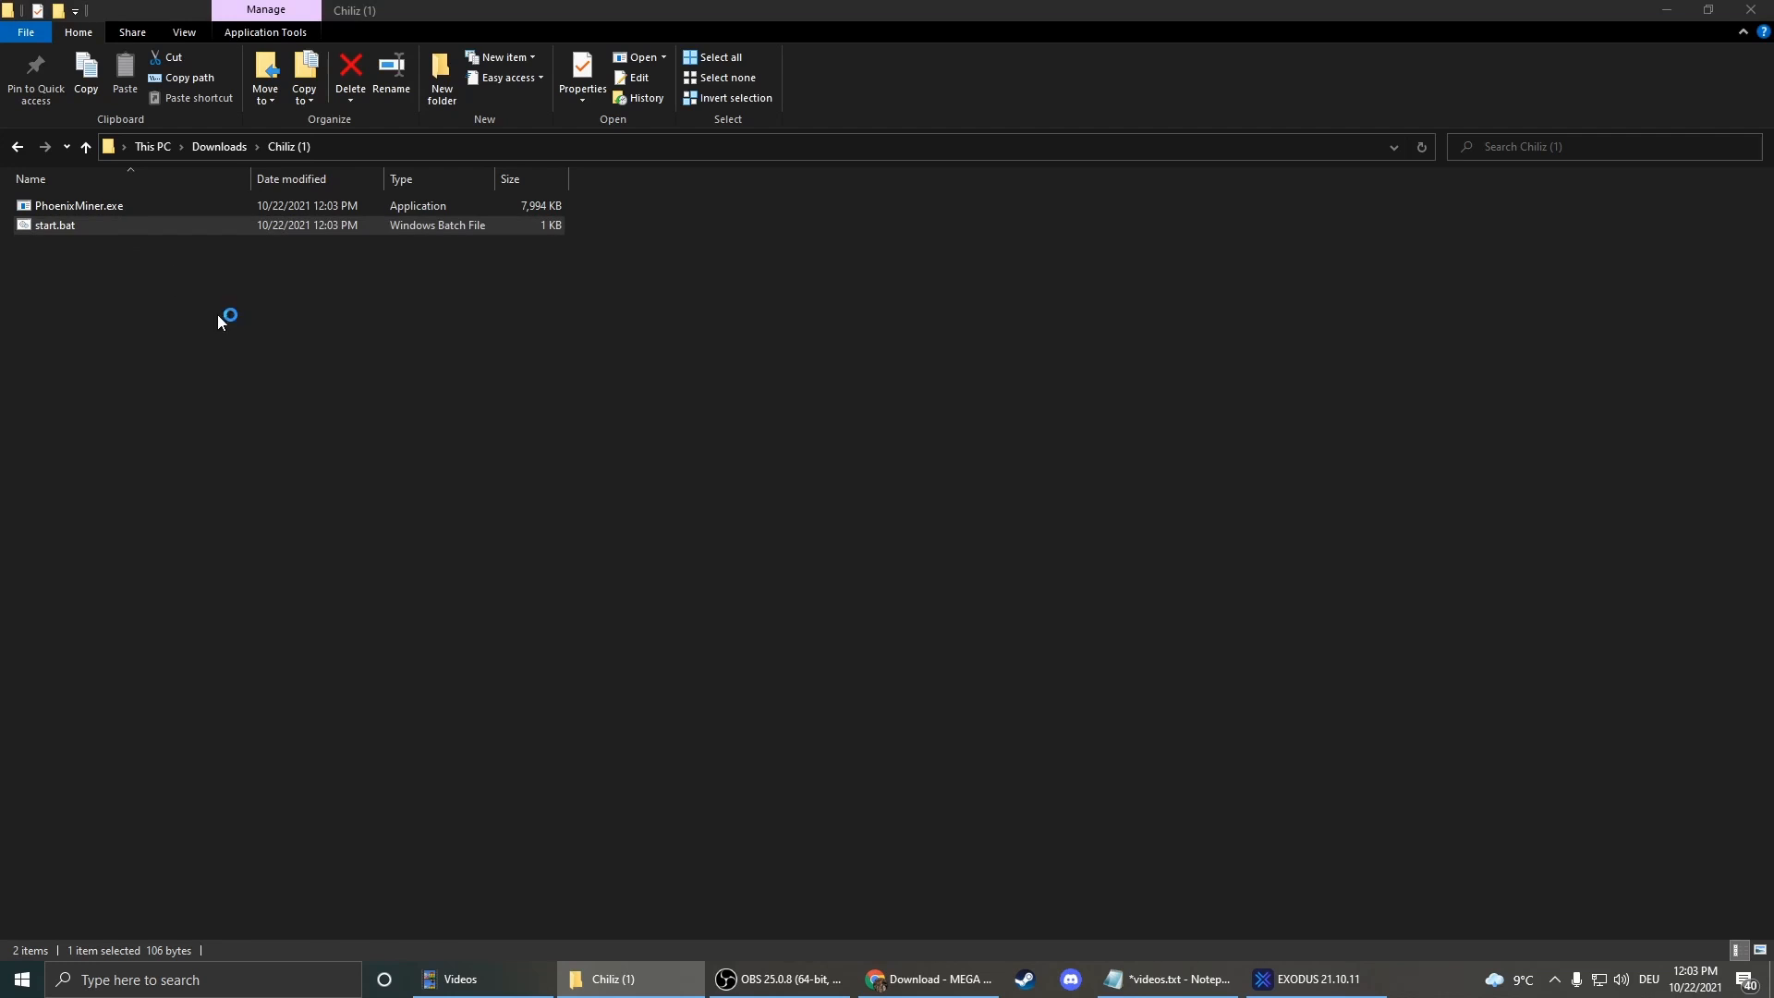
double_click(54, 225)
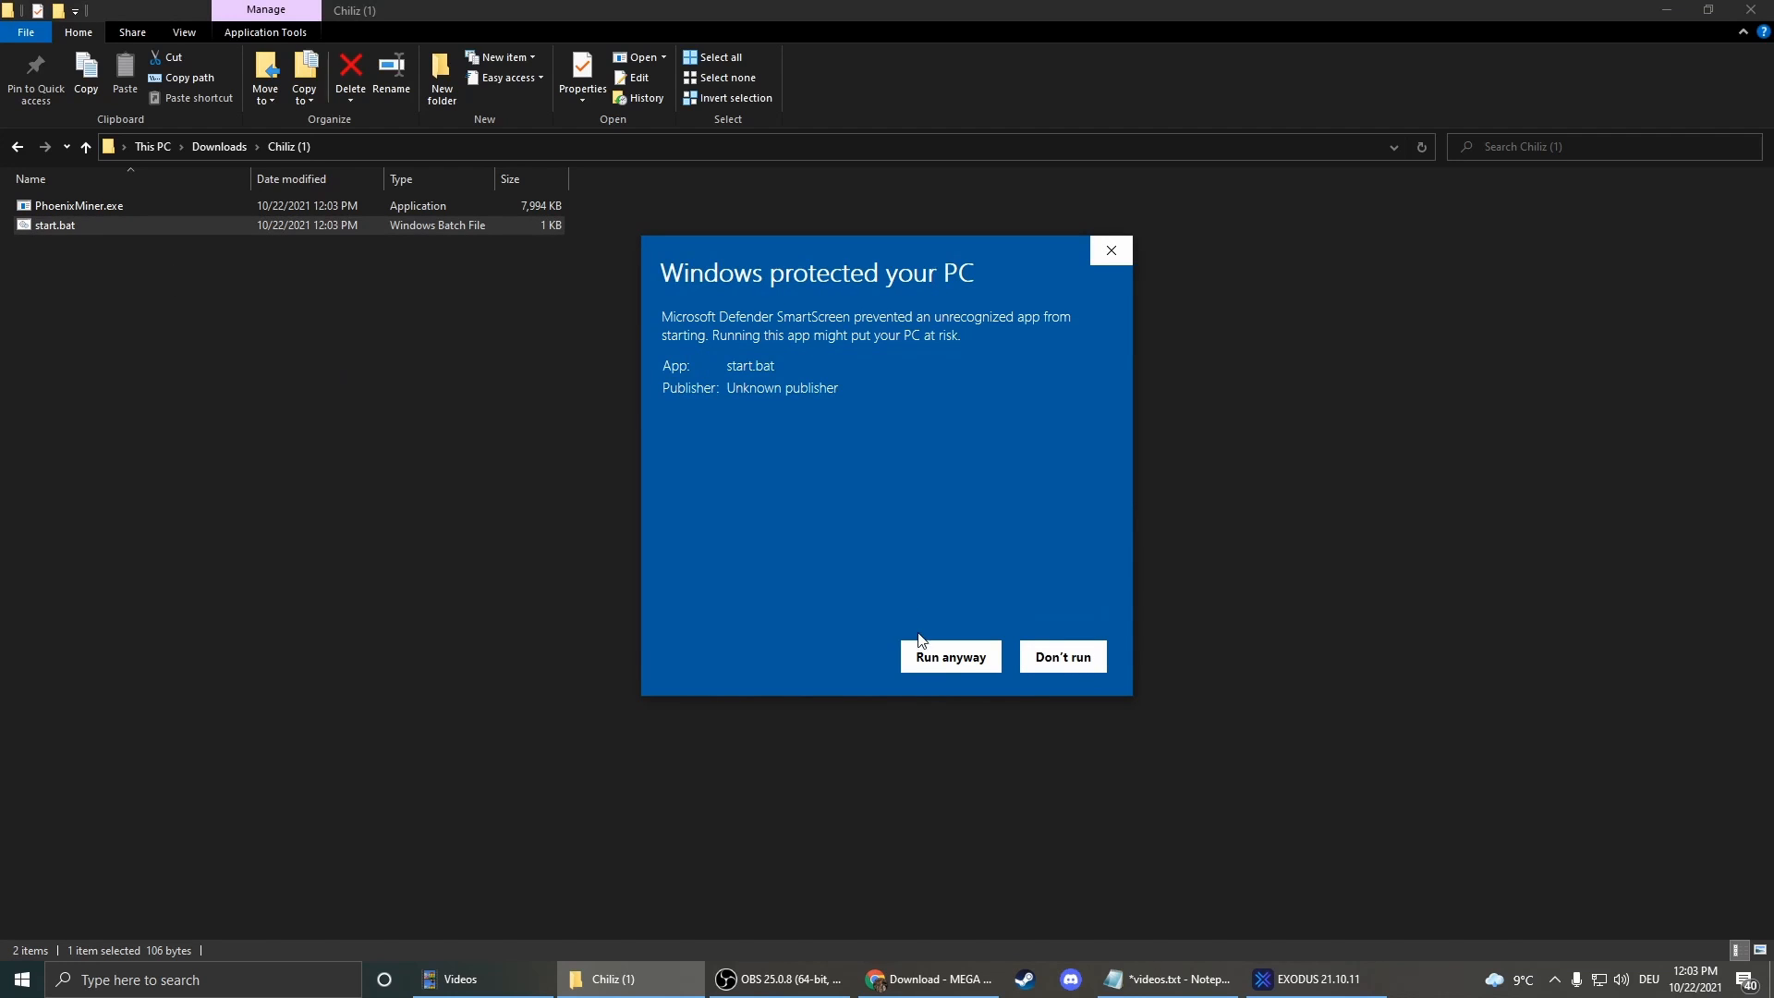
click(949, 656)
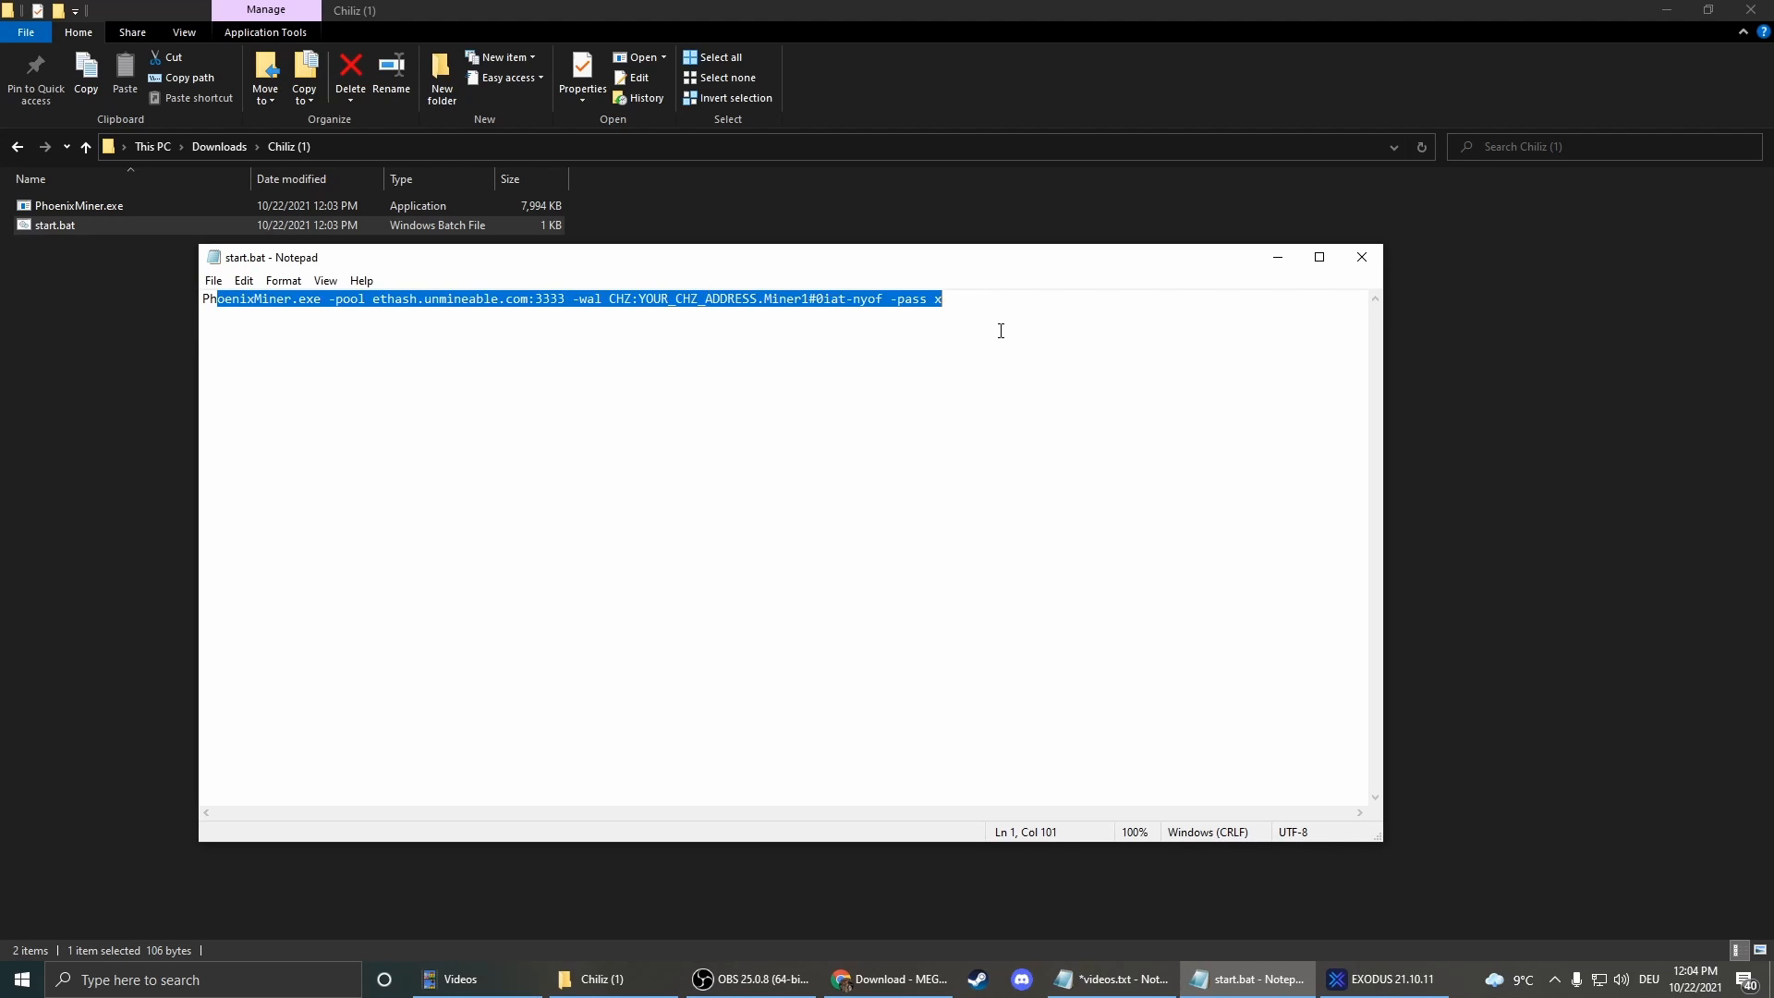
- Replace the YOUR_CHZ_ADDRESS placeholder in start.bat with the Chiliz wallet address
click(640, 299)
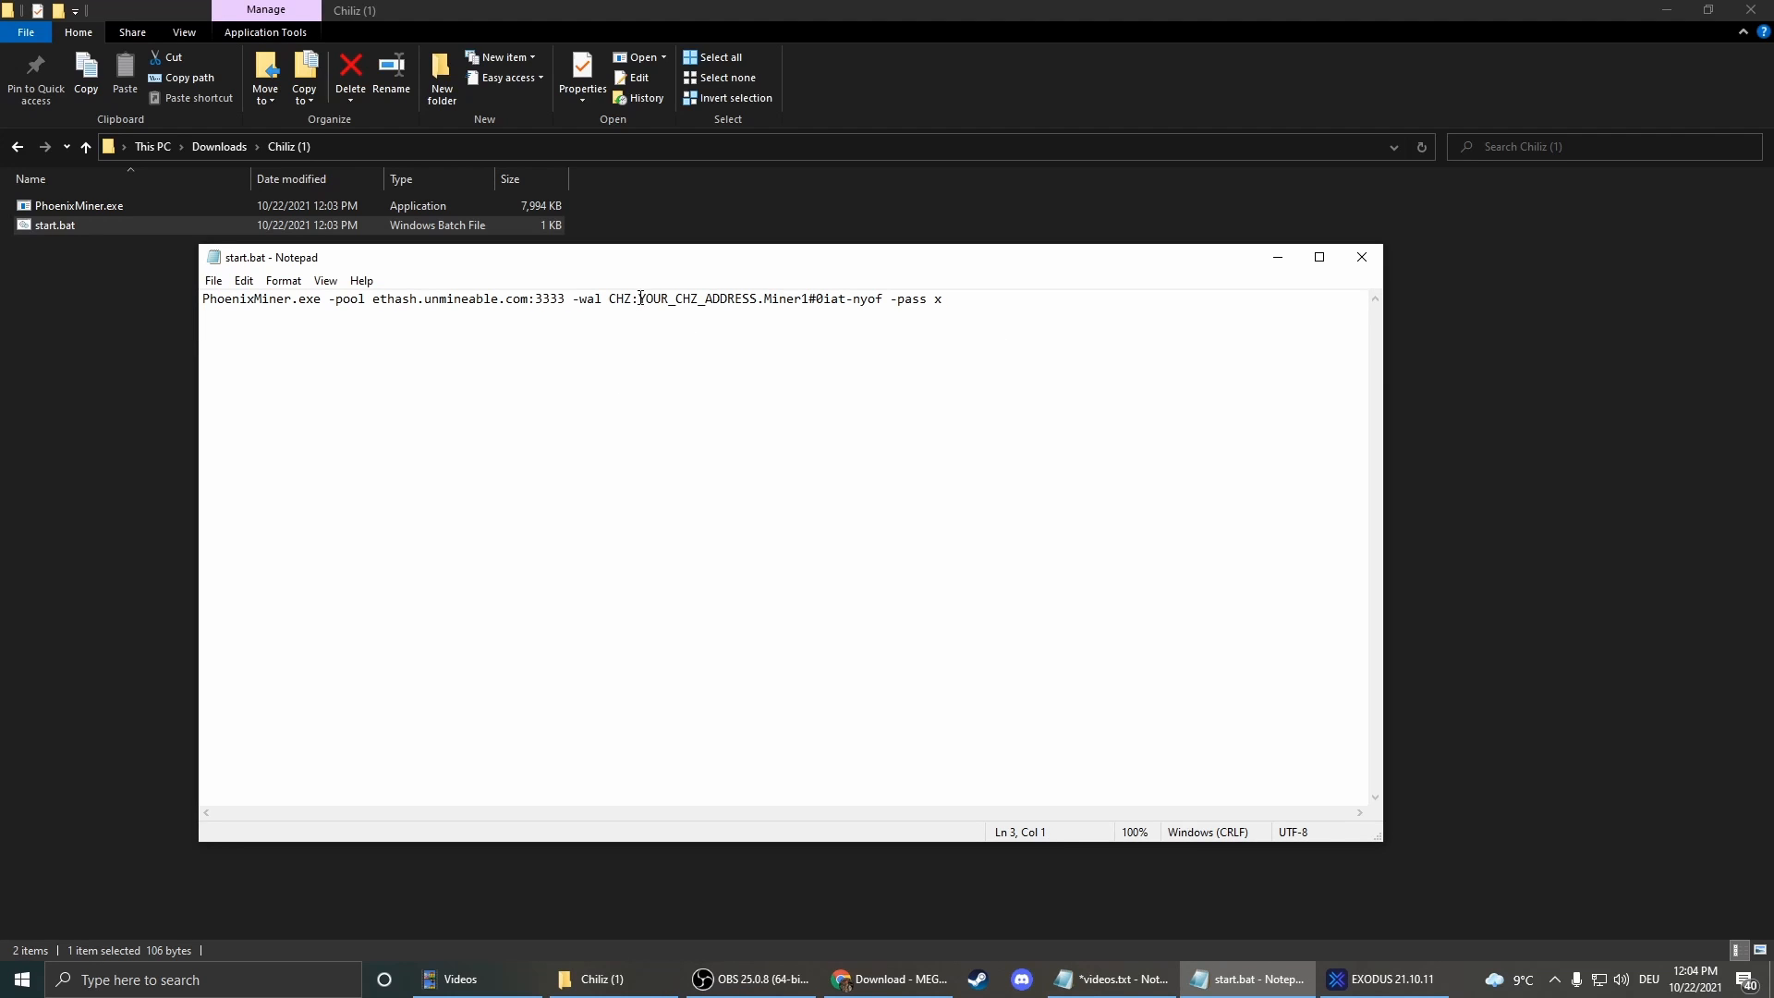
double_click(696, 298)
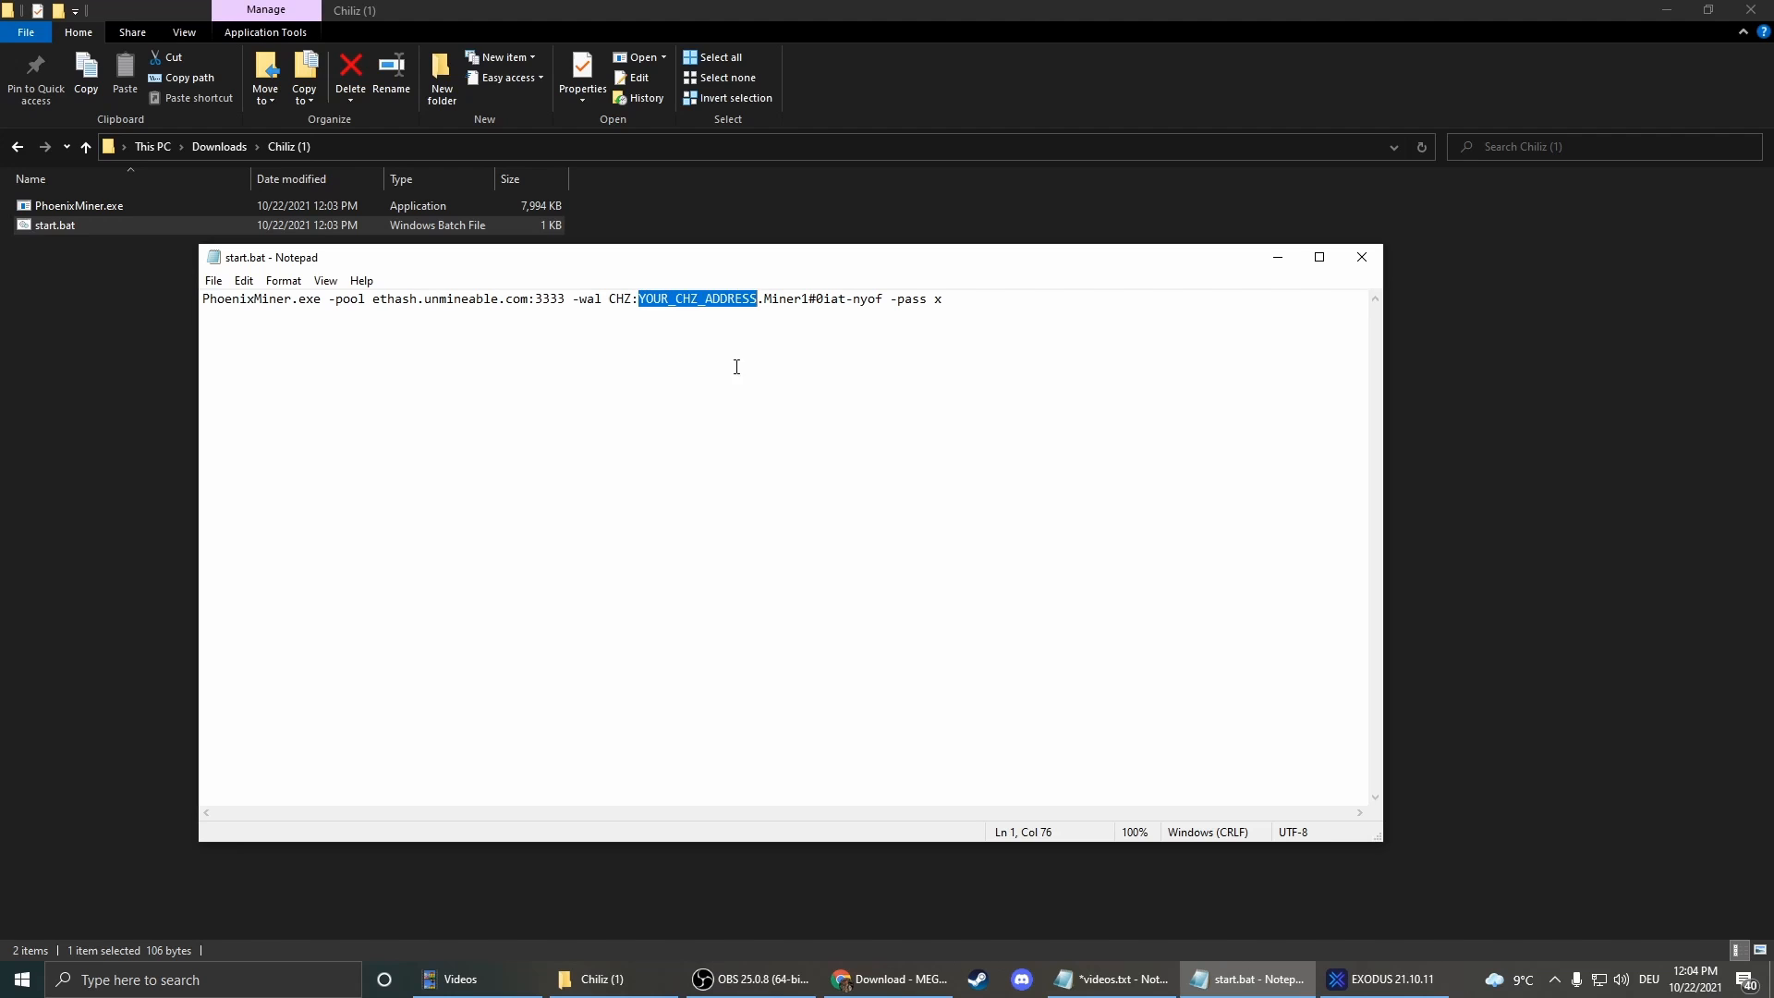
mouse_move(993, 570)
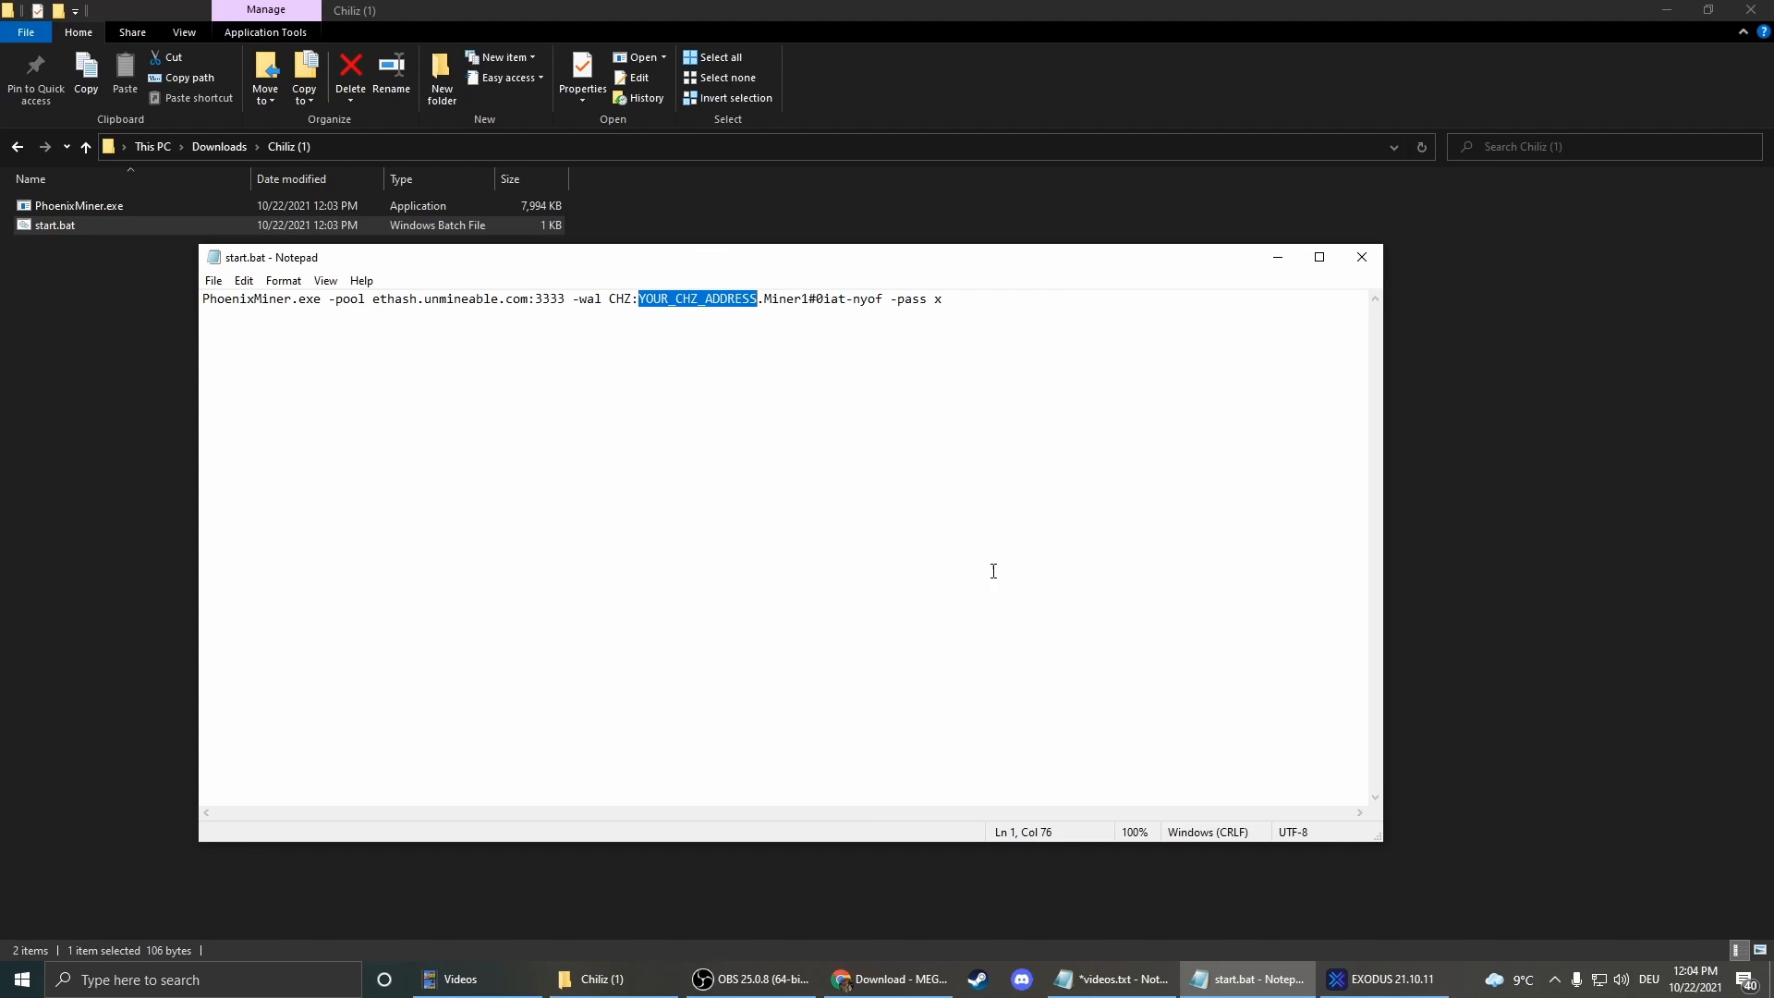
click(1109, 979)
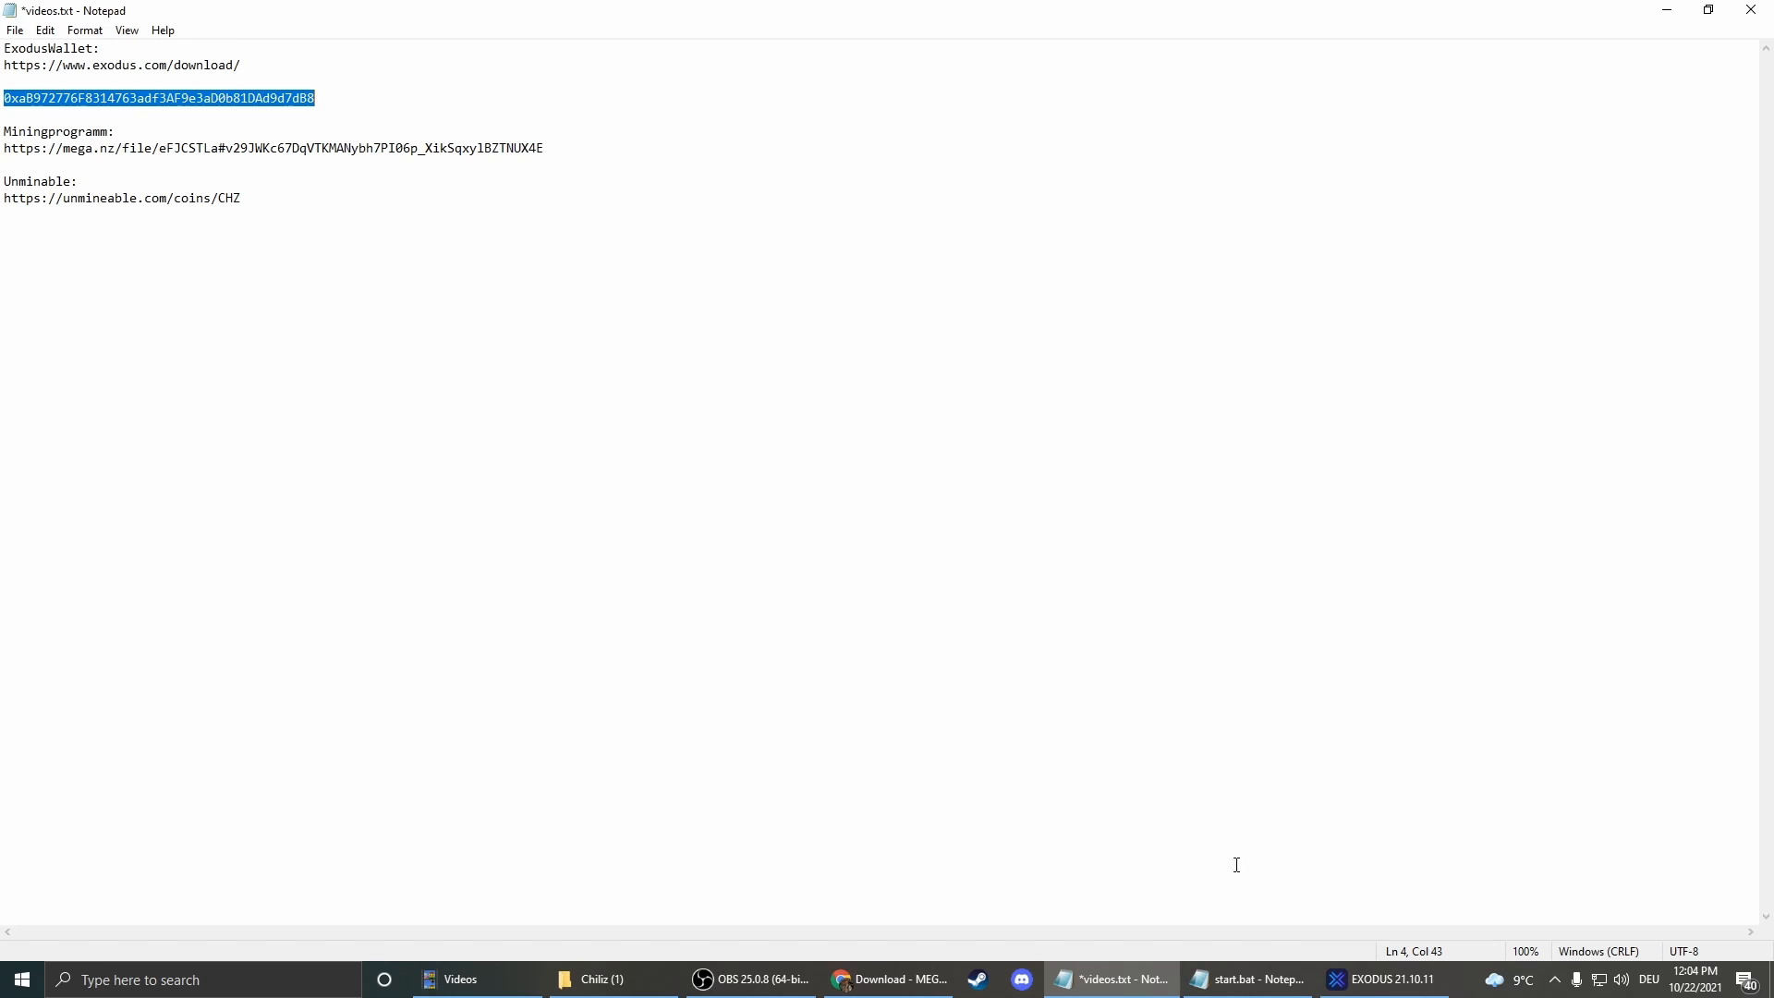
- Save start.bat in the Chiliz folder and close Notepad
click(1248, 979)
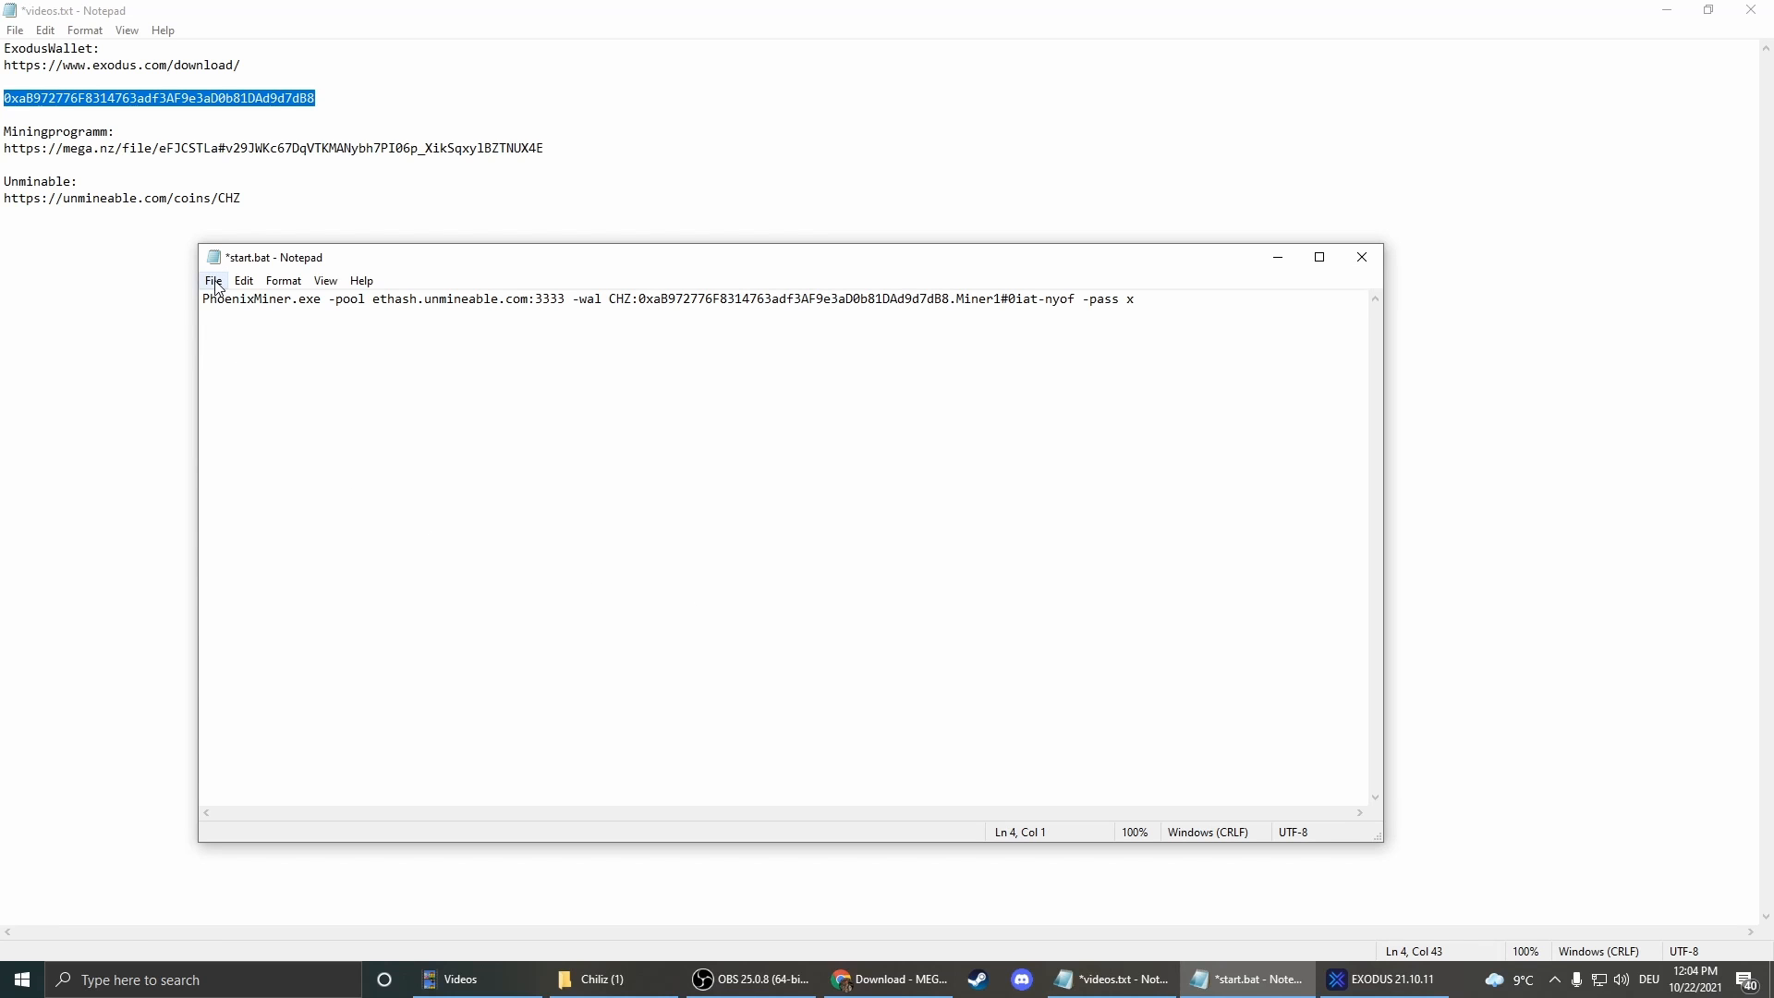
click(211, 281)
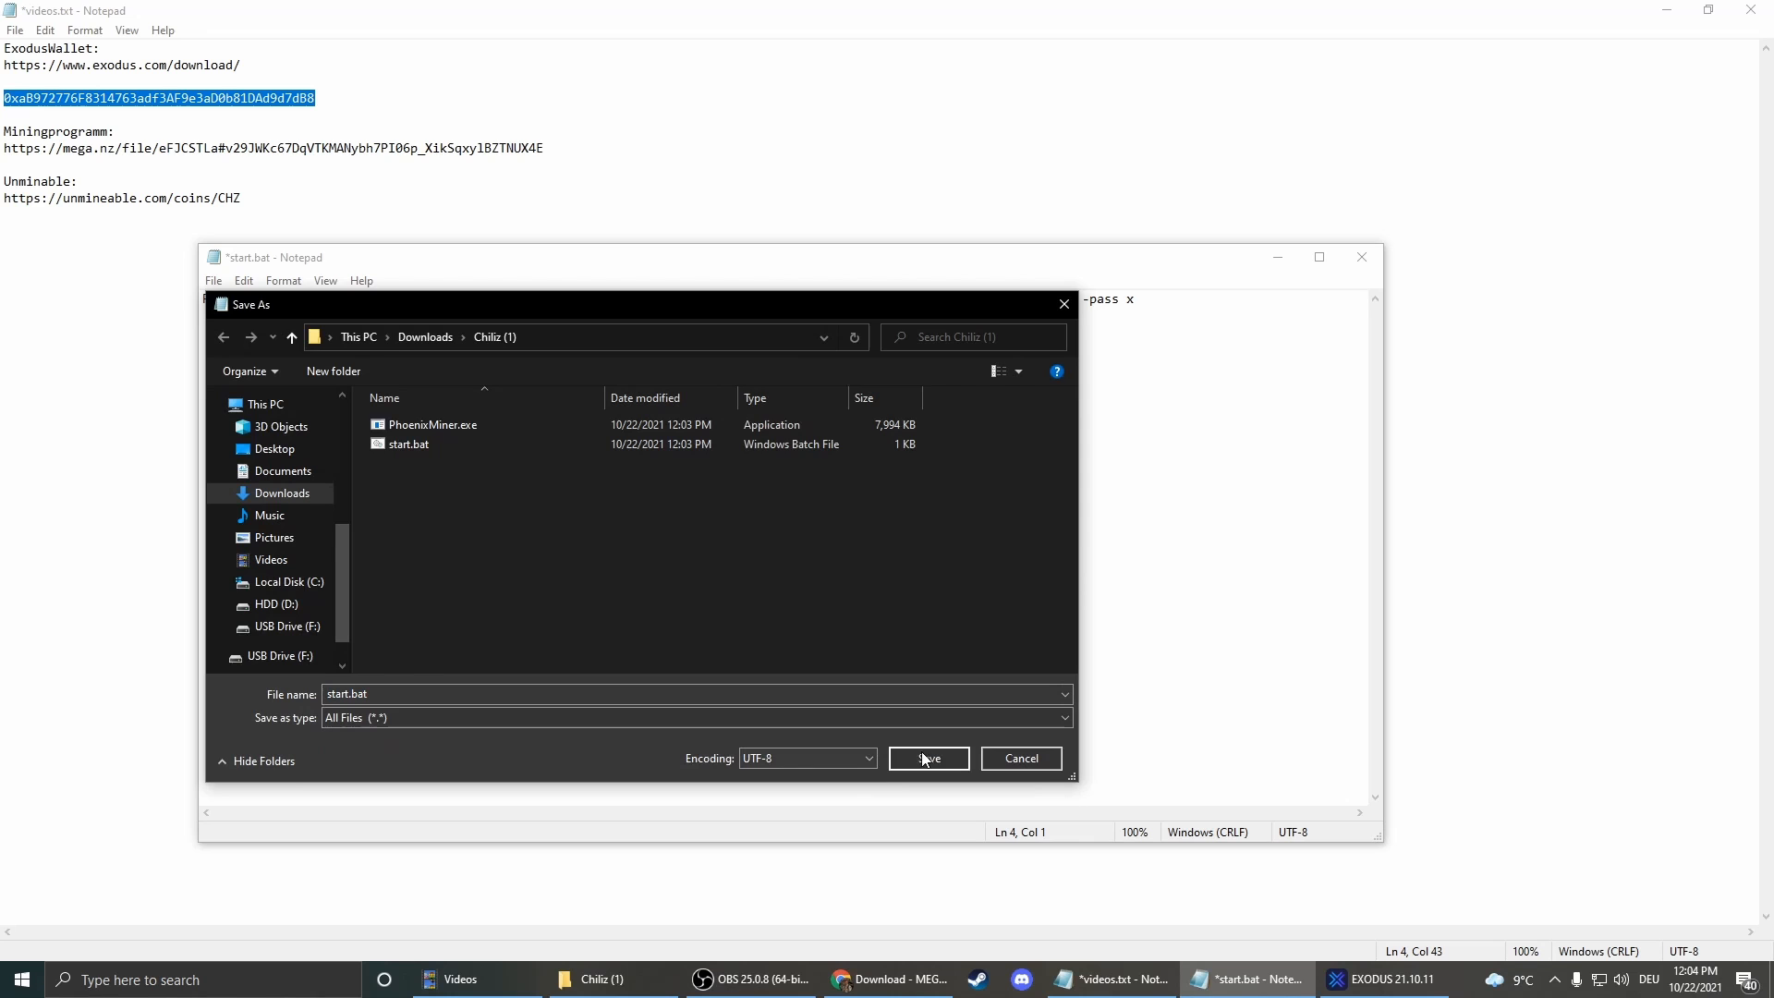
click(927, 757)
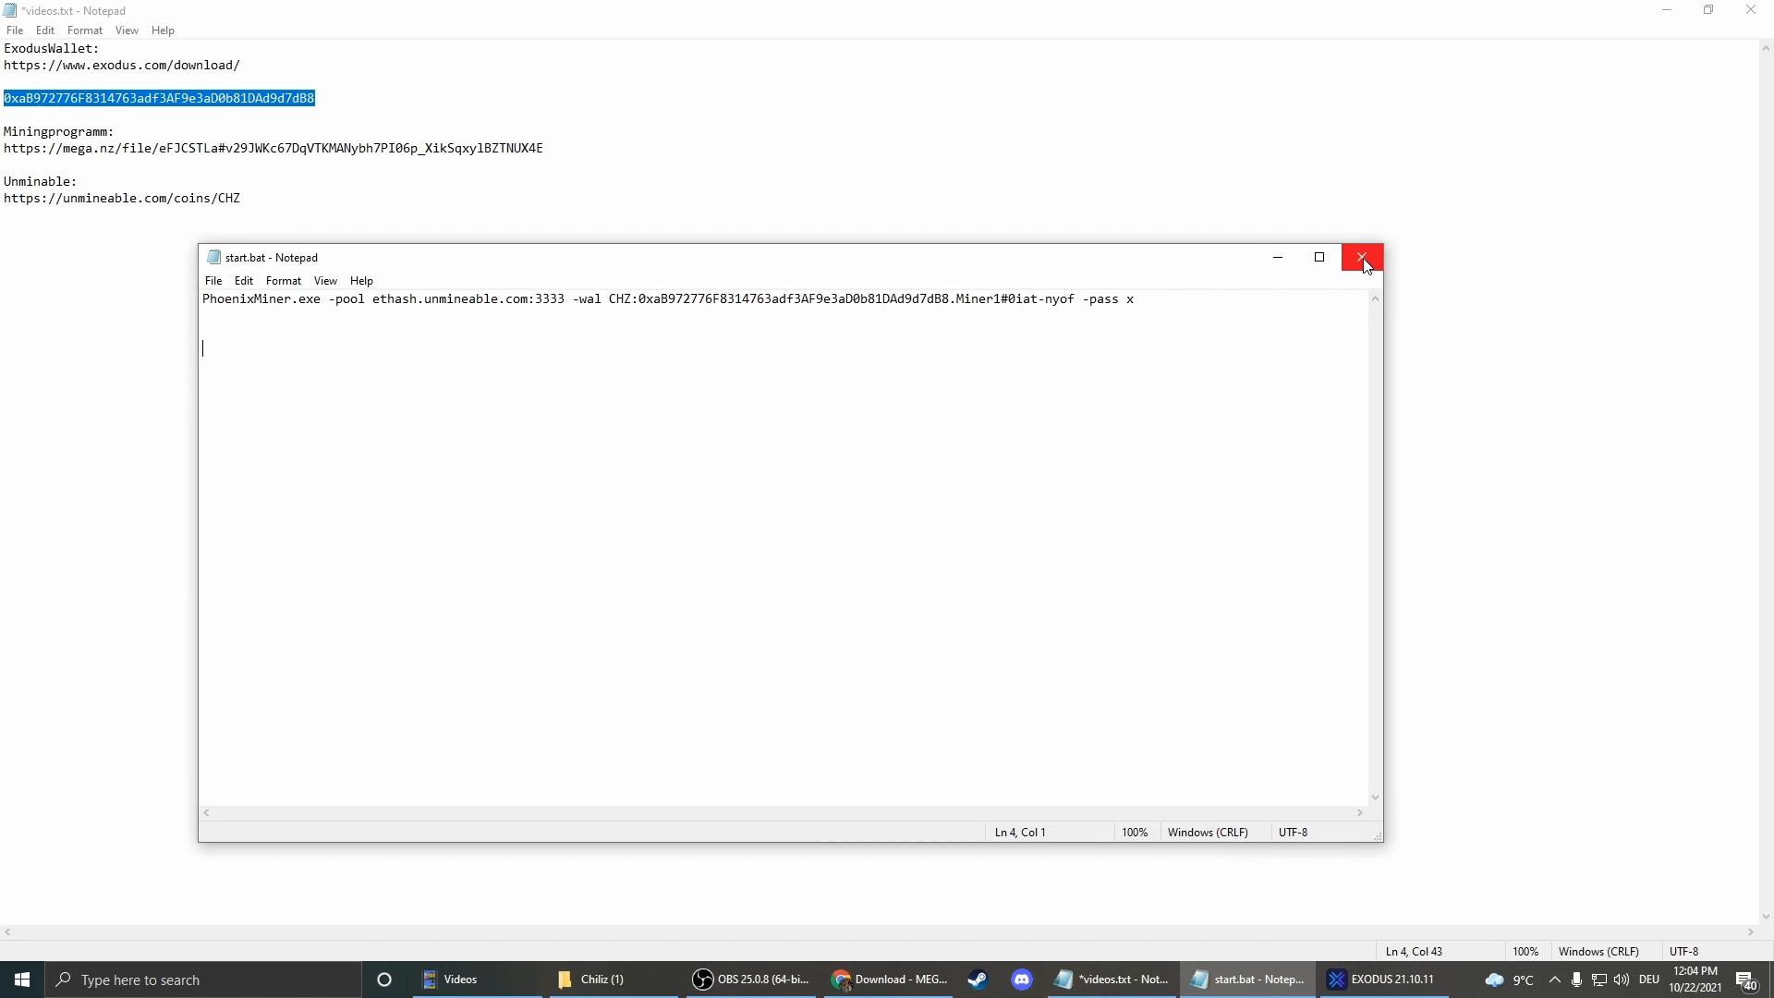
click(1363, 257)
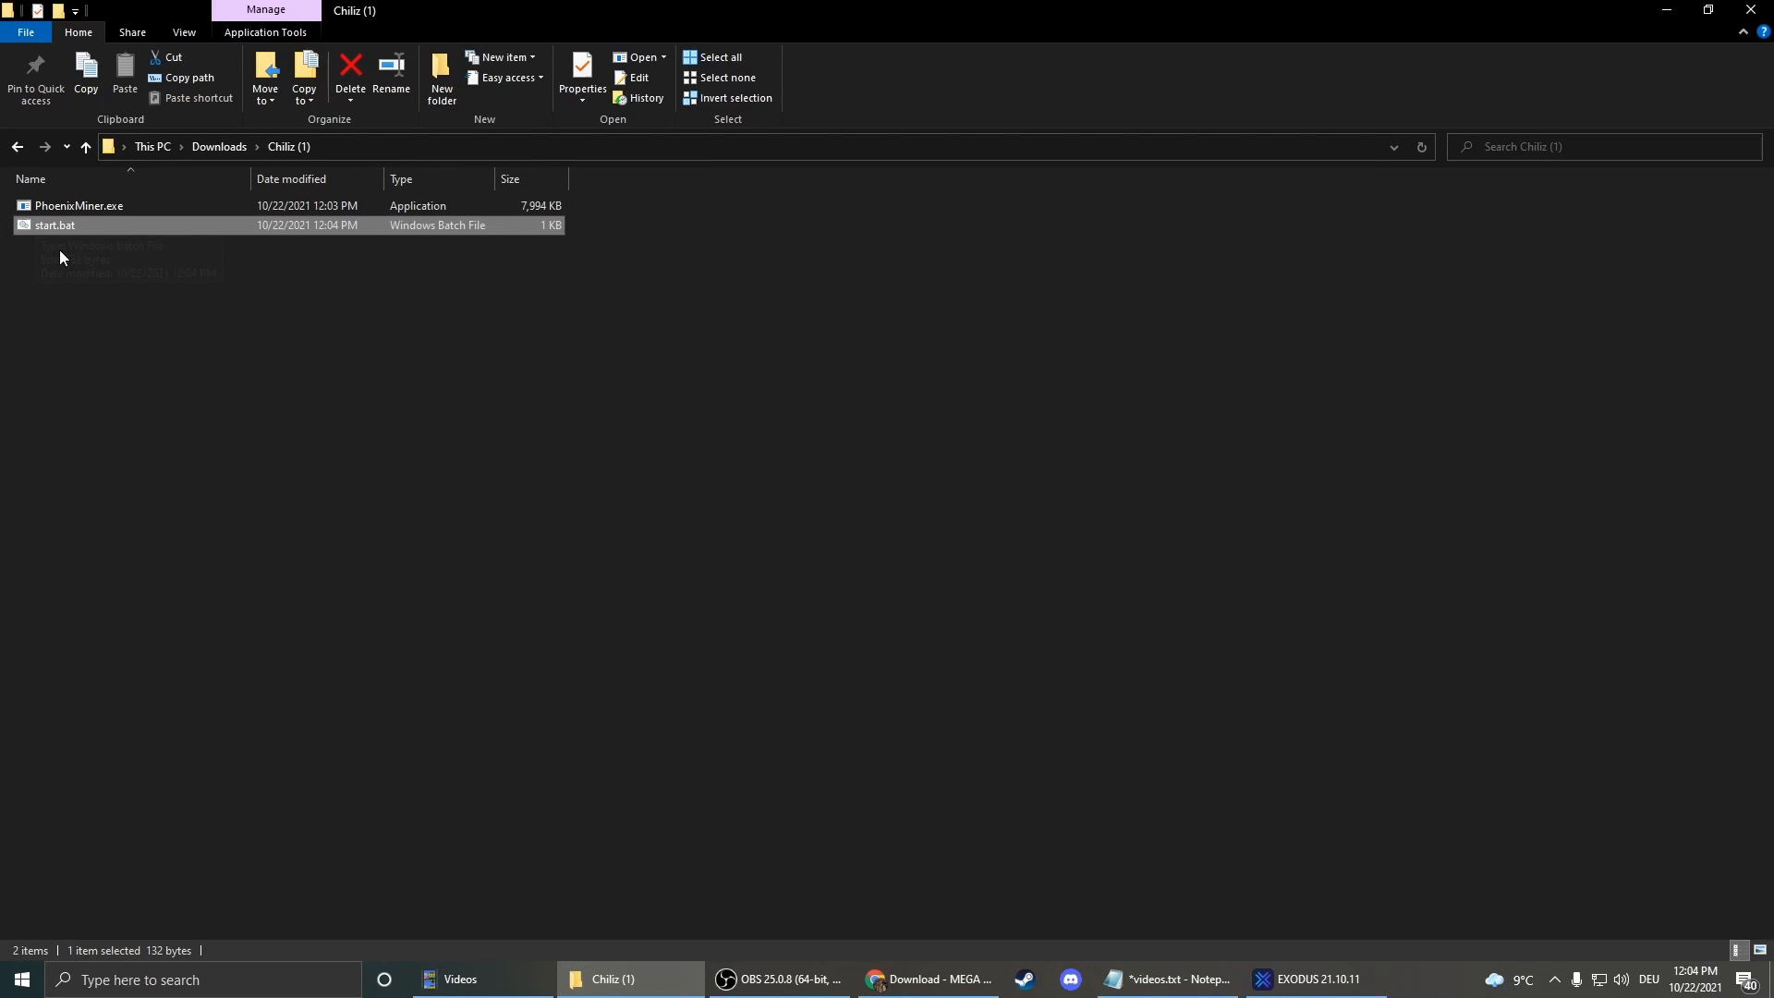
- Run start.bat and allow PhoenixMiner through Windows Defender Firewall
double_click(55, 226)
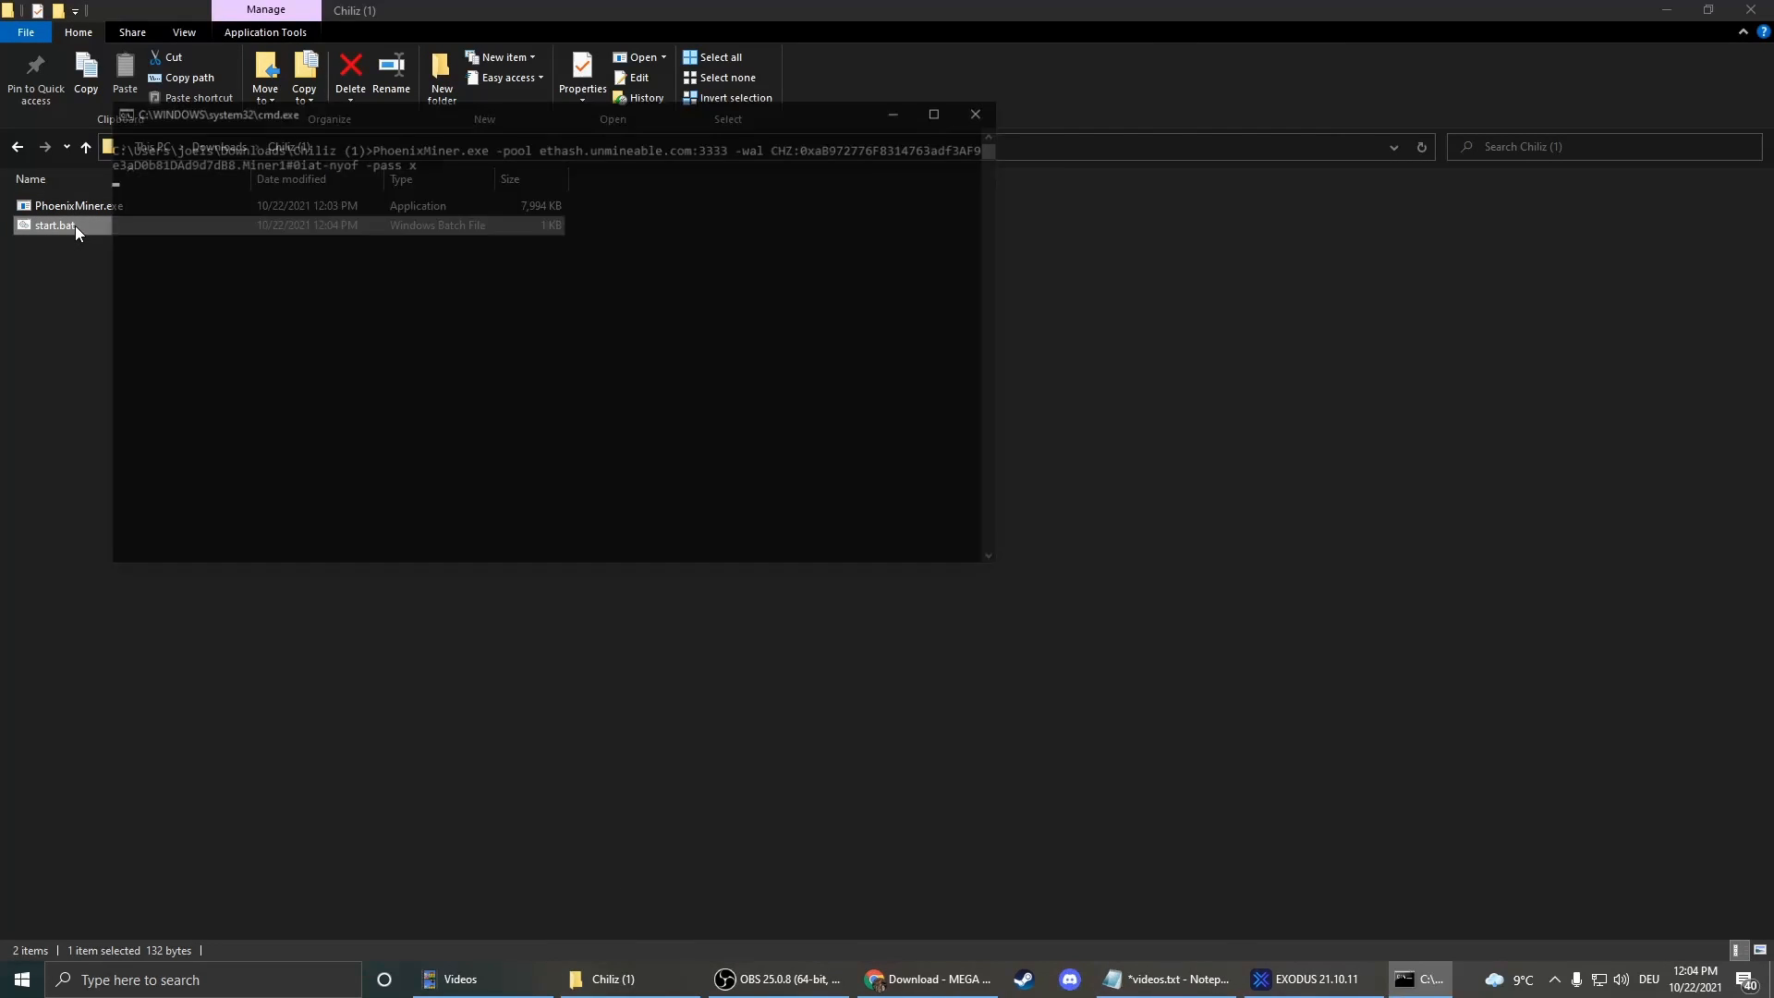
double_click(51, 224)
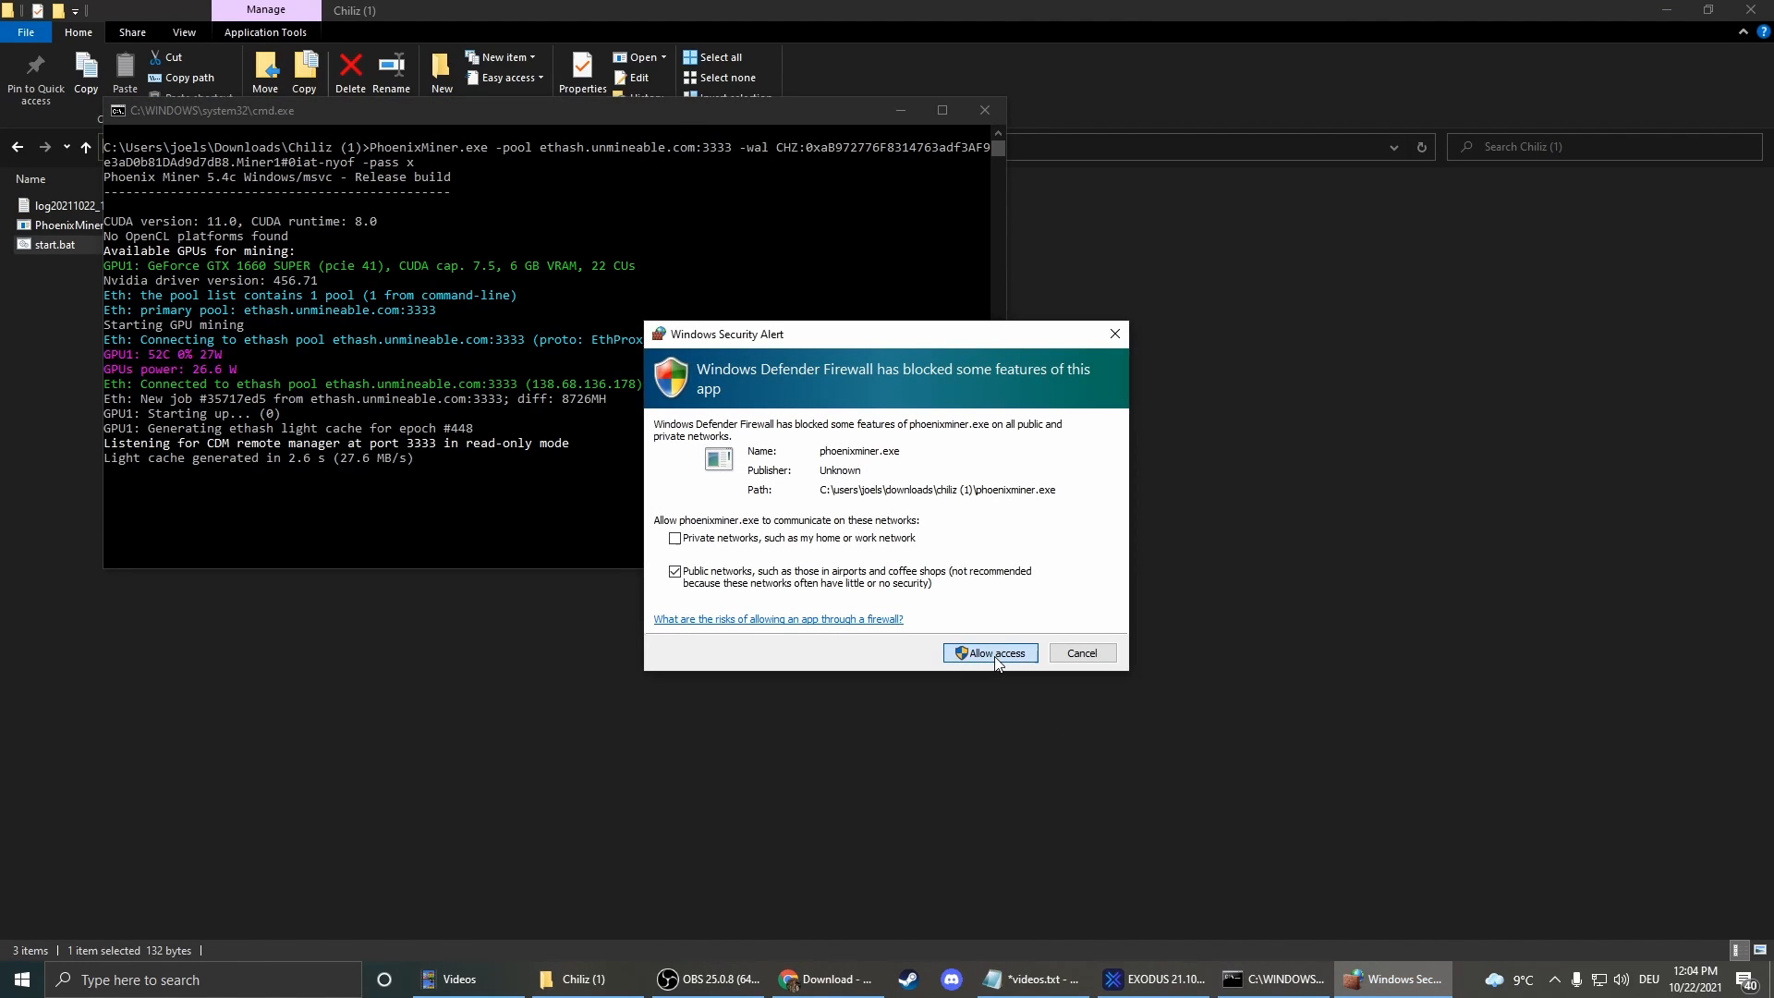
click(987, 653)
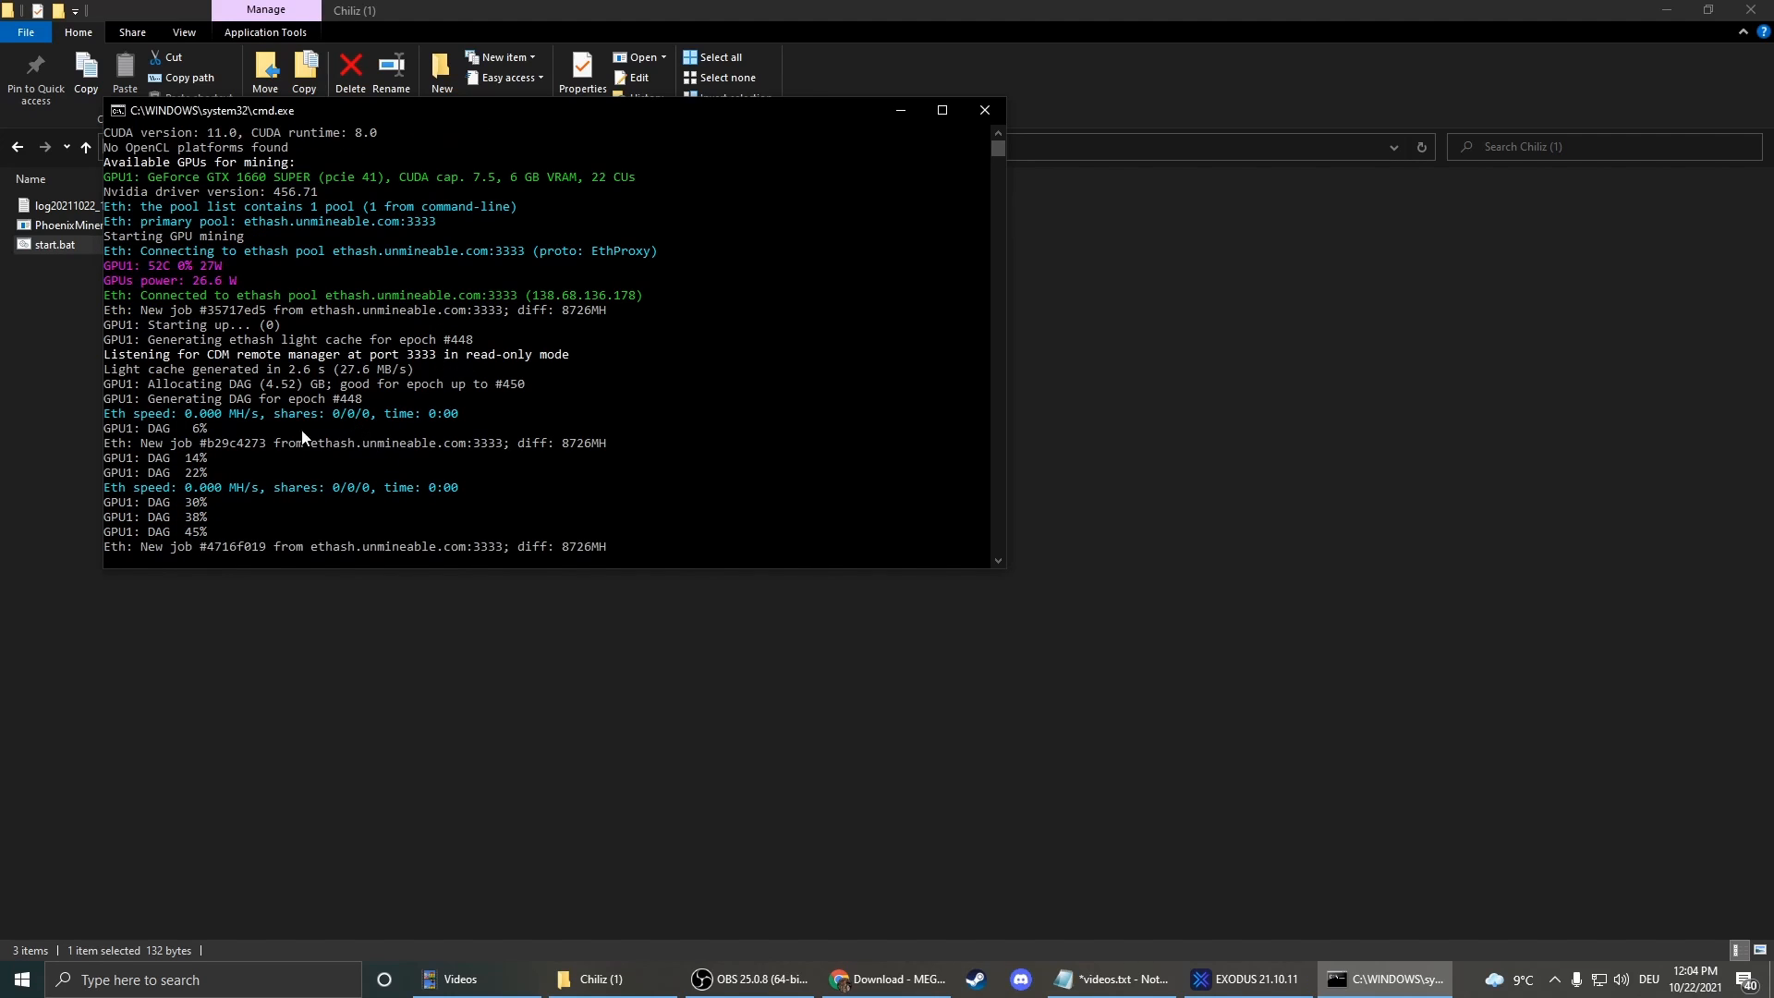
- Follow the PhoenixMiner output until the DAG completes and mining reaches about 21.8 MH/s
scroll(down, 3)
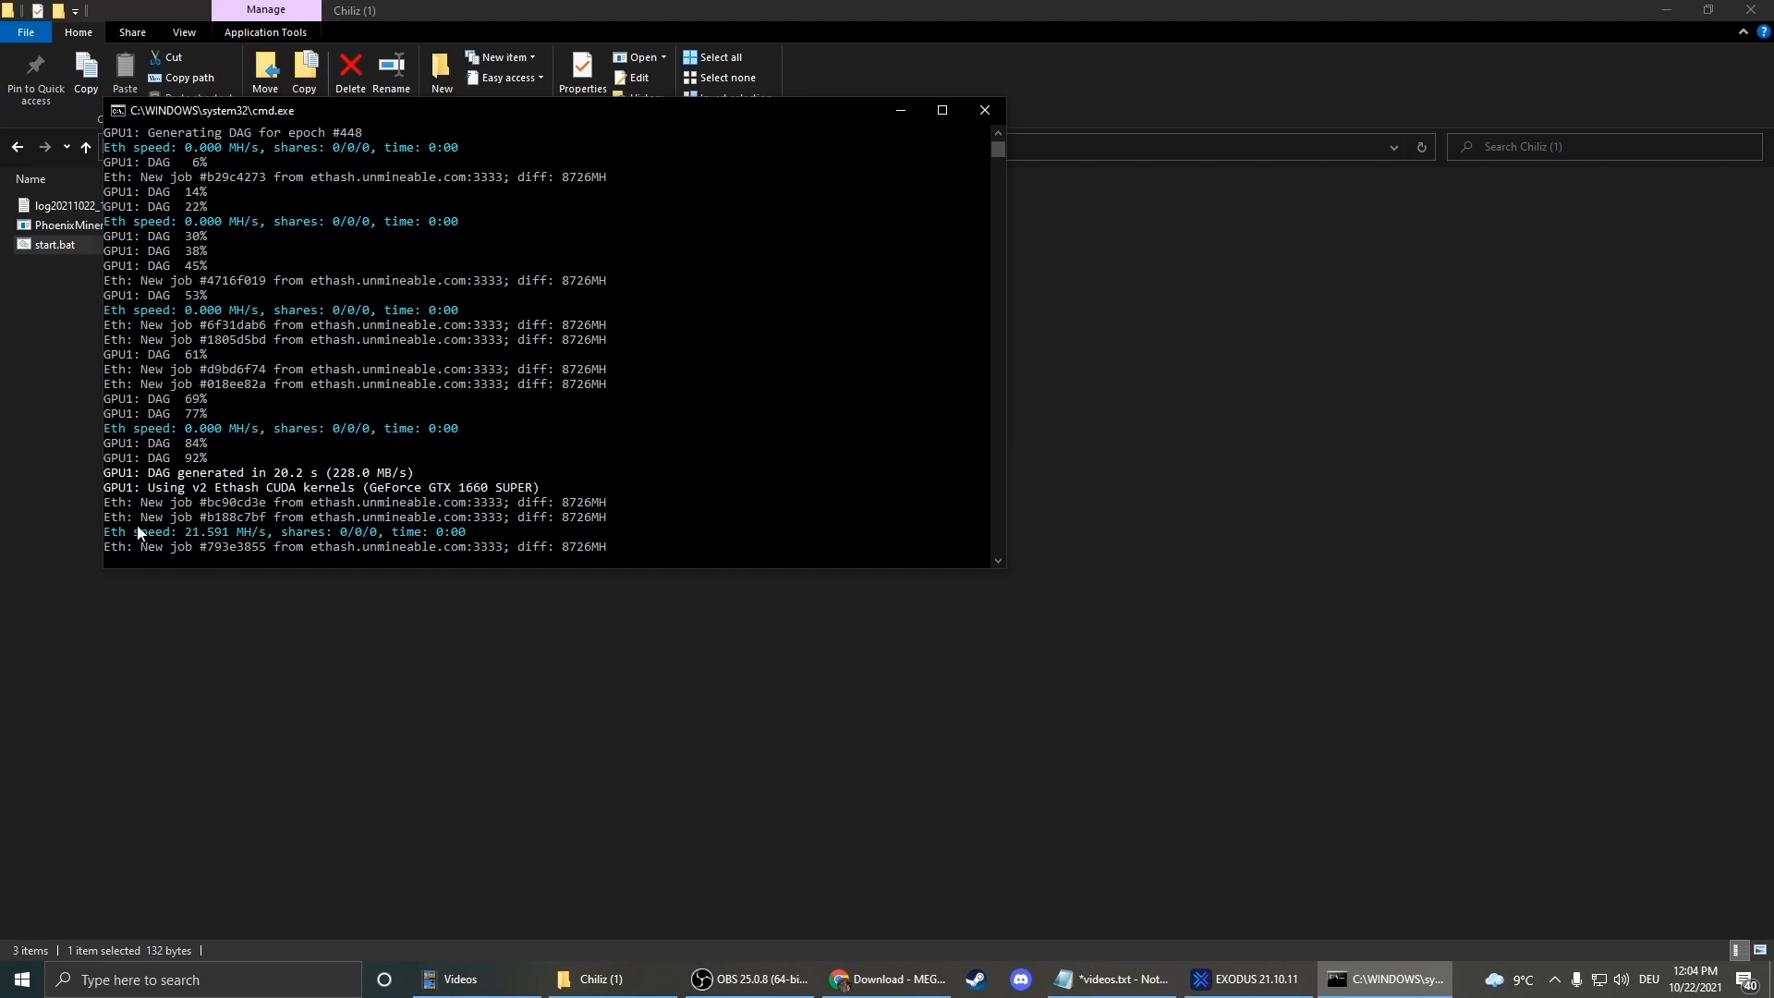
mouse_move(198, 540)
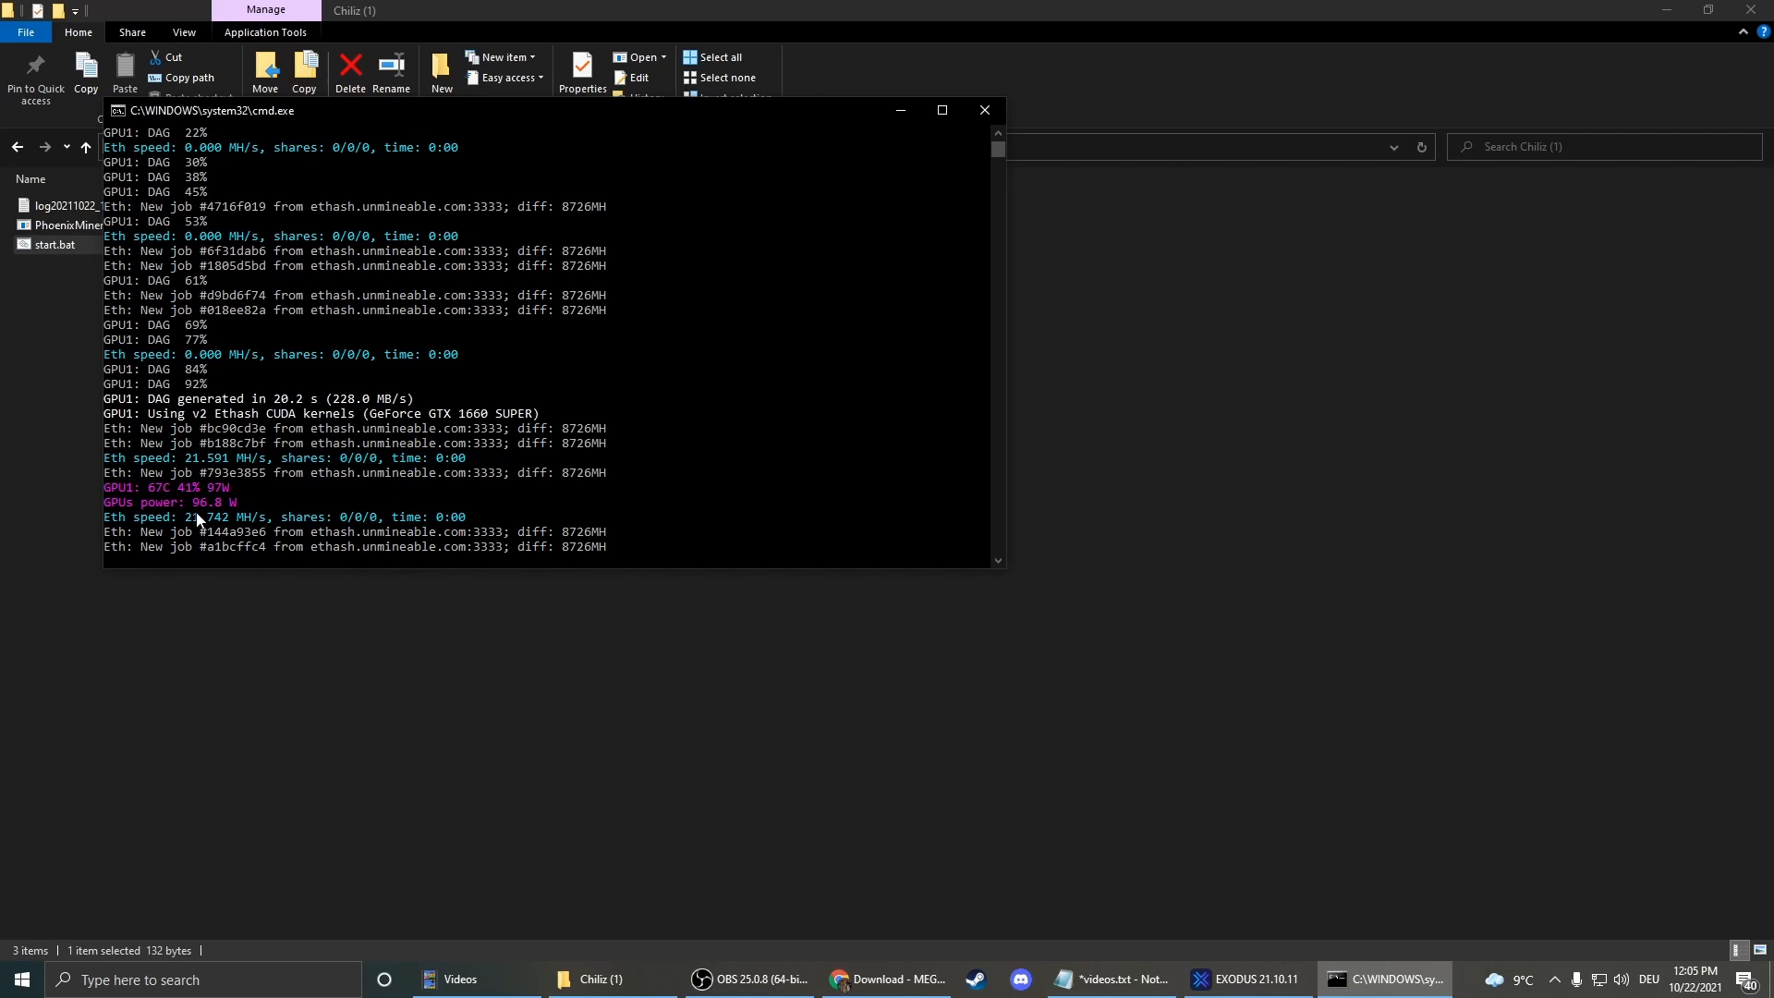
mouse_move(402, 495)
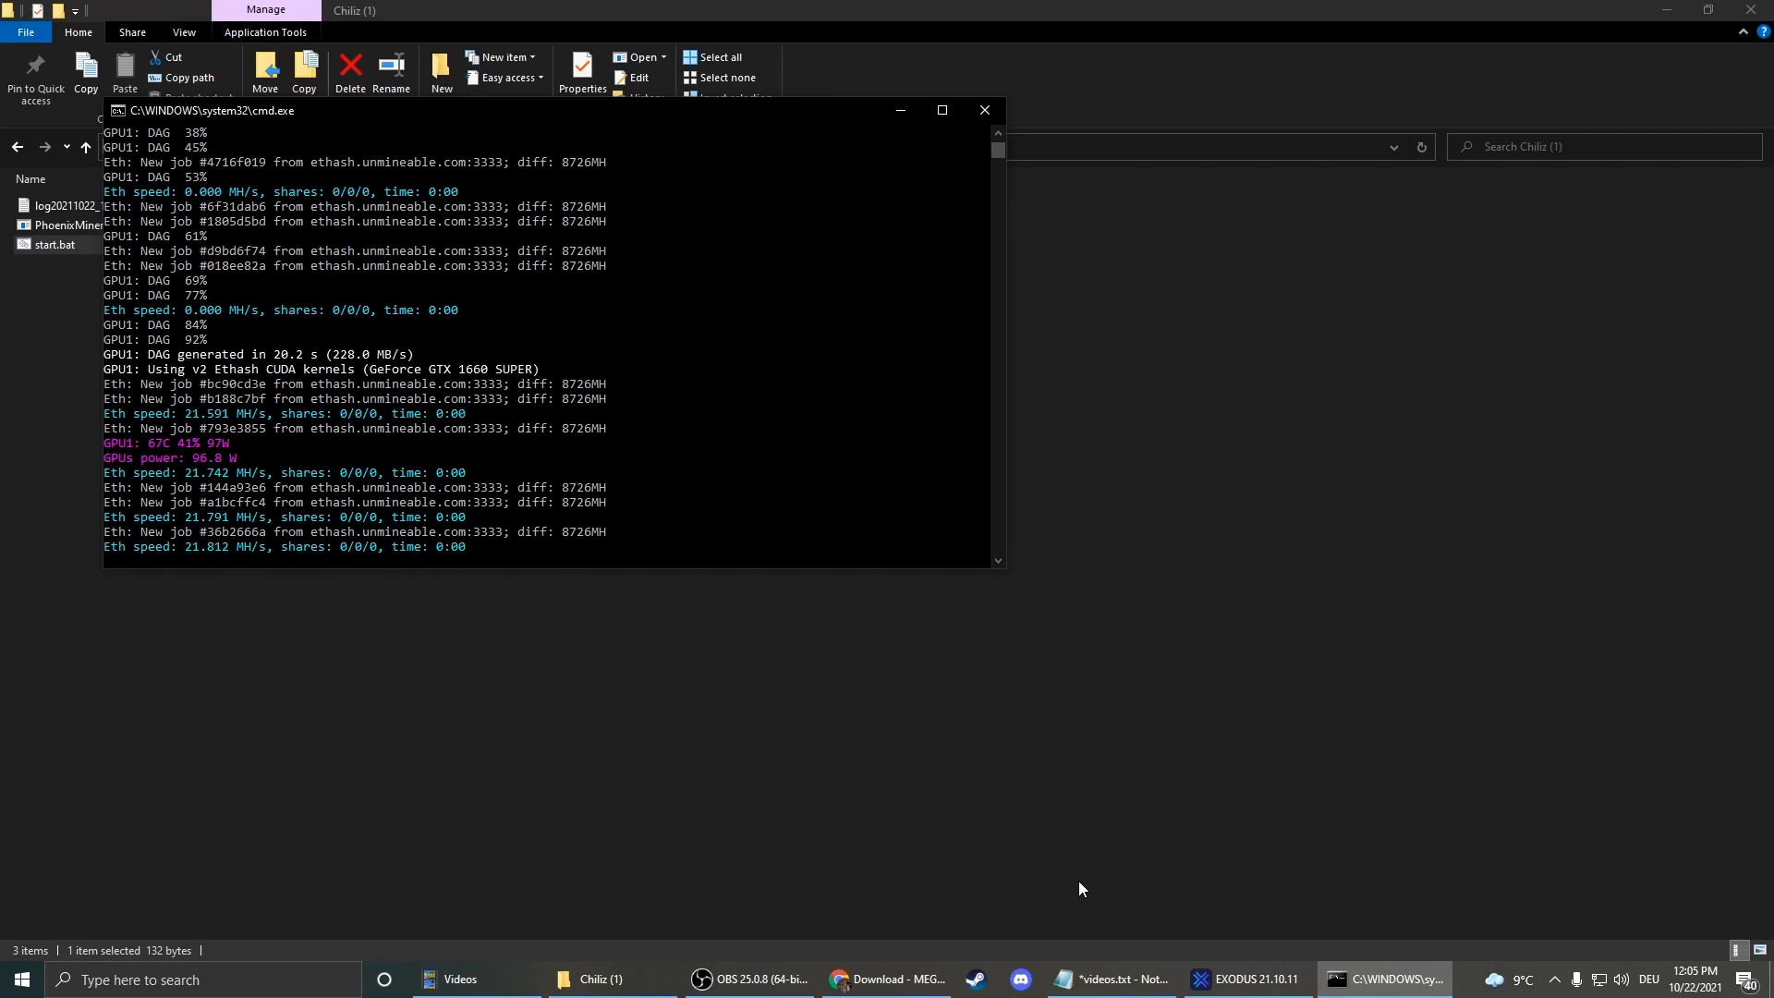
mouse_move(1137, 944)
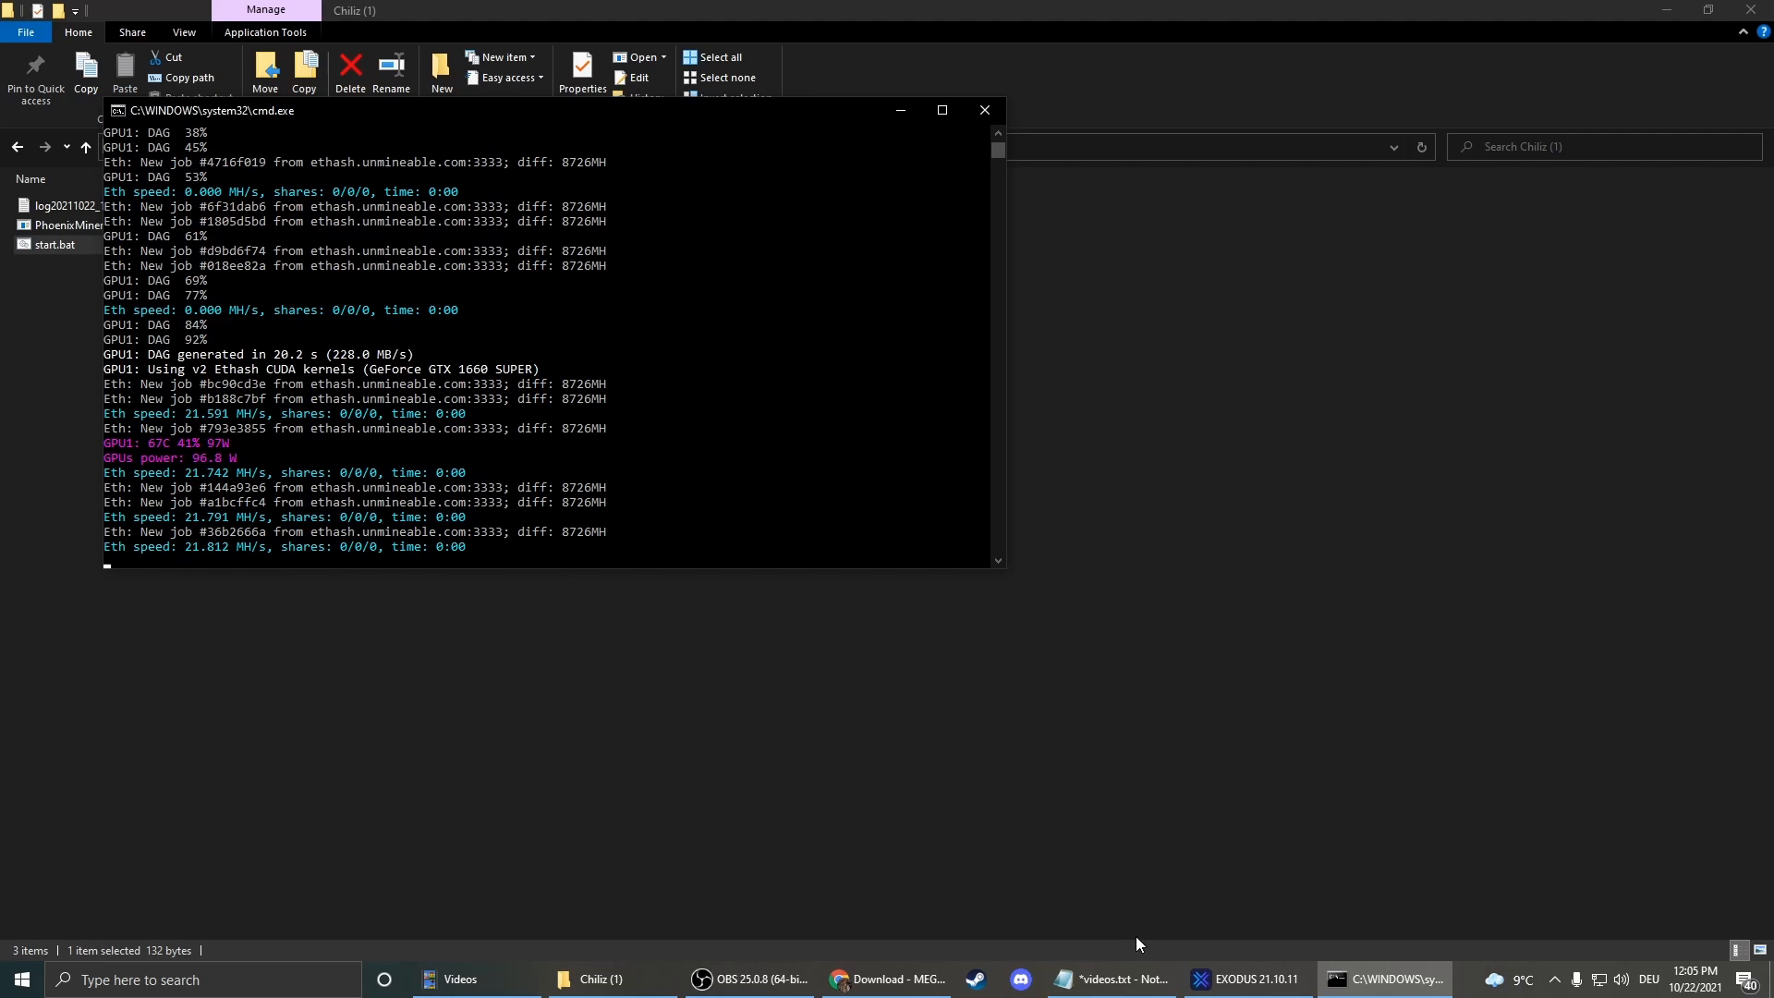
click(1113, 978)
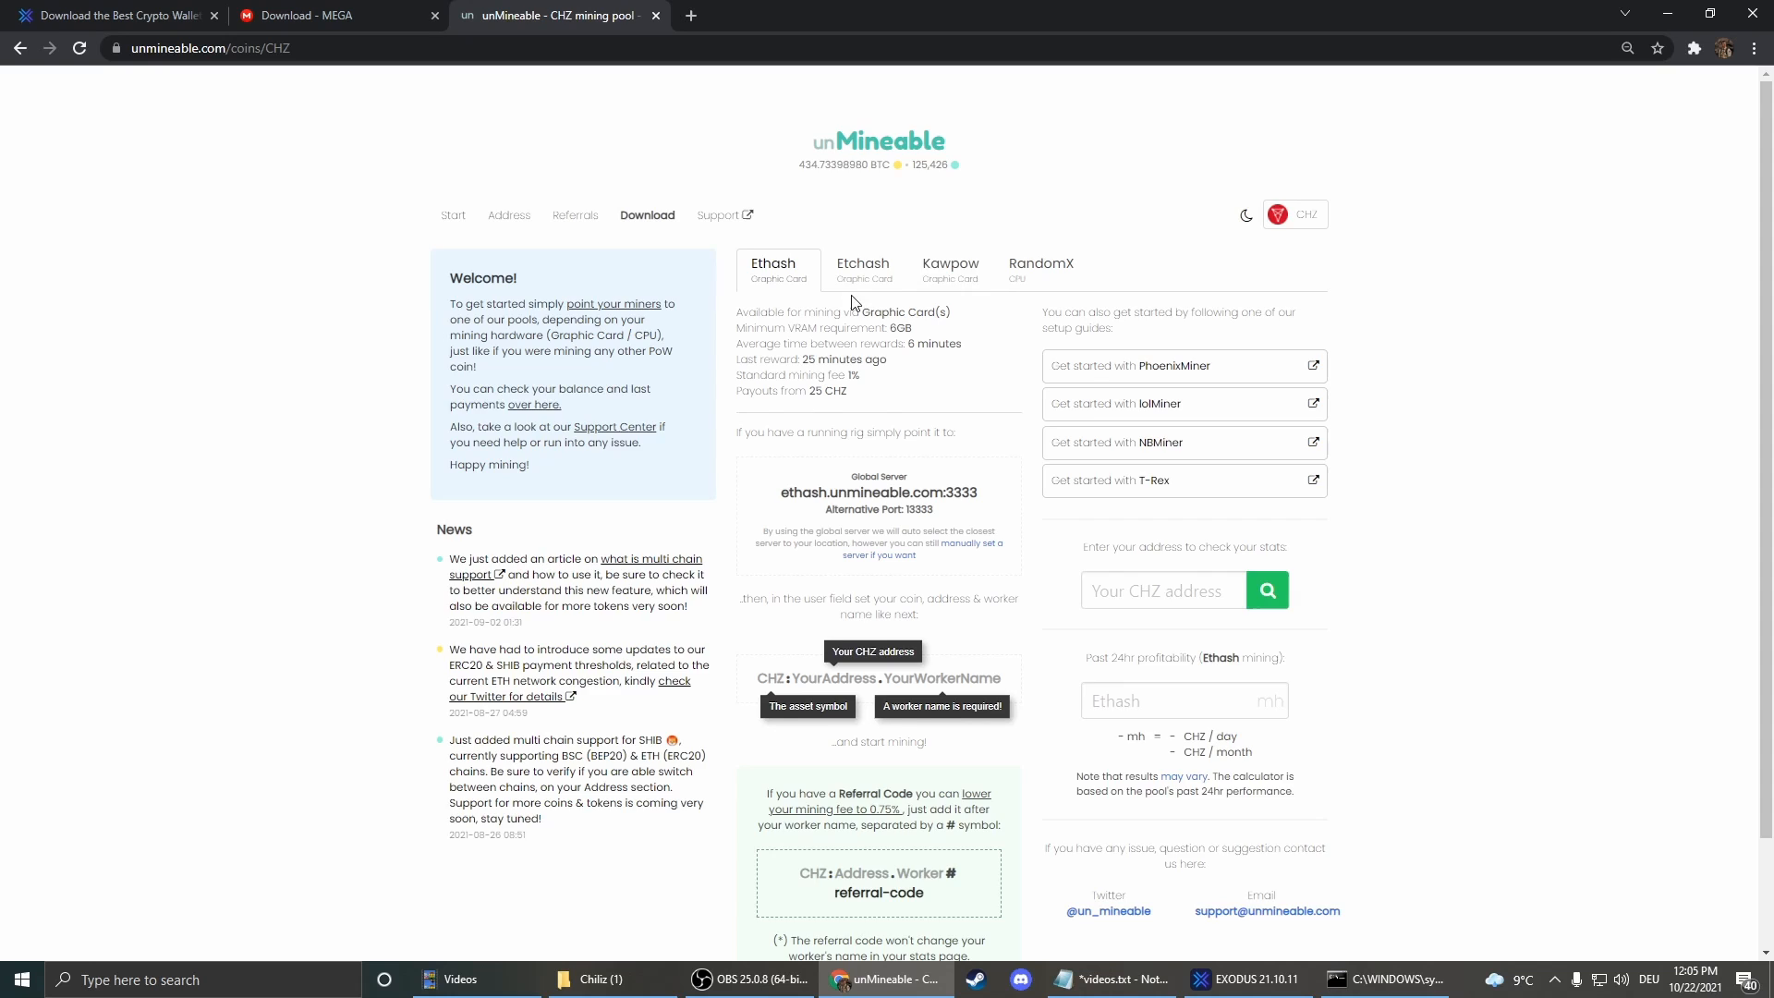
- Enter 22 MH in the unMineable calculator, estimating about 4.65 CHZ daily and 139.56 monthly
scroll(down, 3)
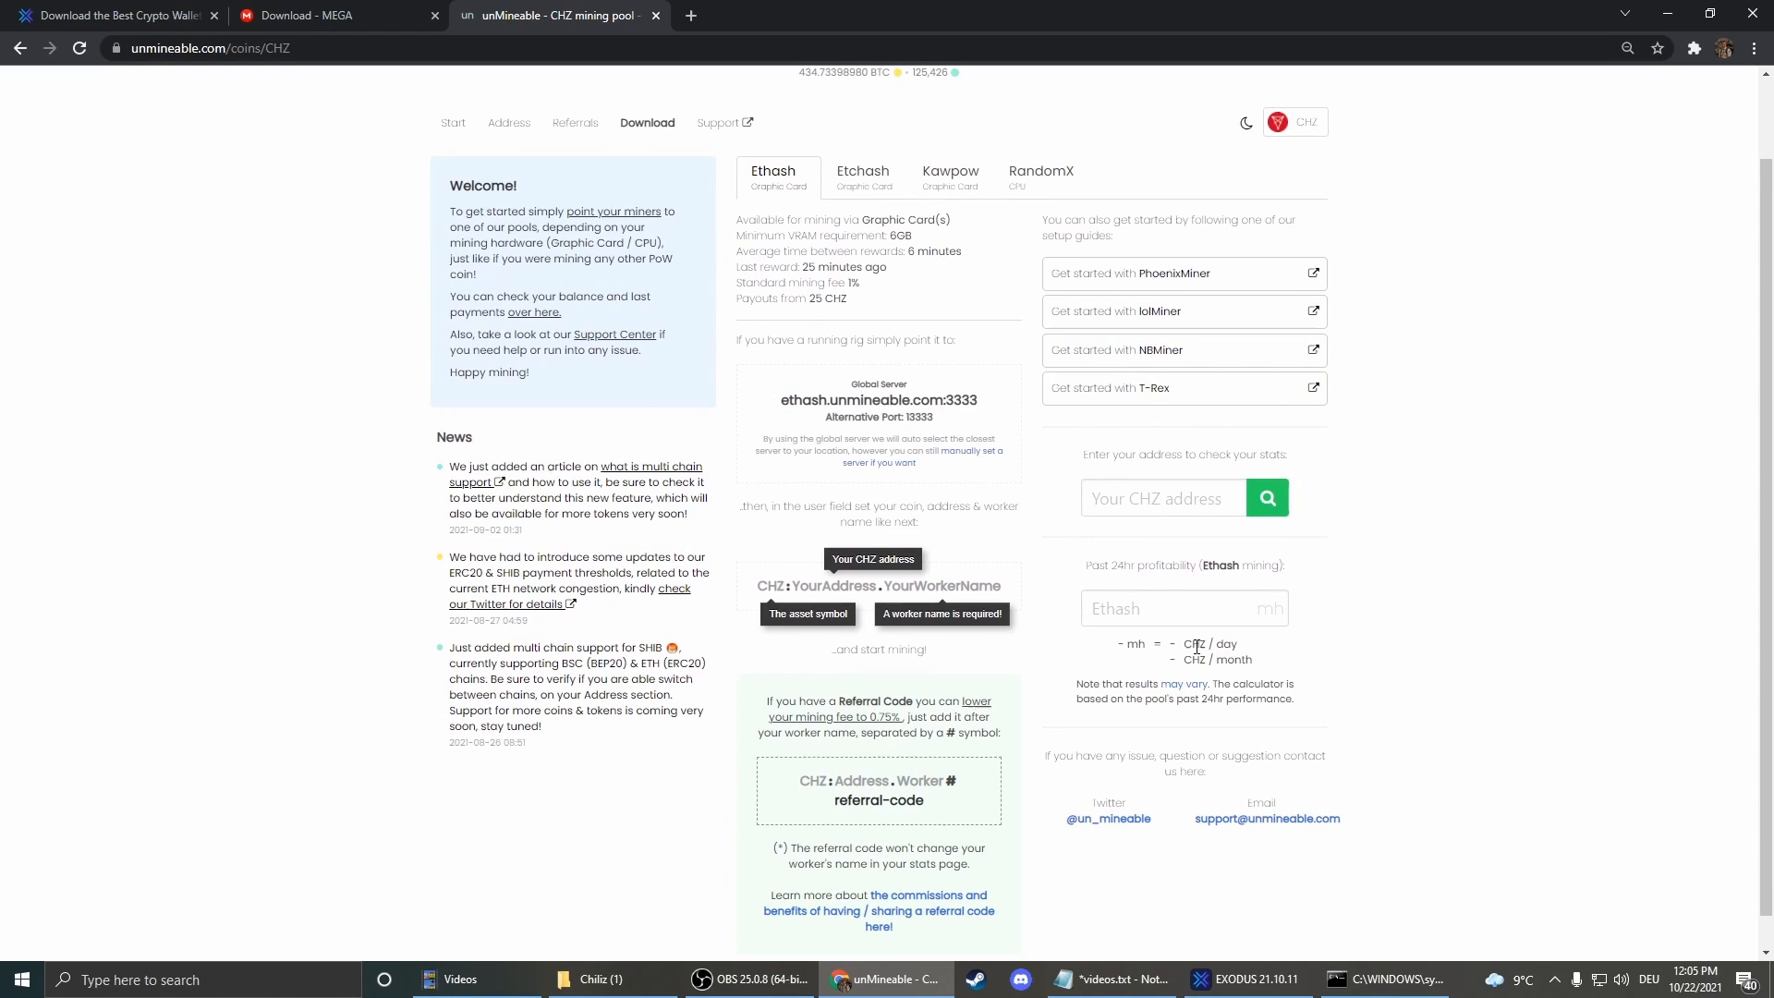
click(1183, 608)
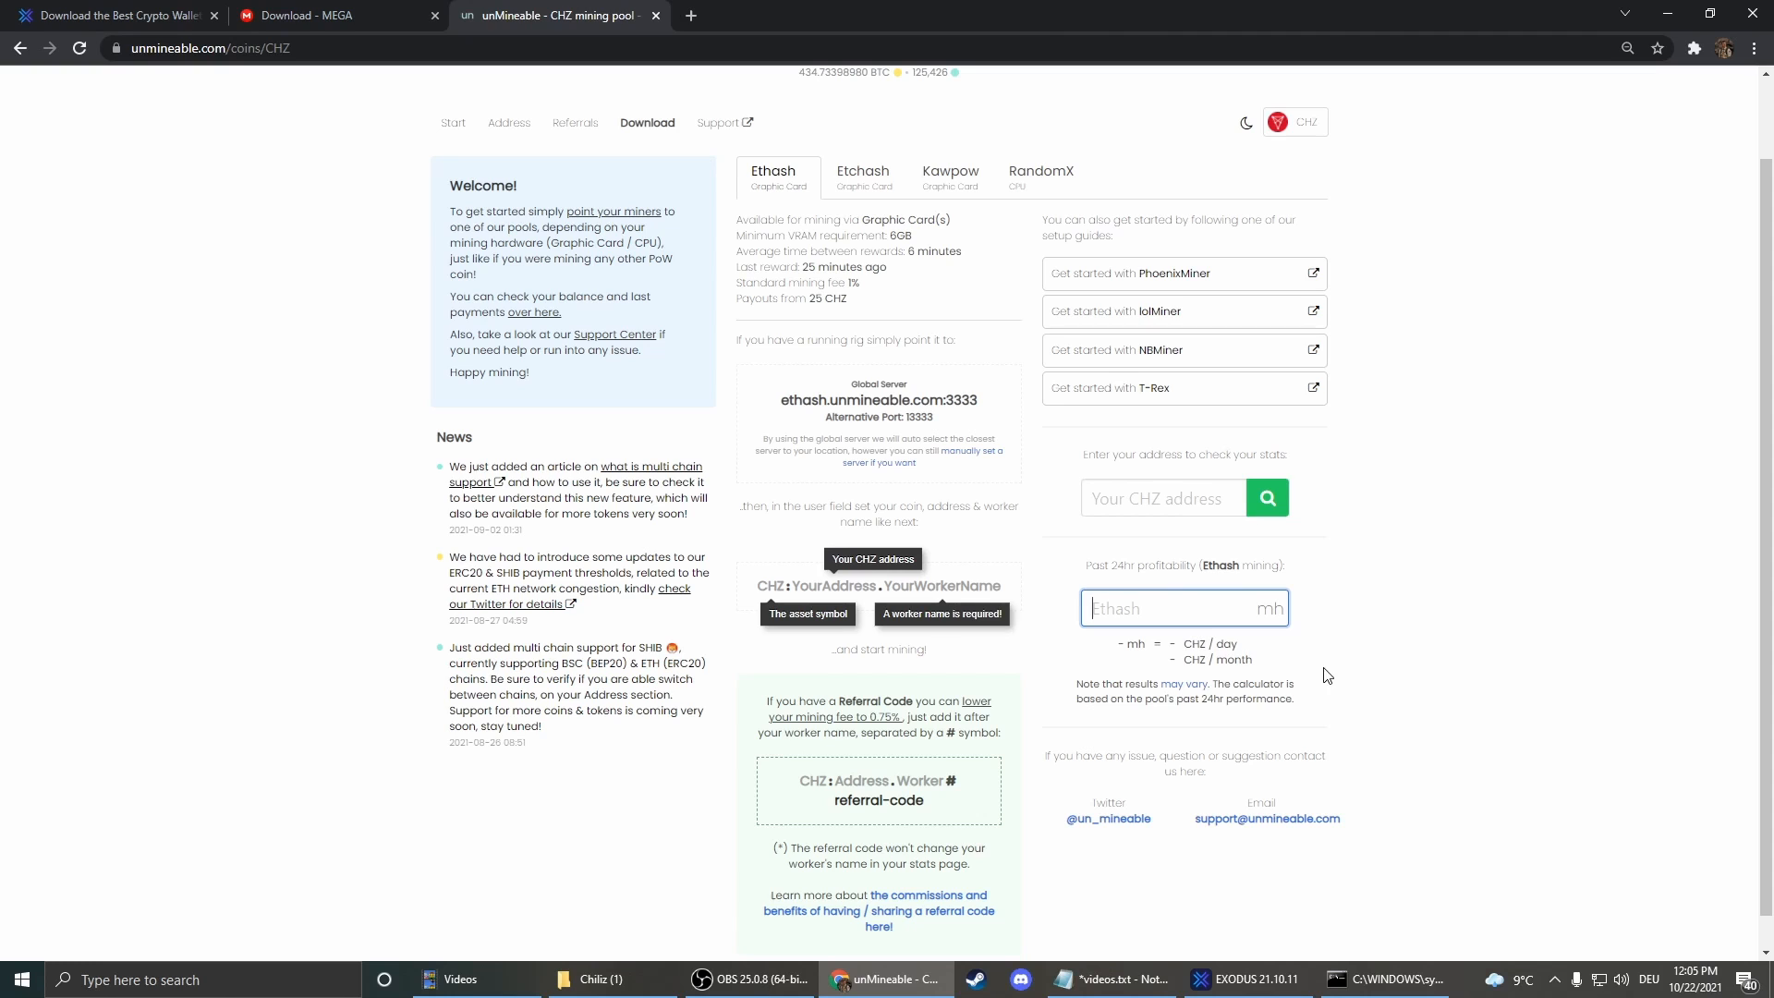
text(22)
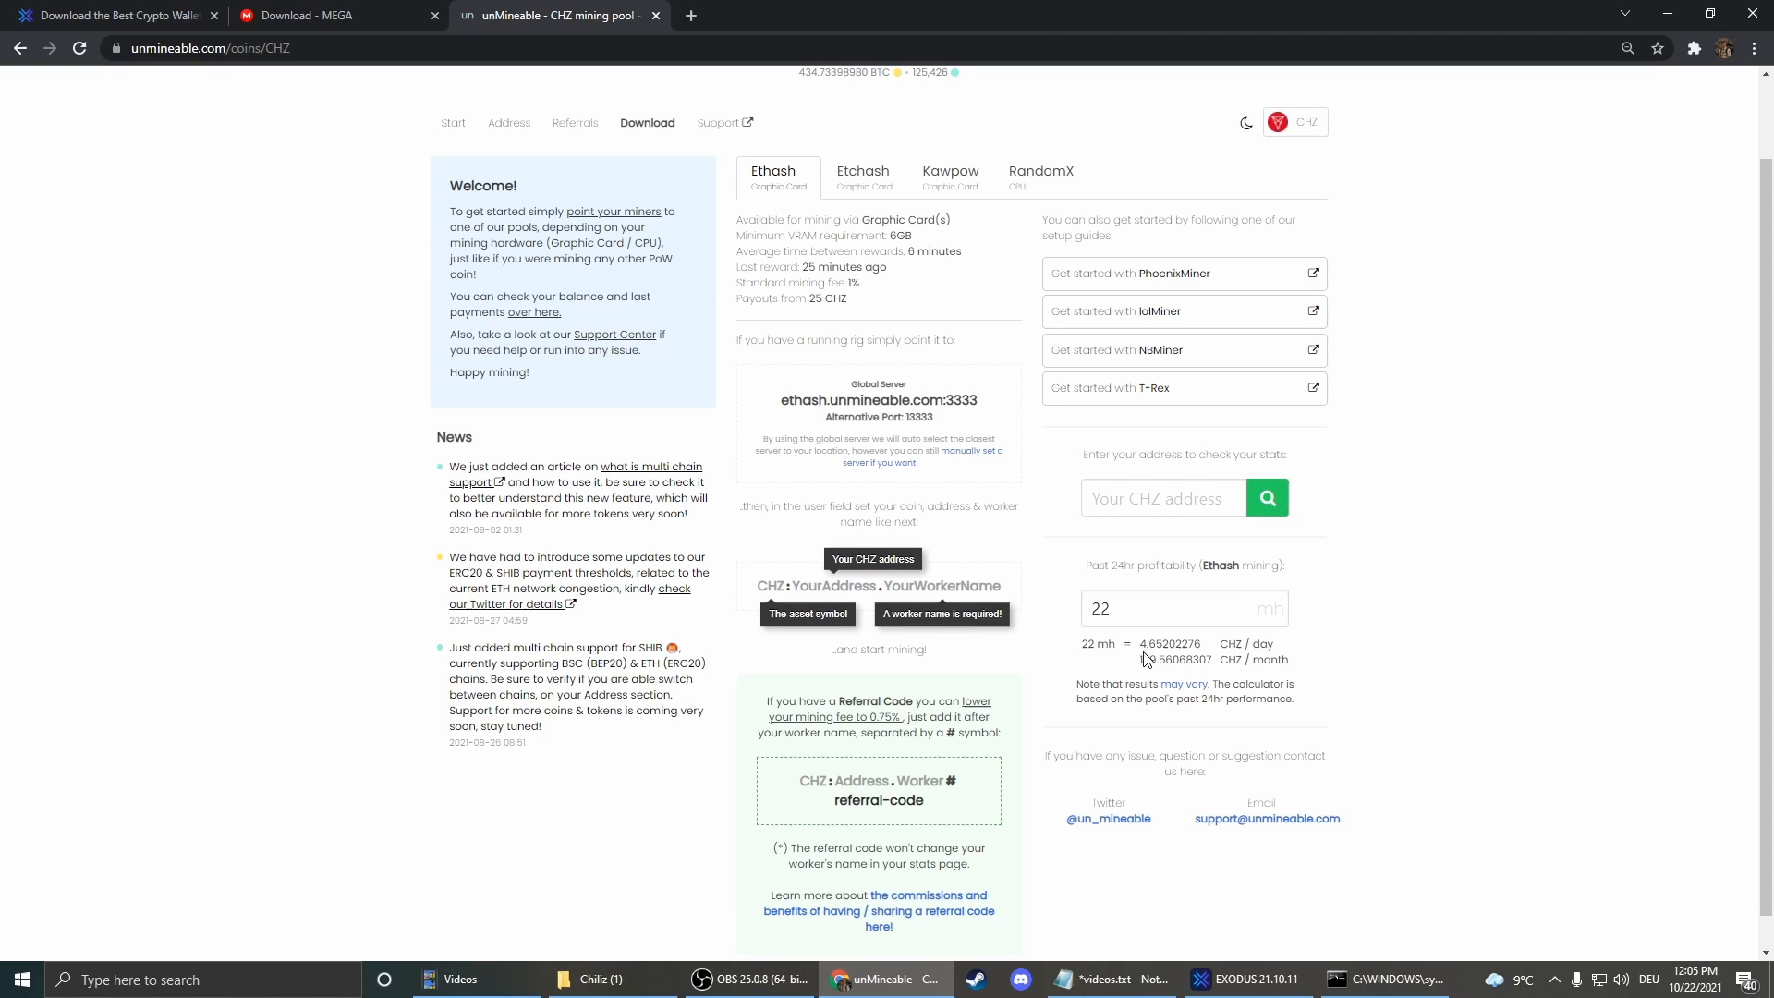
double_click(1149, 645)
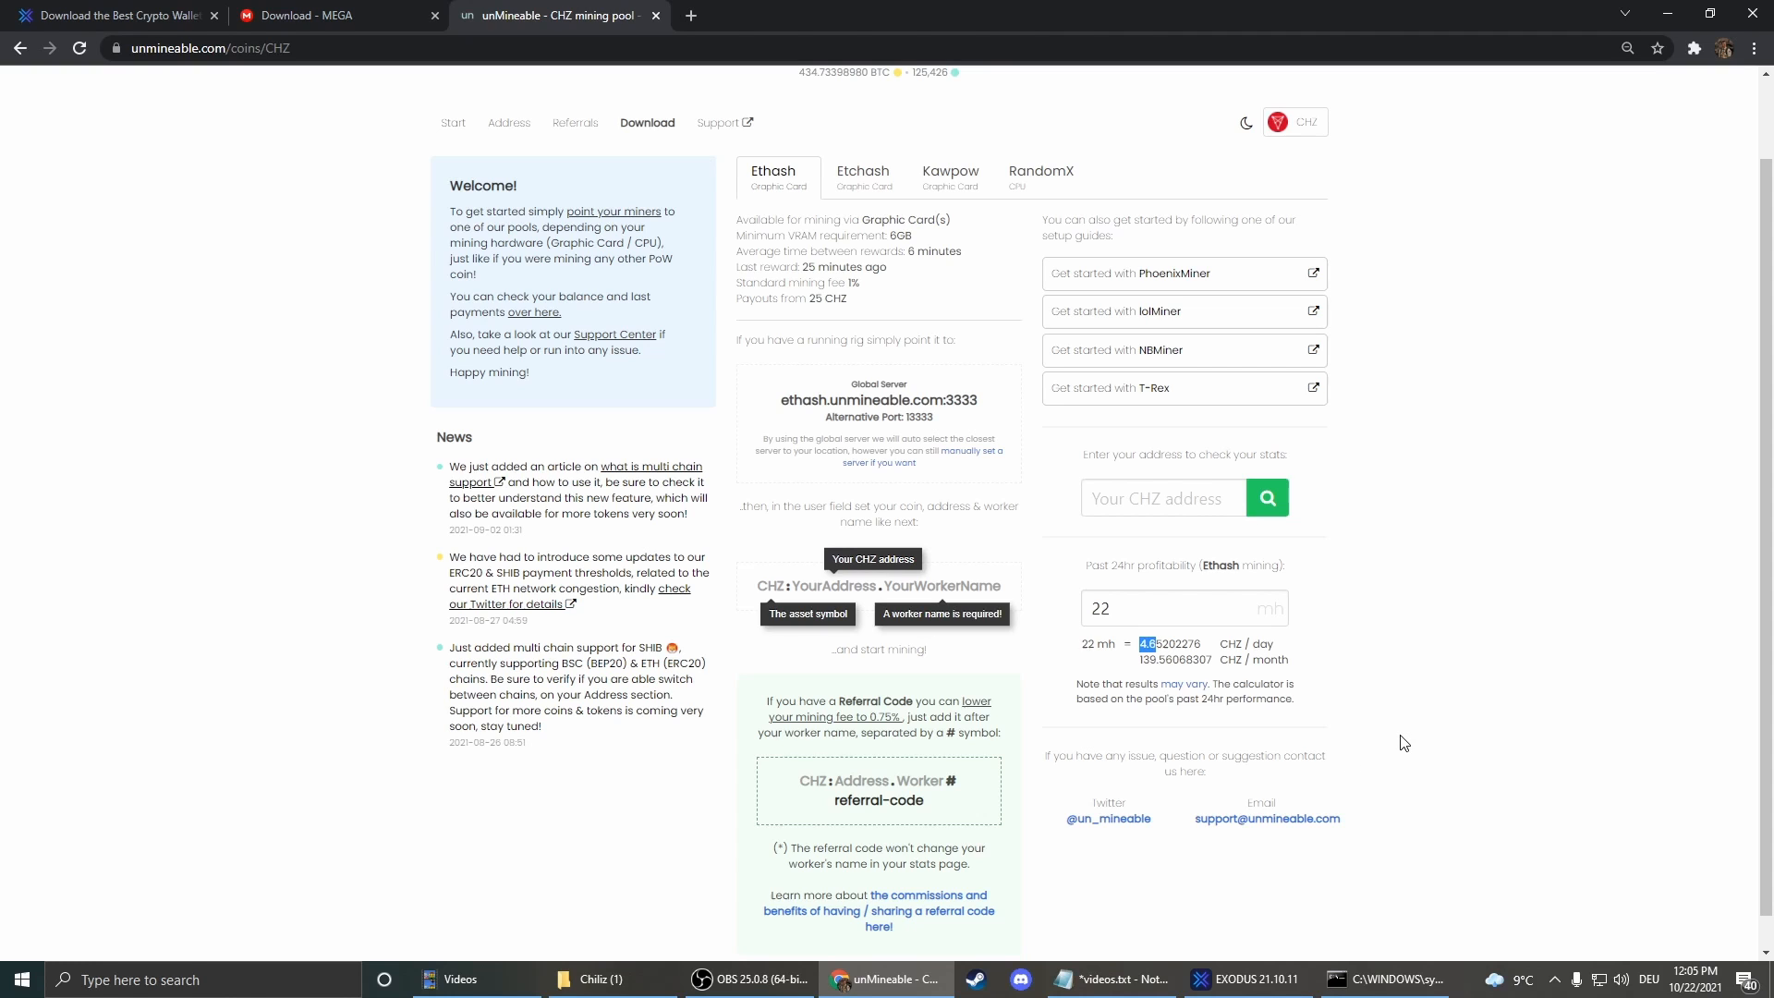
mouse_move(1138, 671)
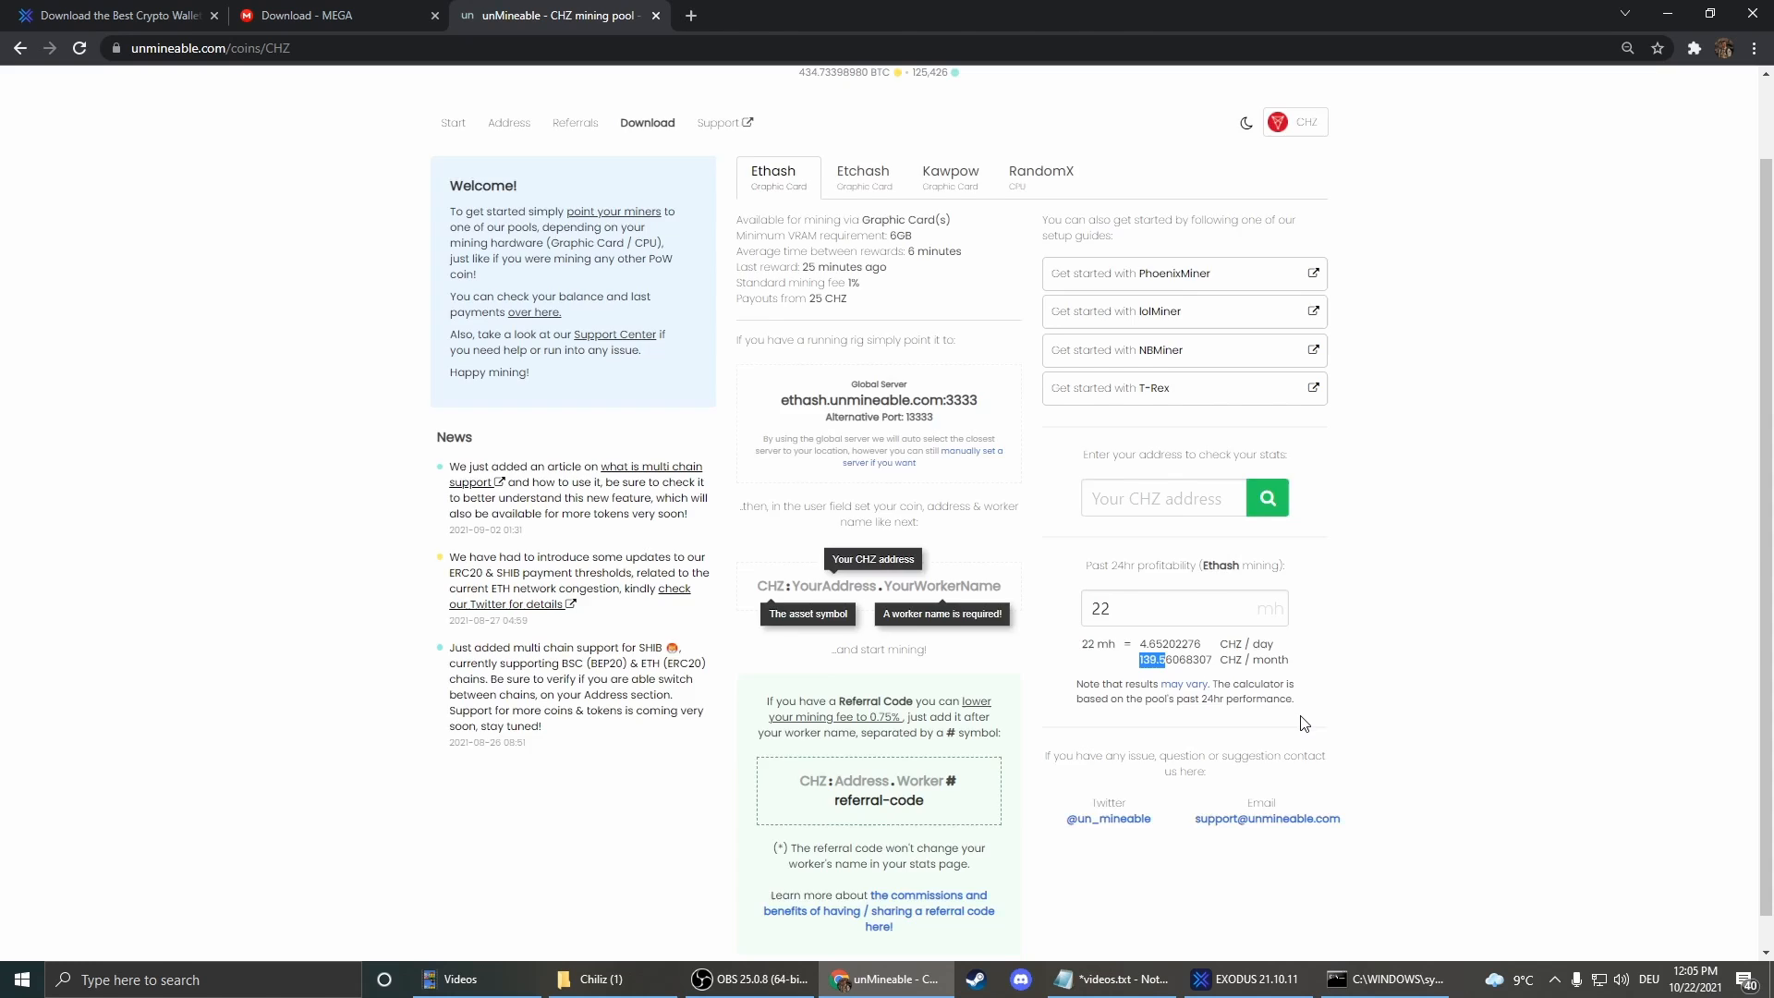
scroll(up, 3)
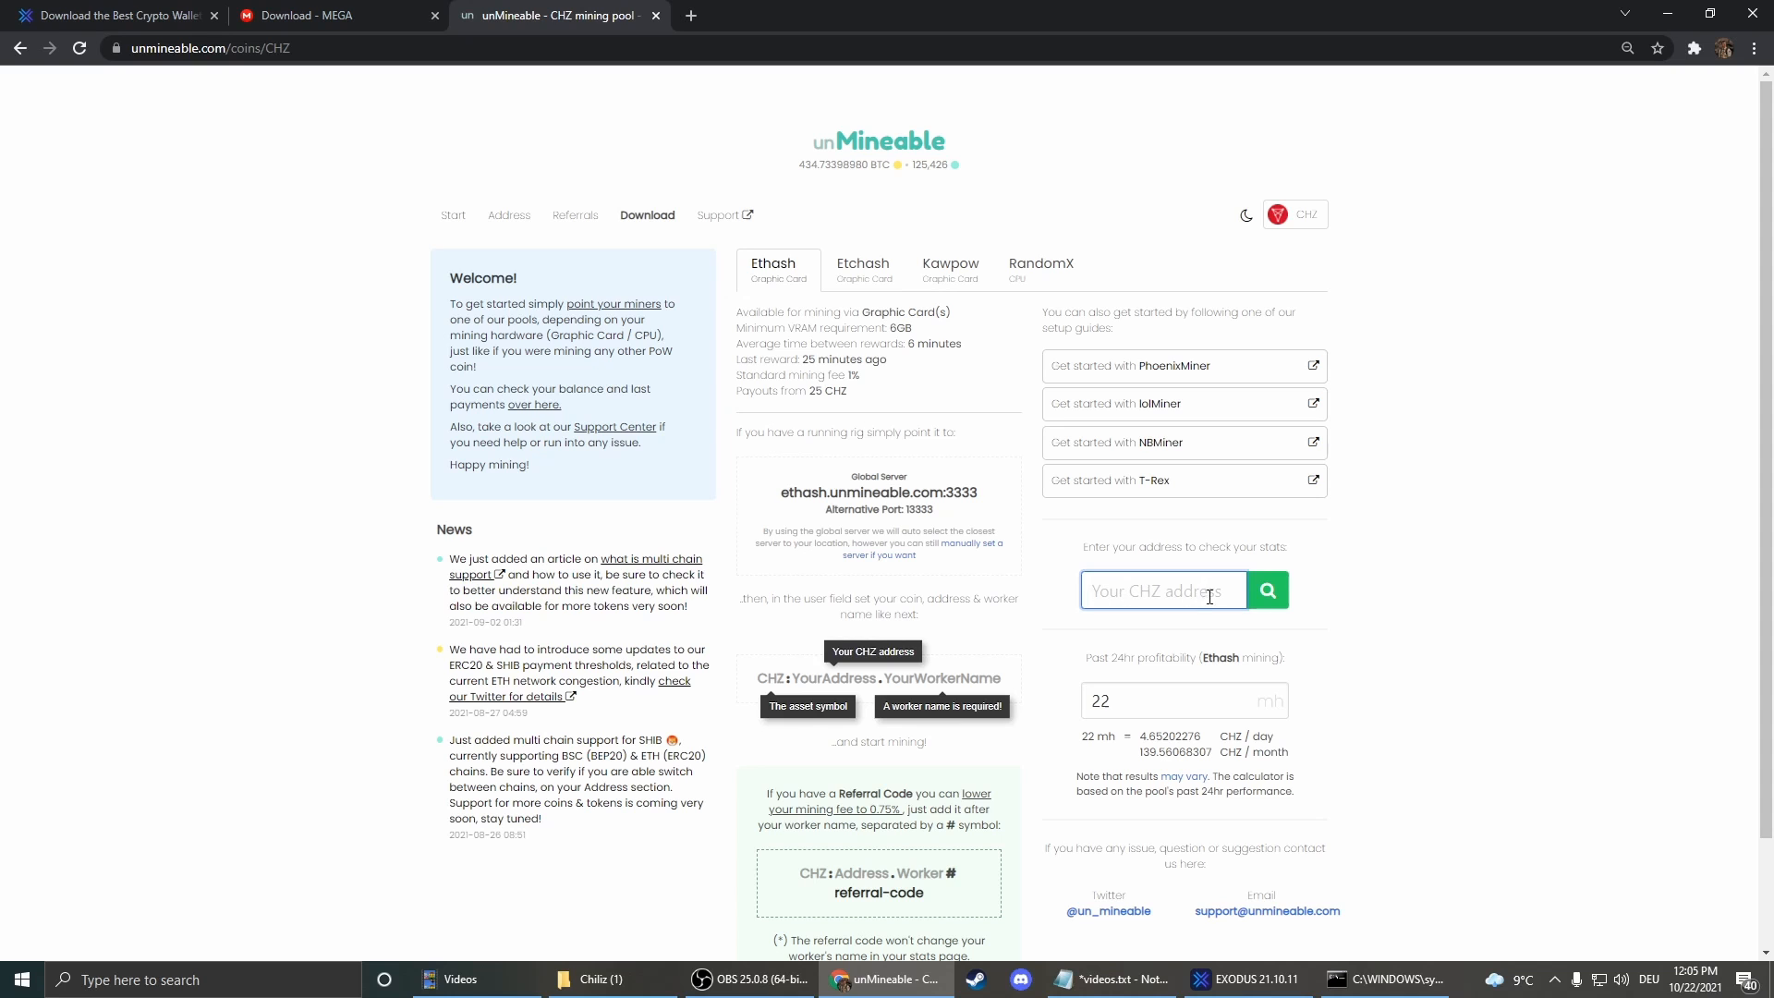
- Copy the CHZ wallet address from videos.txt into unMineable's address lookup field
click(1109, 978)
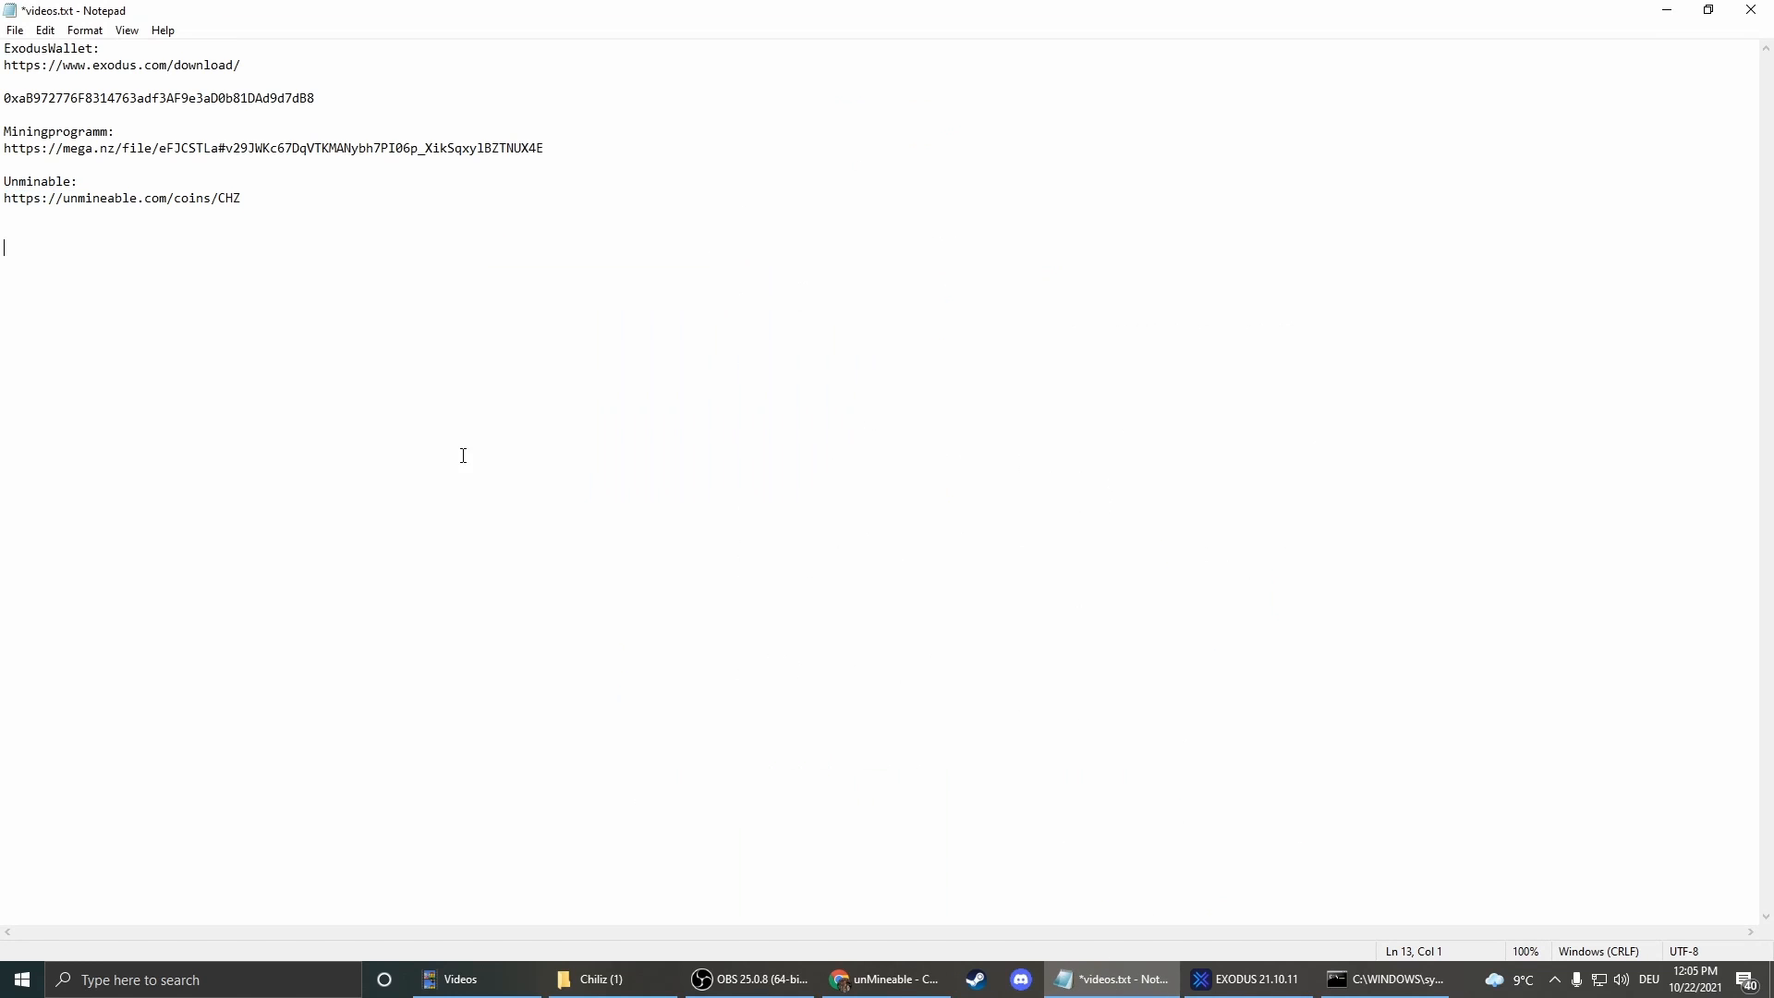
triple_click(158, 97)
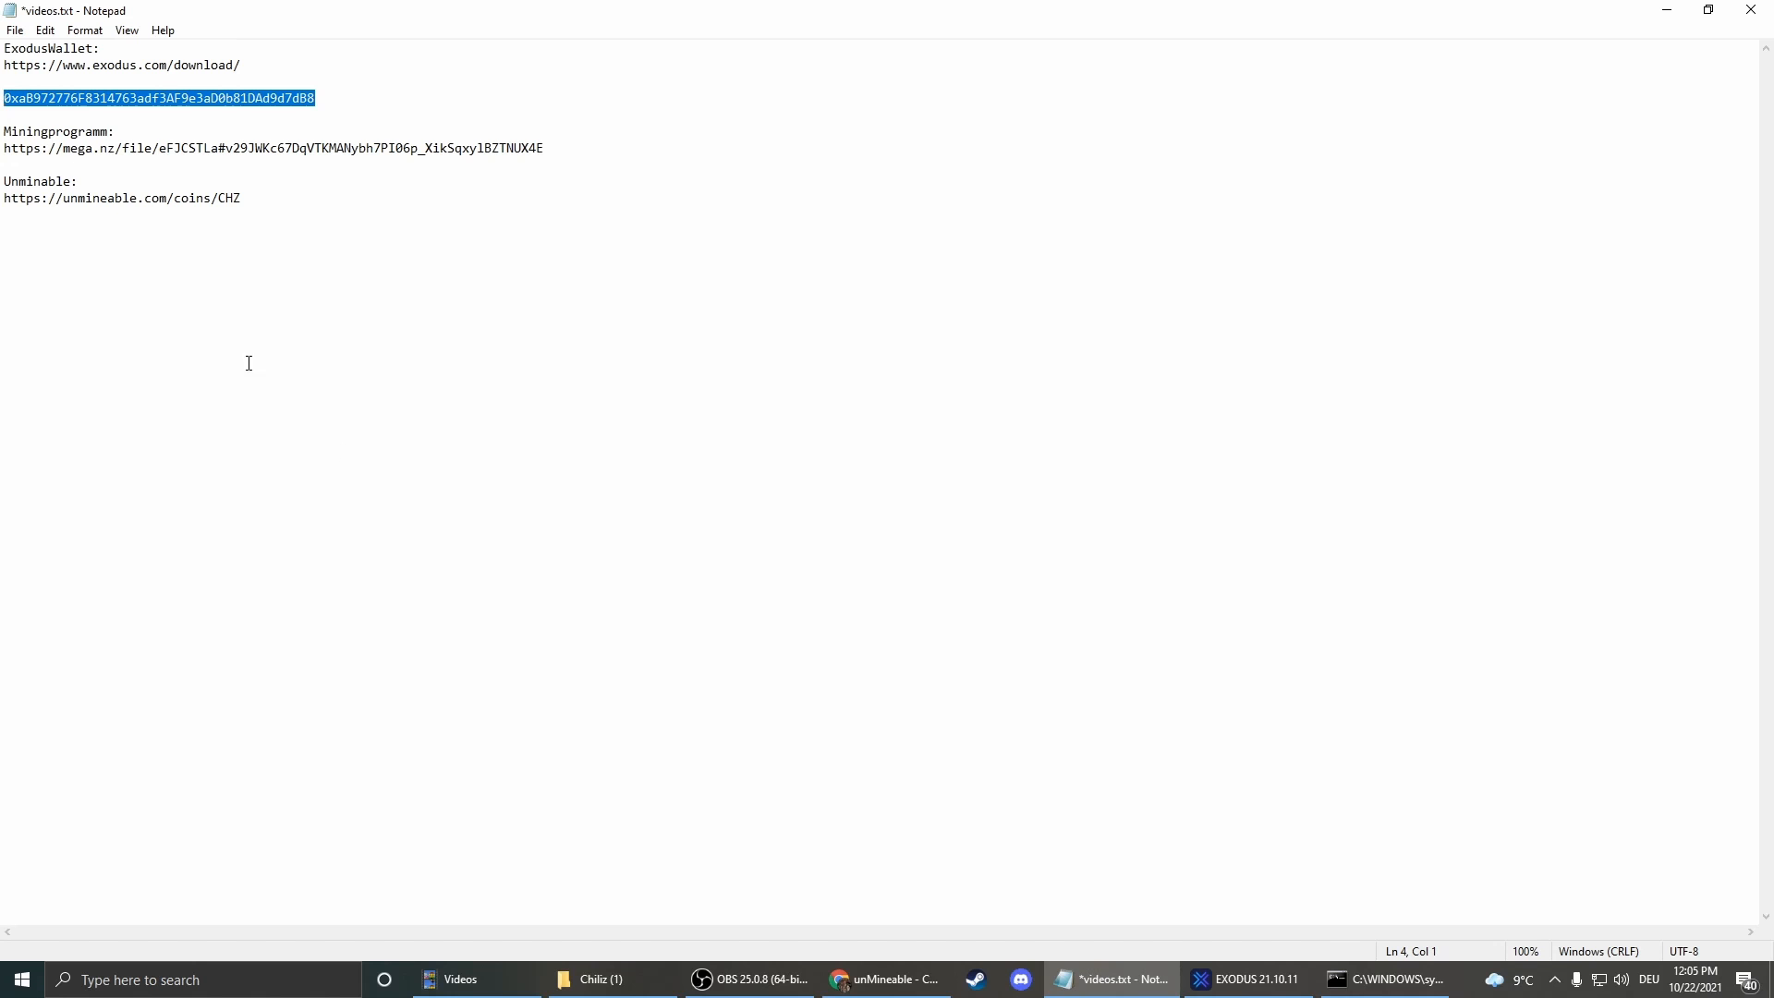
click(884, 979)
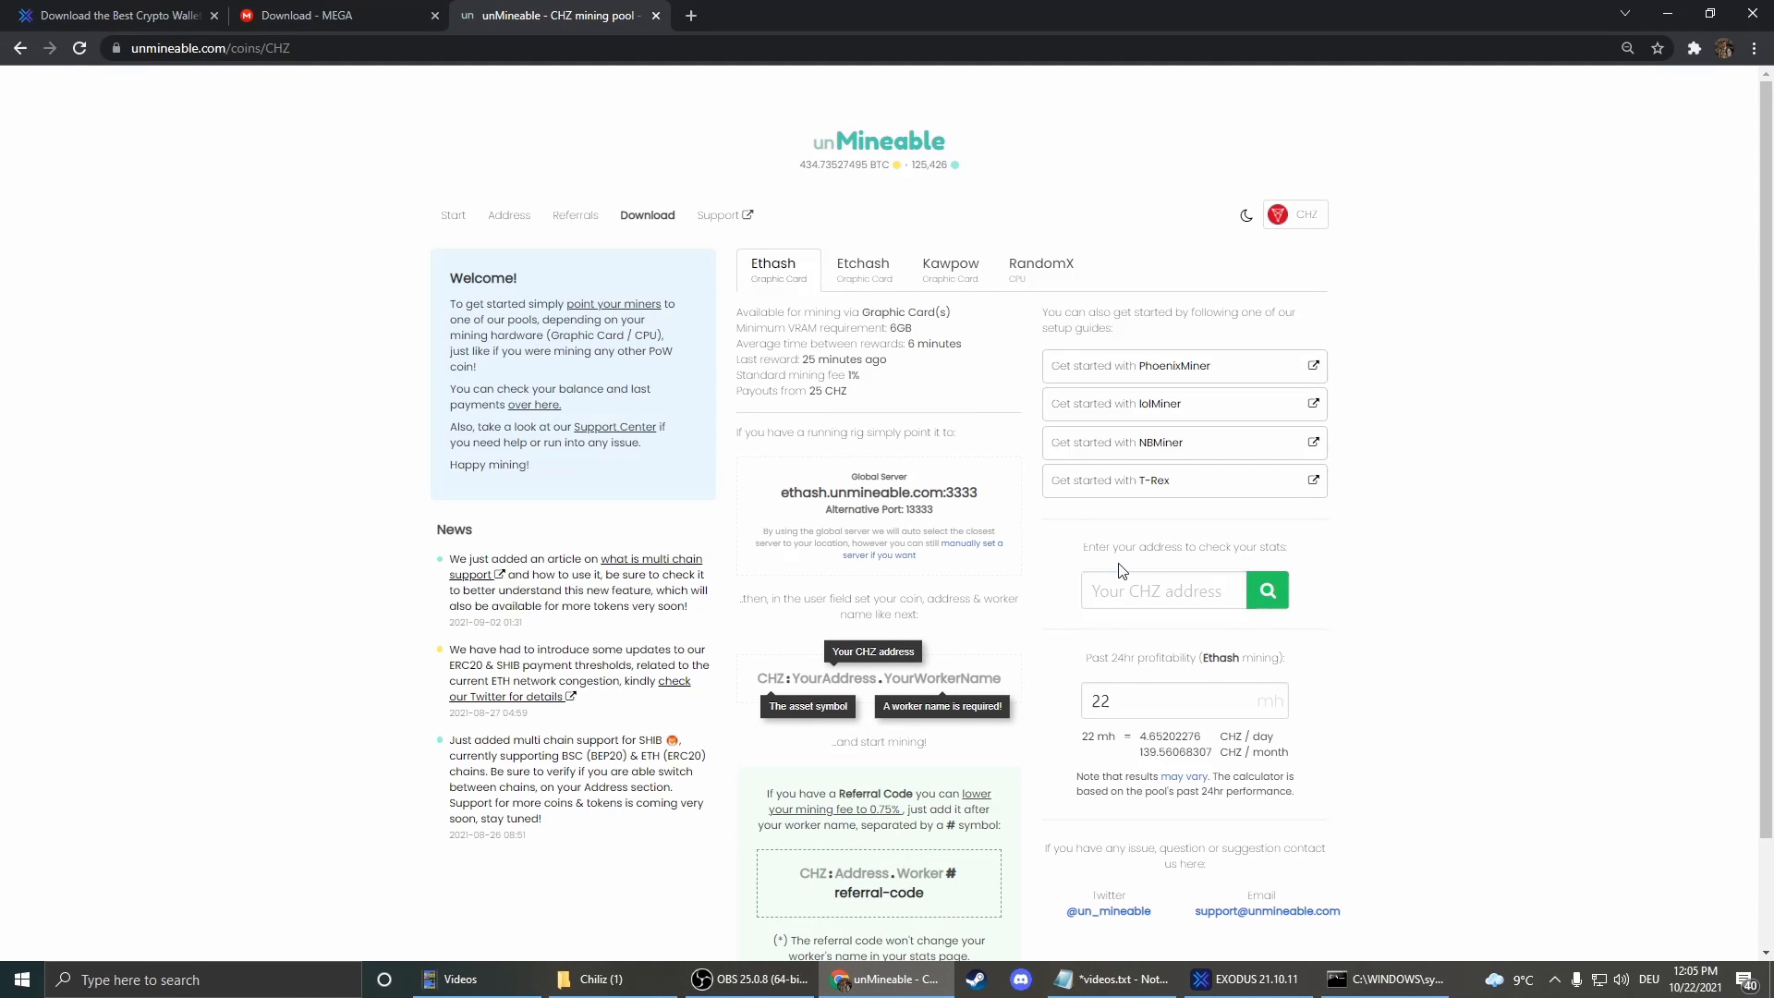
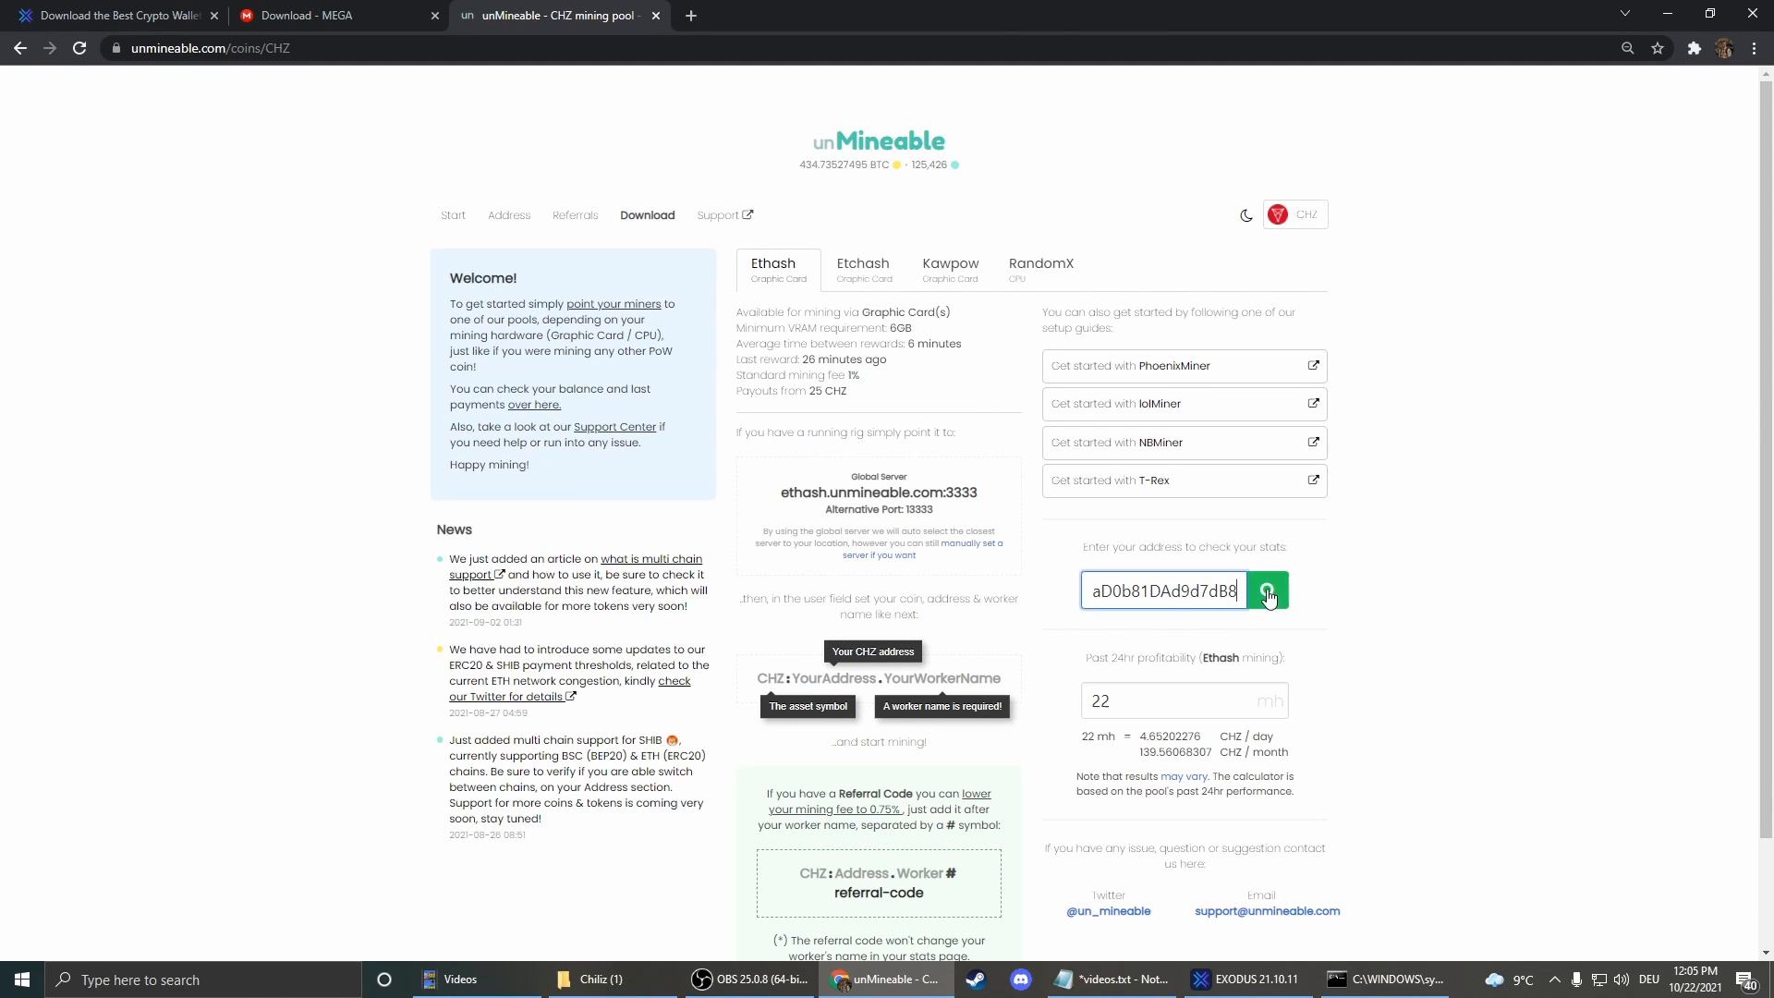
- Look up the address's stats (0.00407205 CHZ pending), then toggle auto pay on and back off
click(1269, 589)
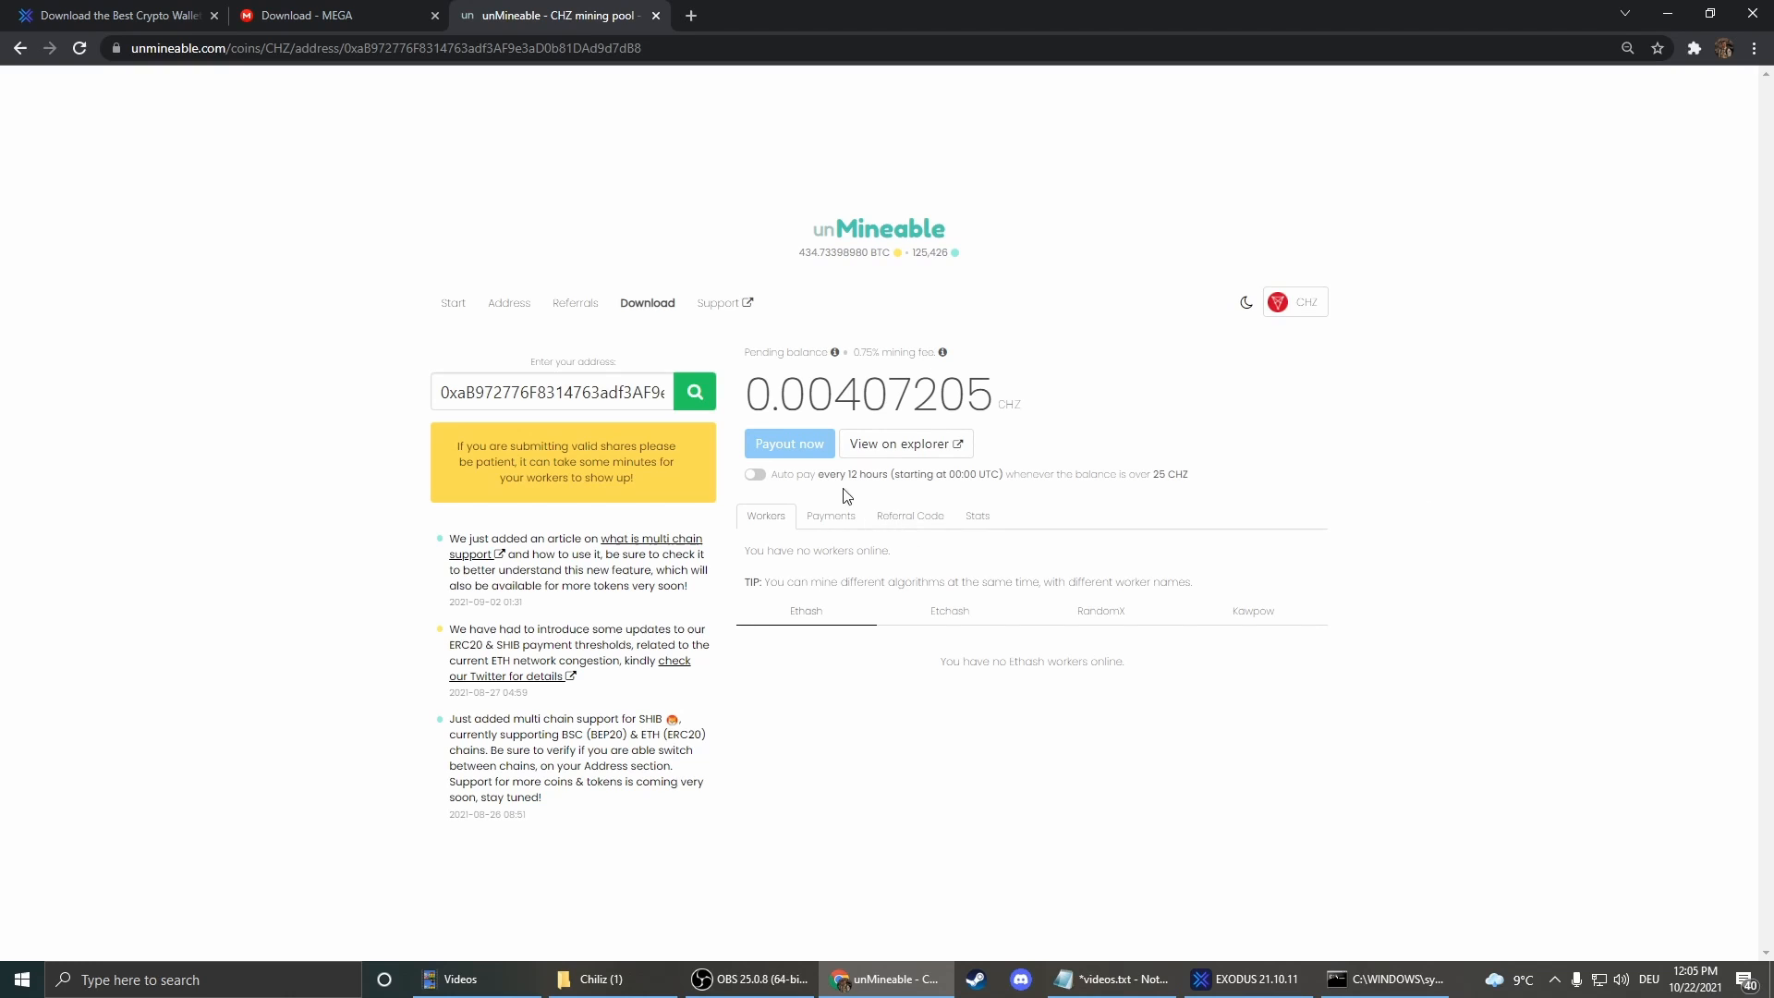
mouse_move(793, 398)
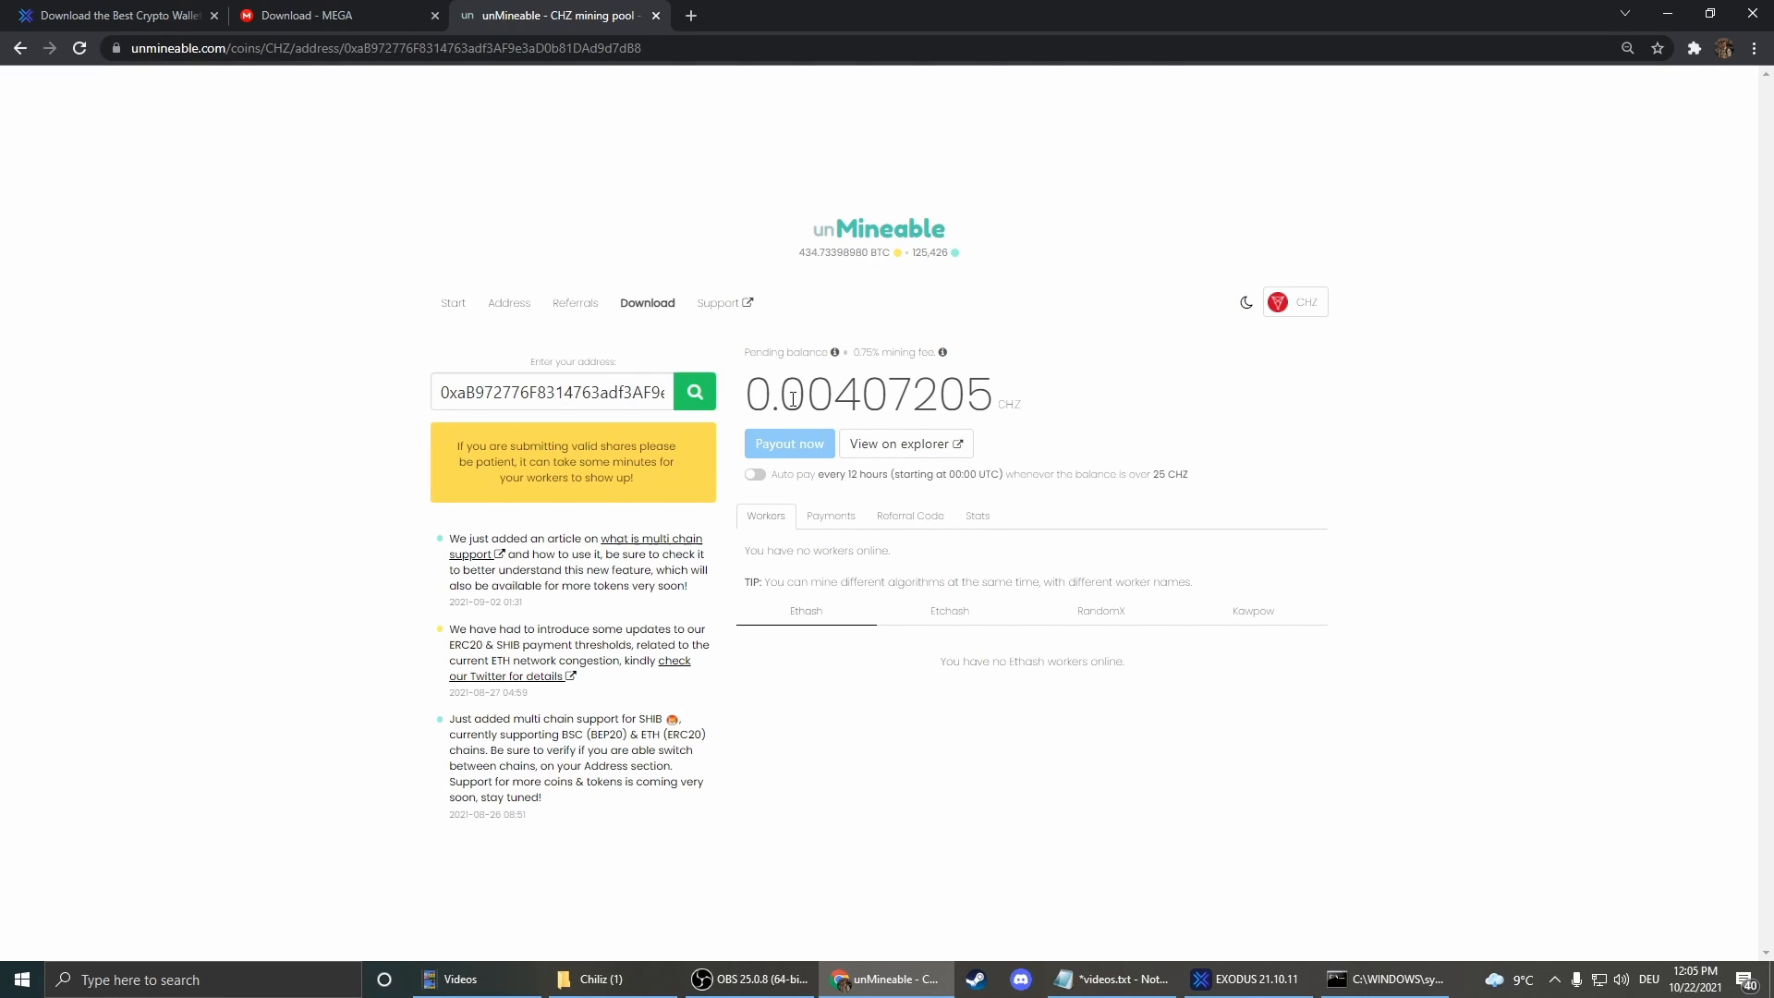
mouse_move(906, 443)
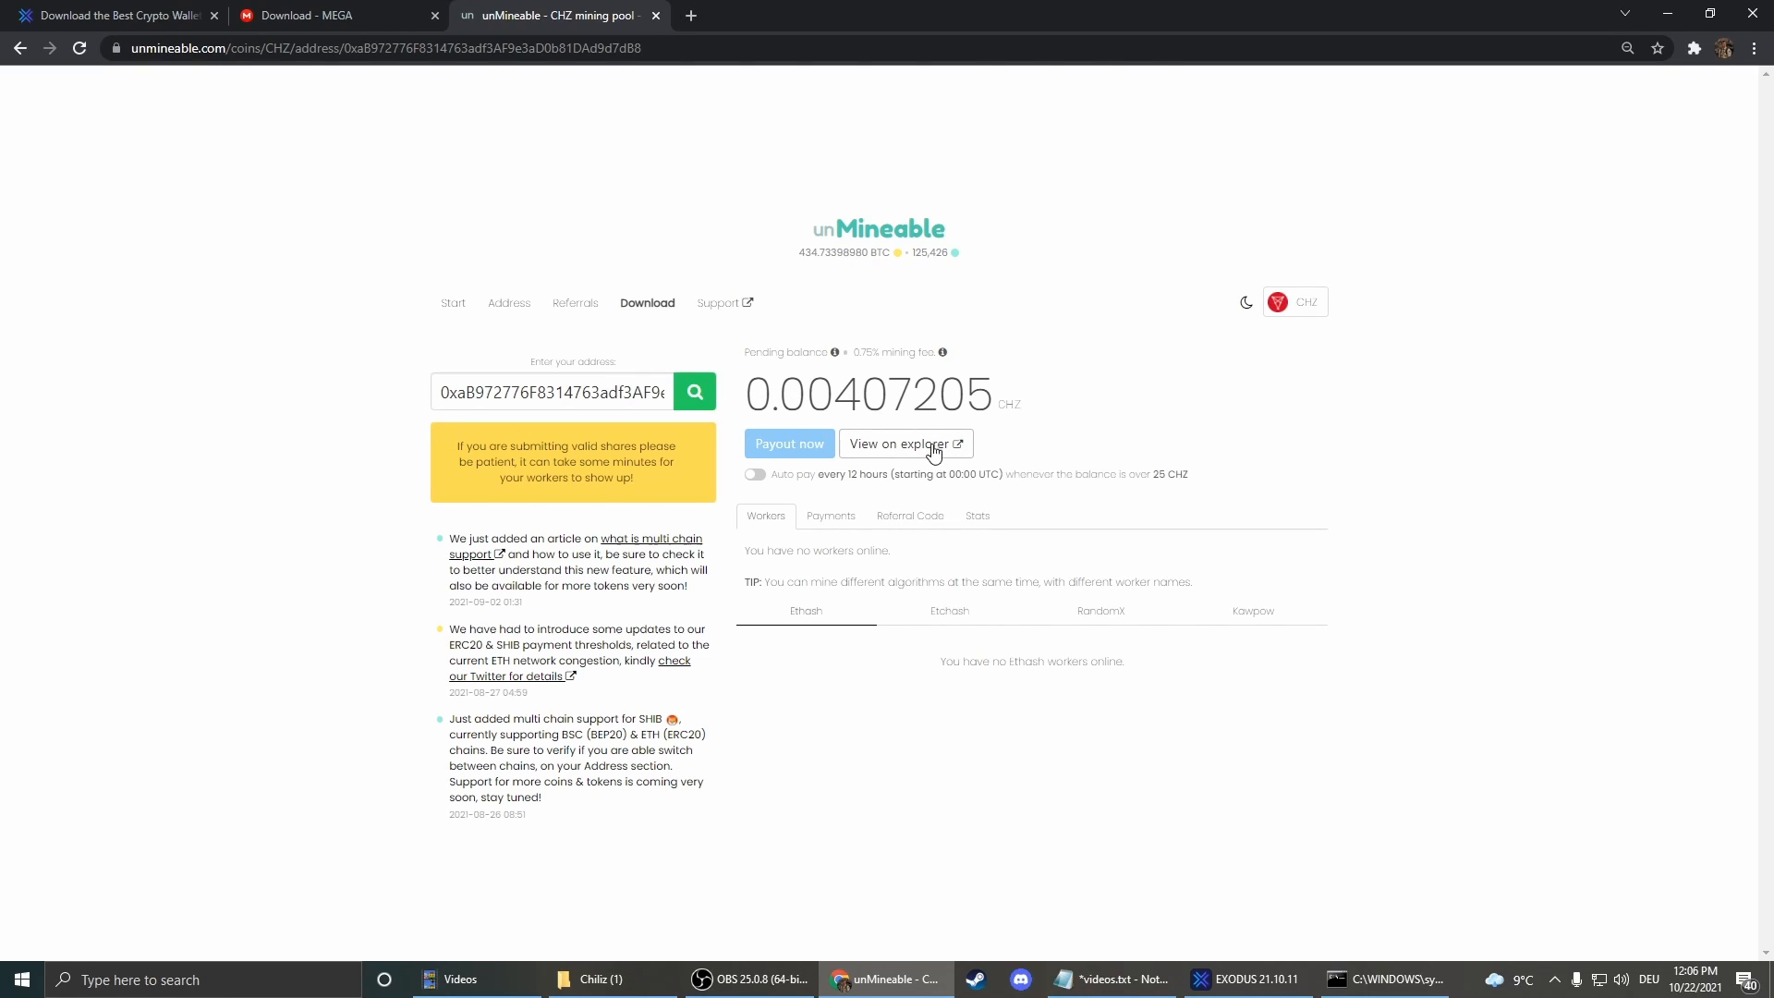
mouse_move(945, 540)
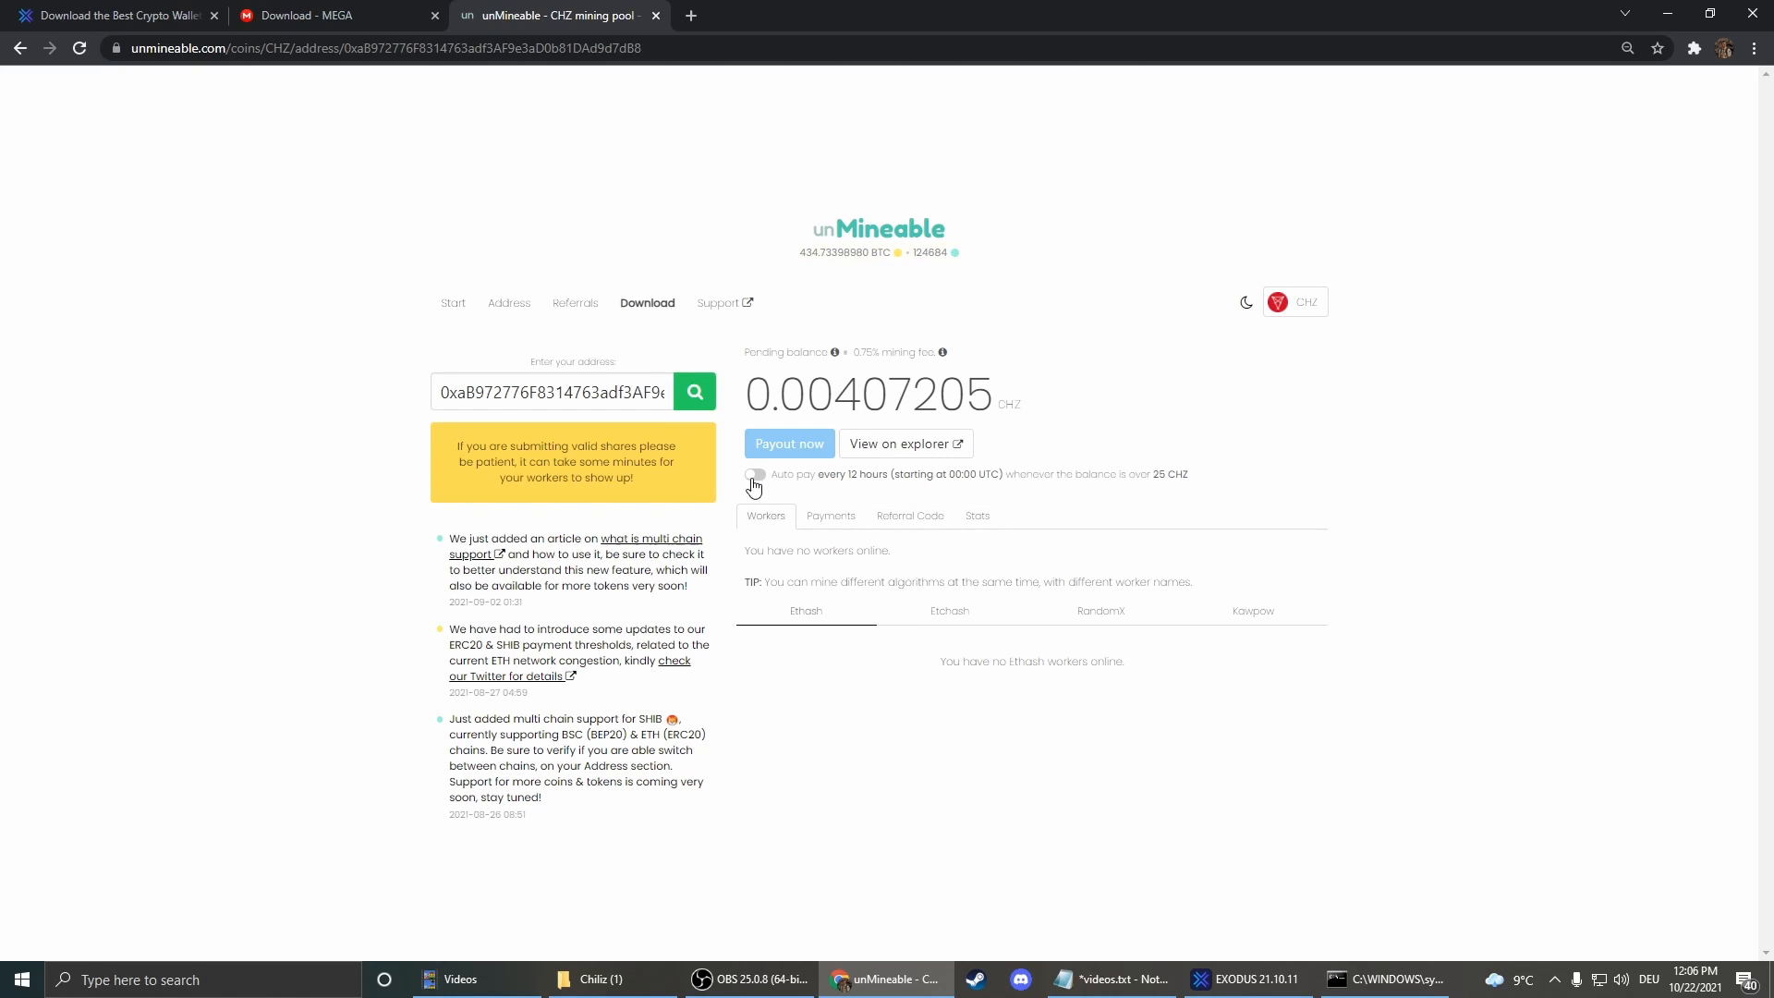
click(755, 475)
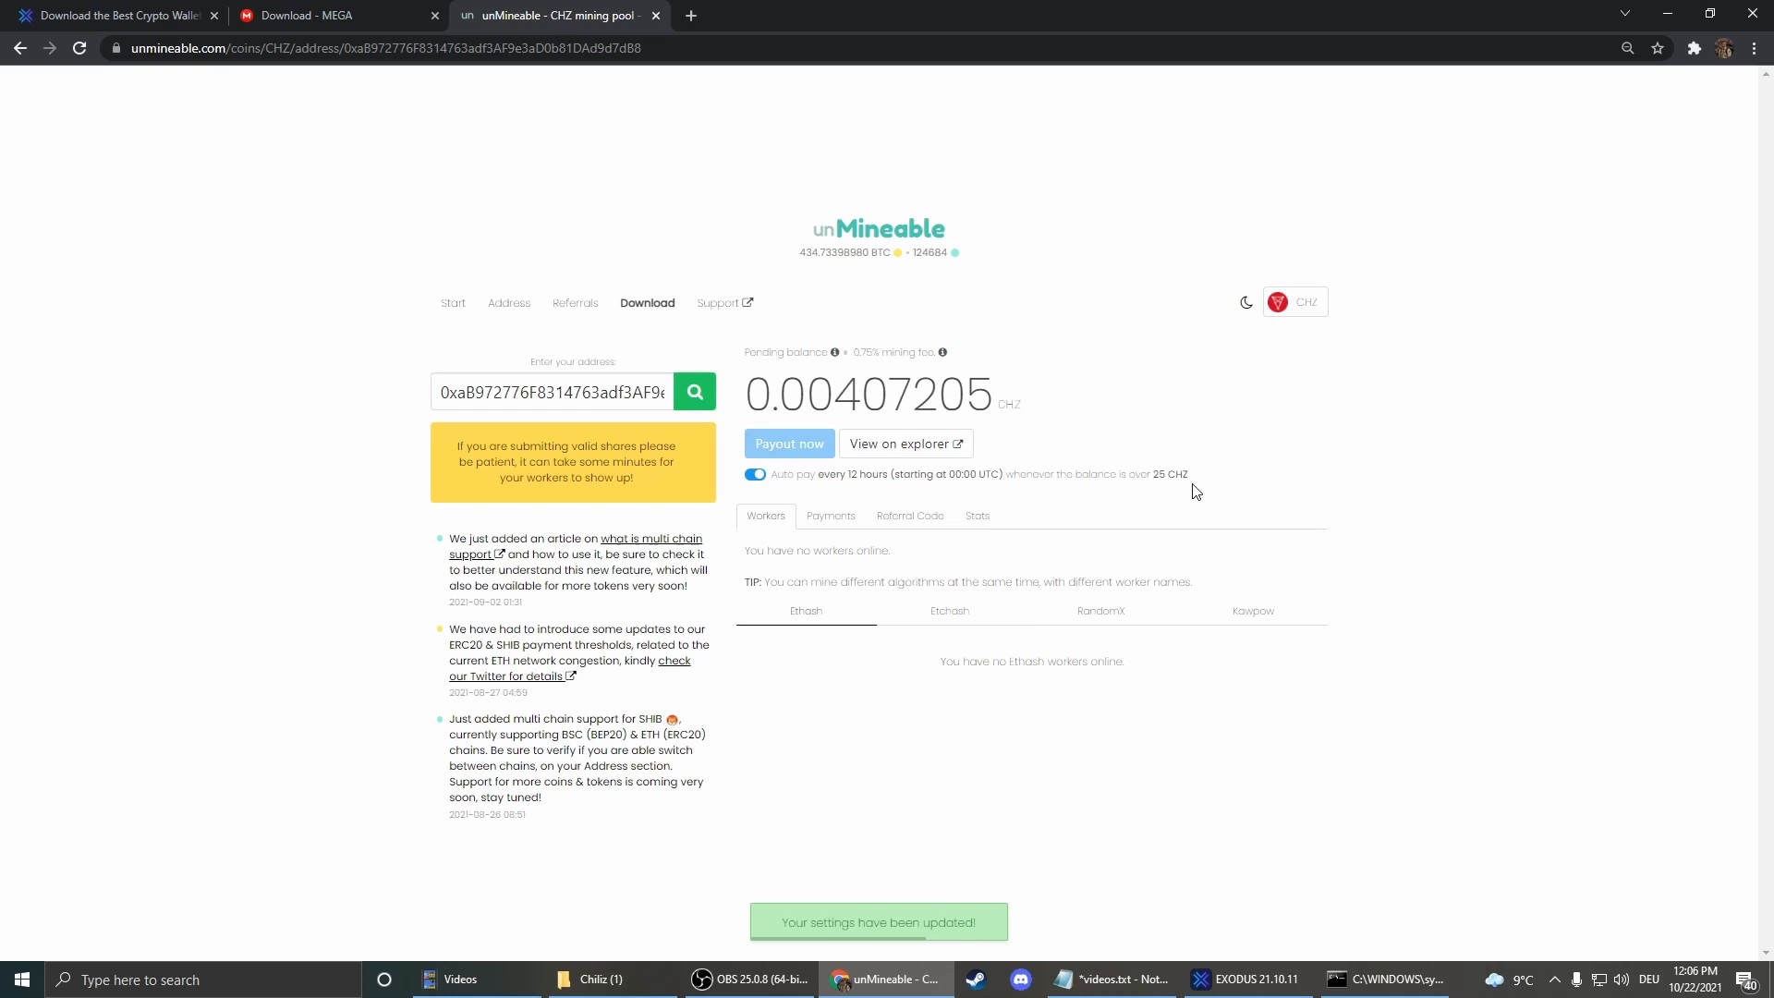
mouse_move(1159, 485)
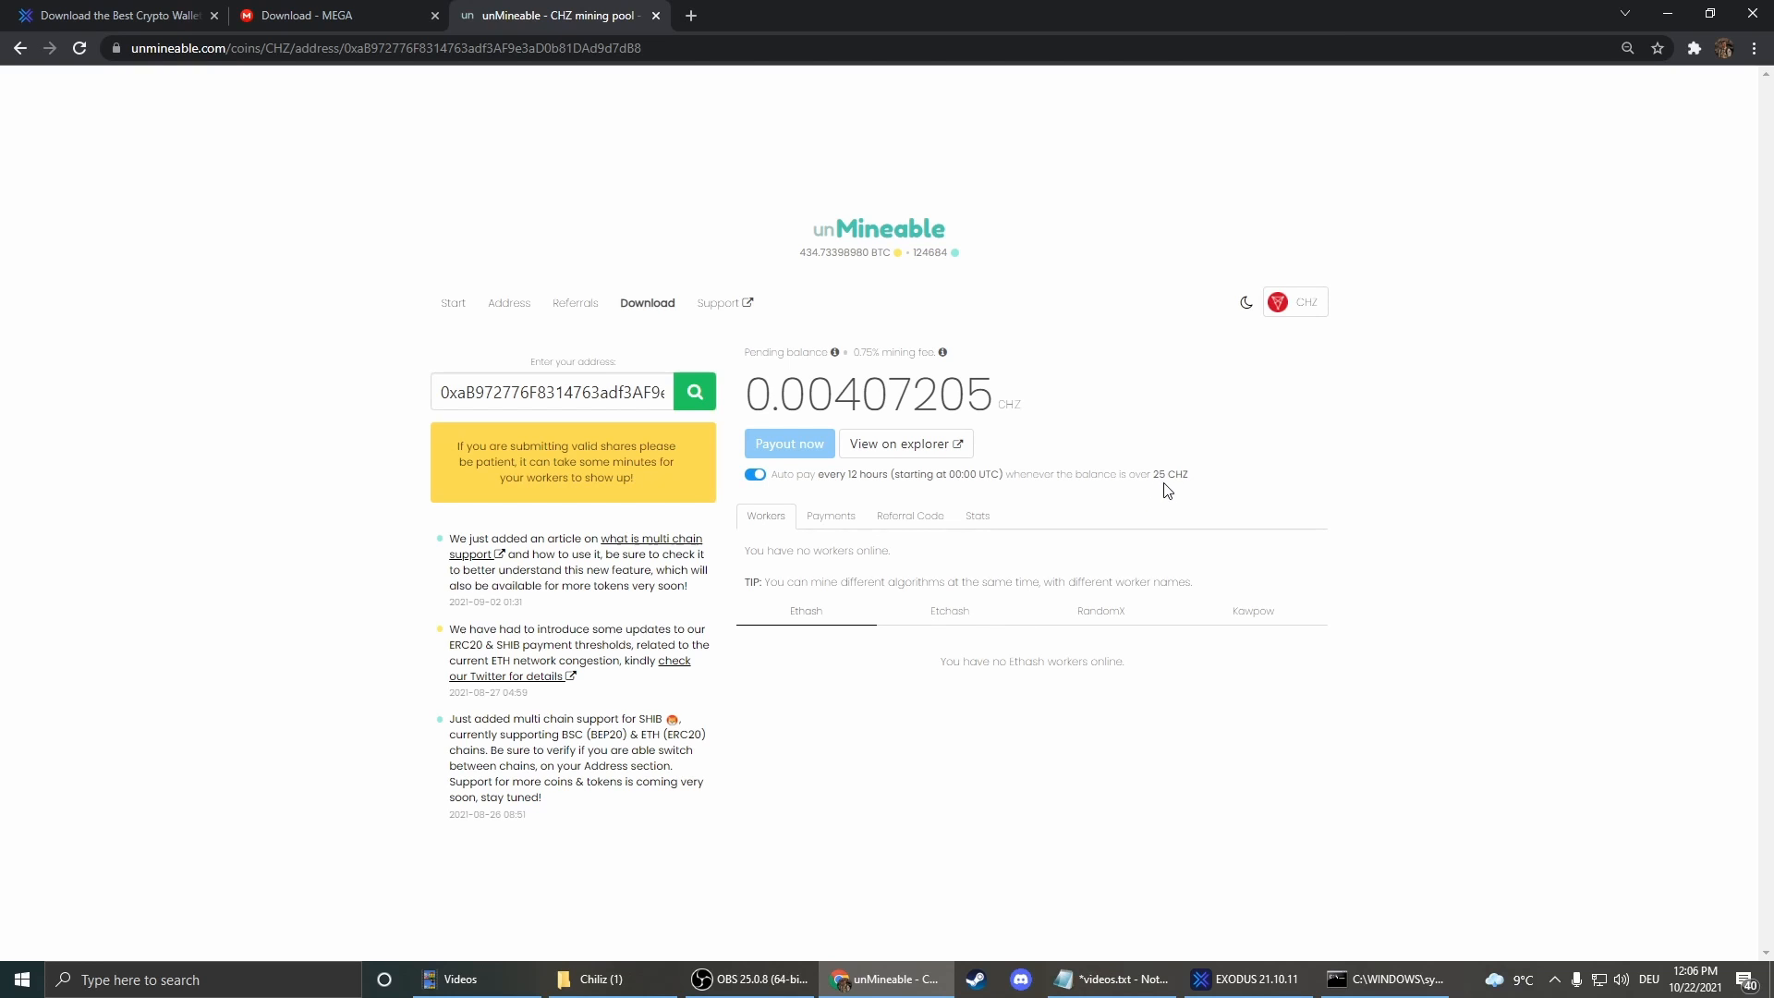
click(754, 473)
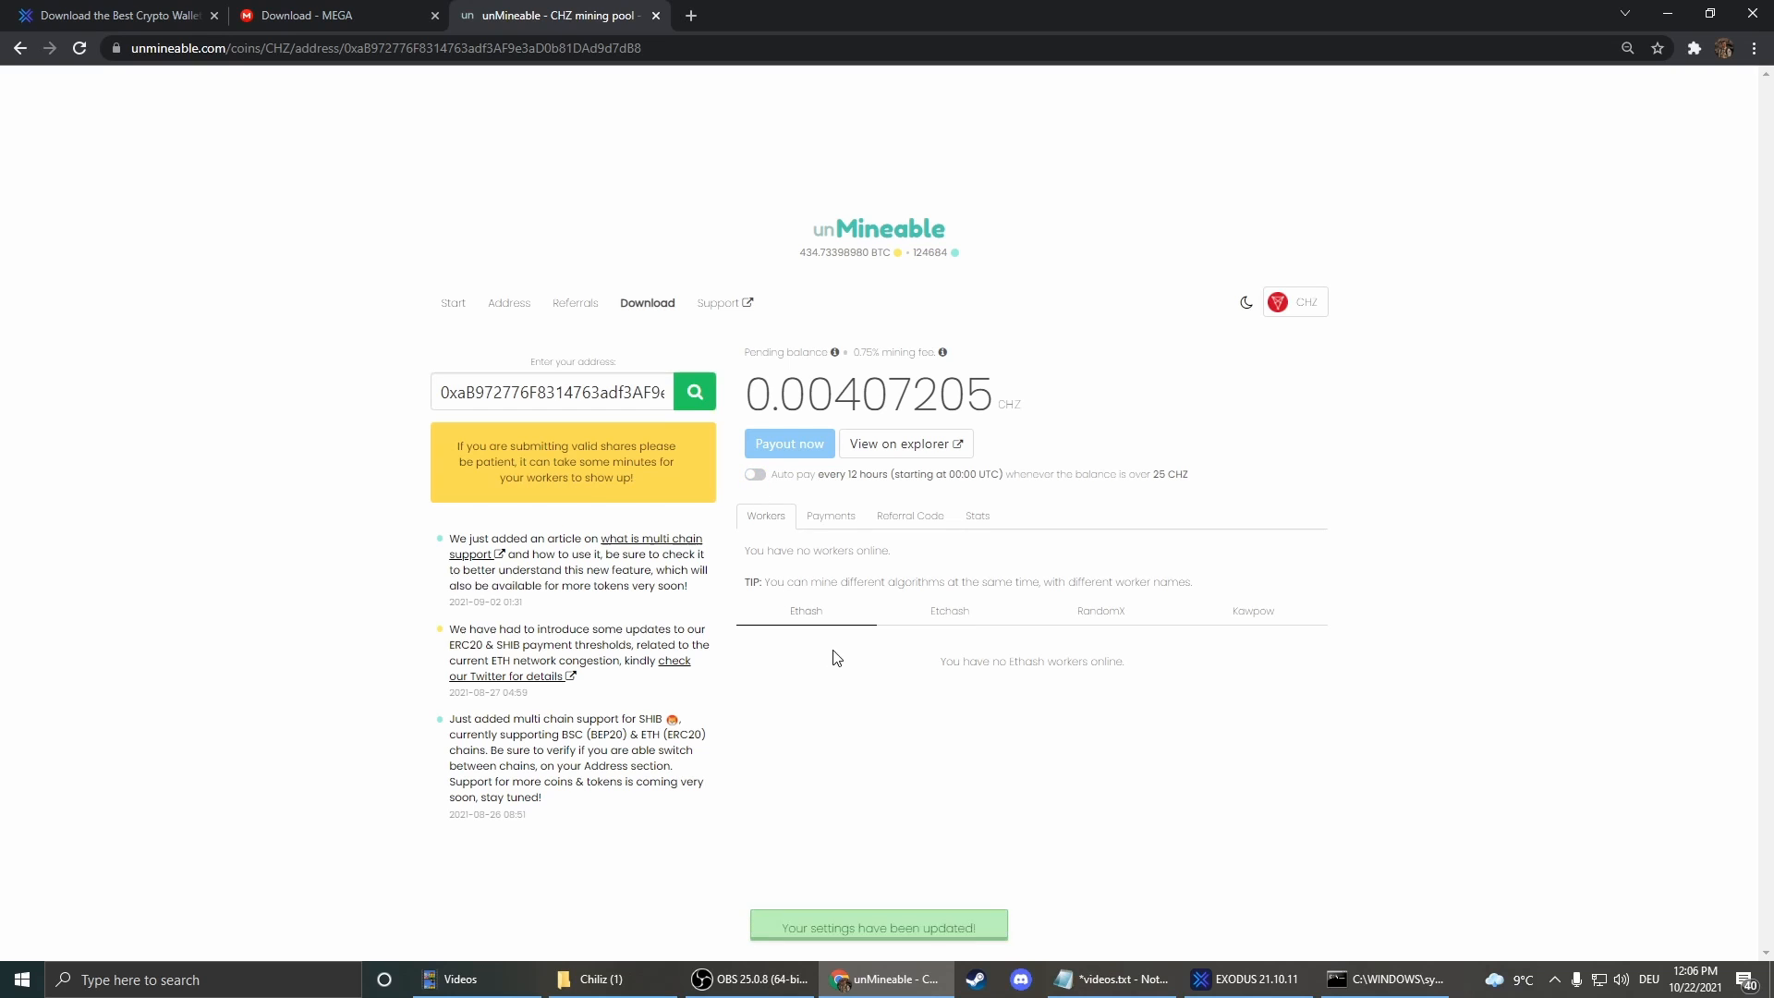
mouse_move(917, 694)
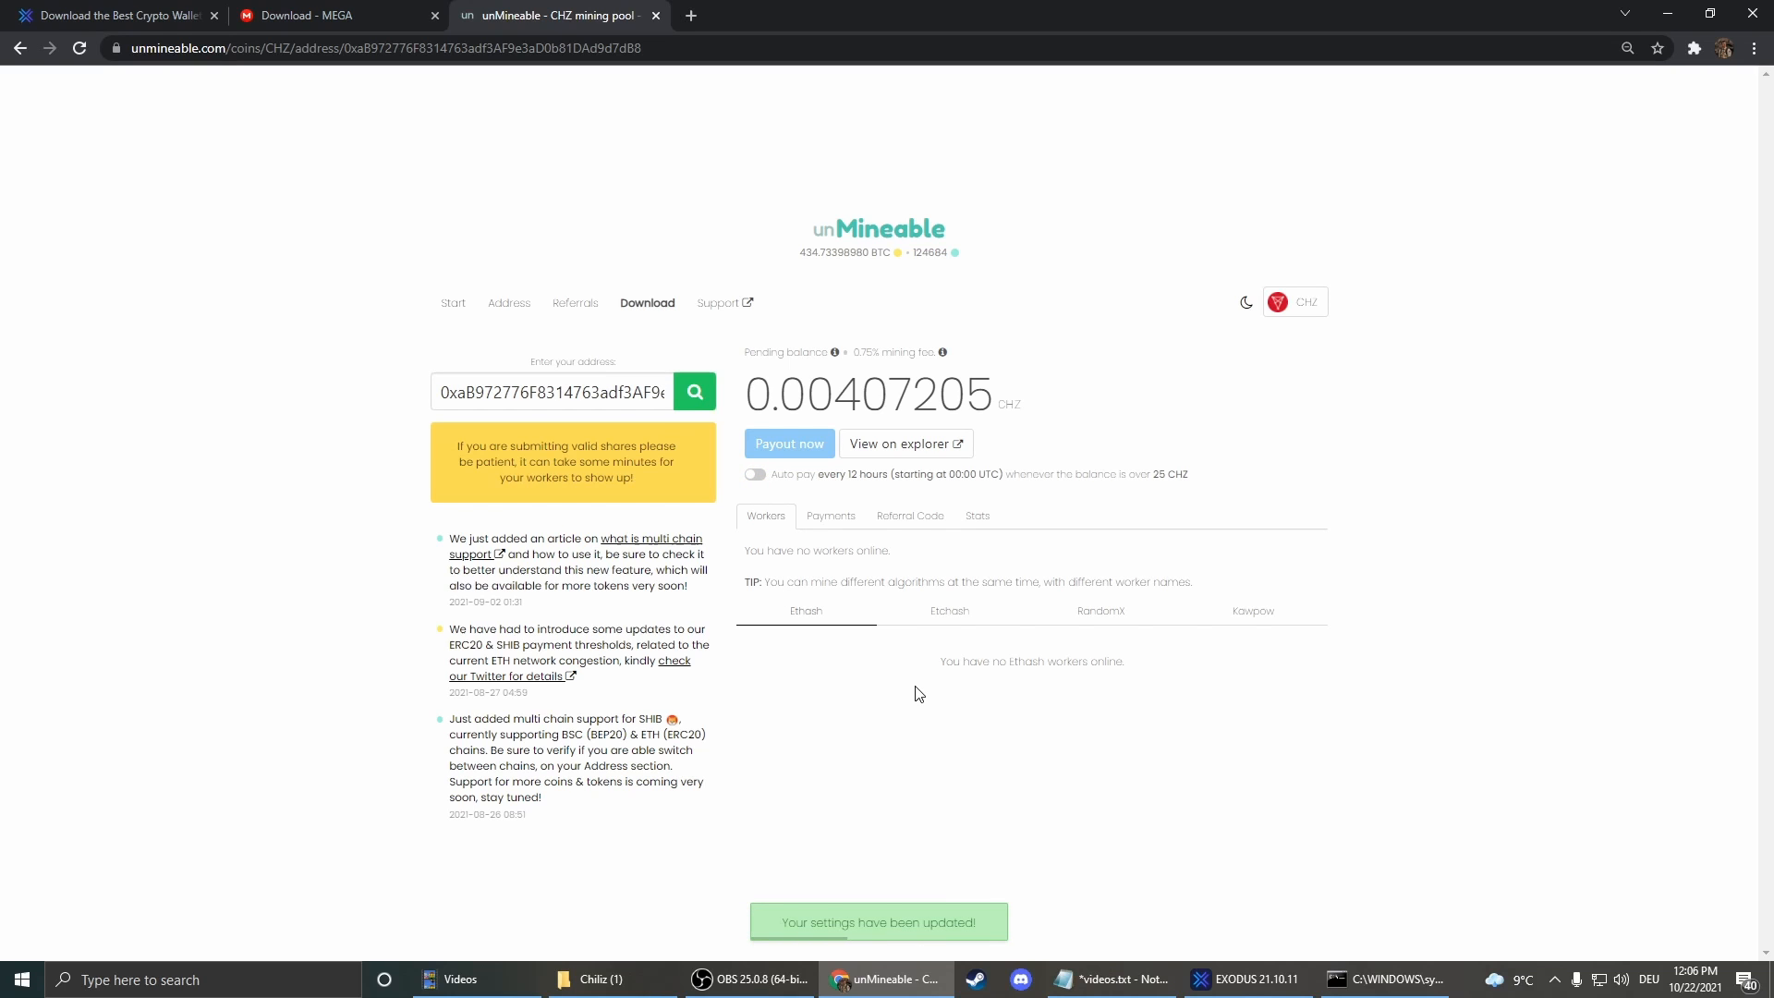